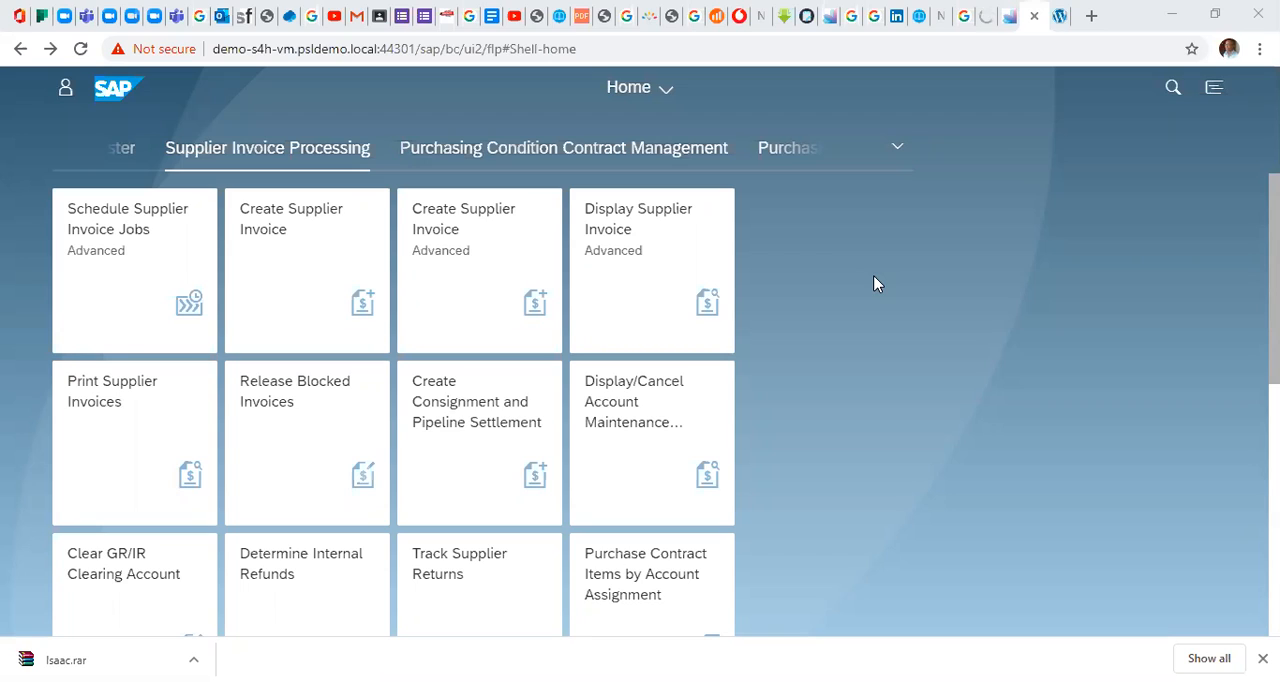
mouse_move(905, 344)
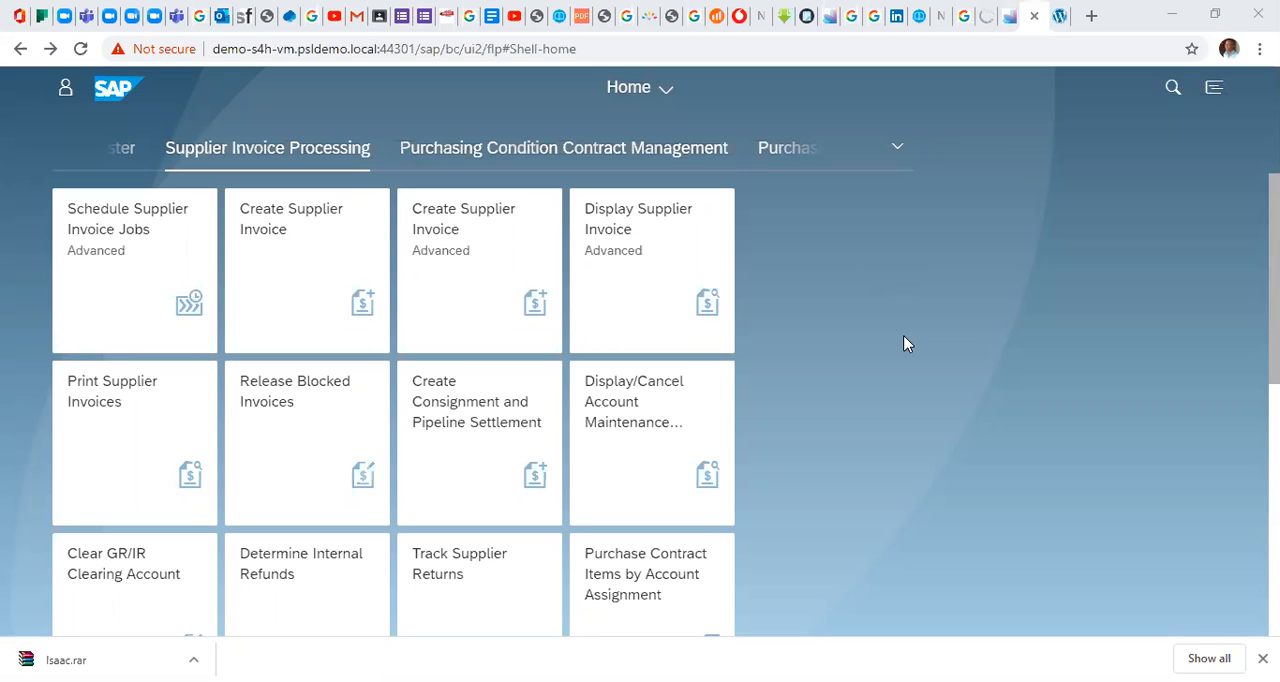
mouse_move(853, 319)
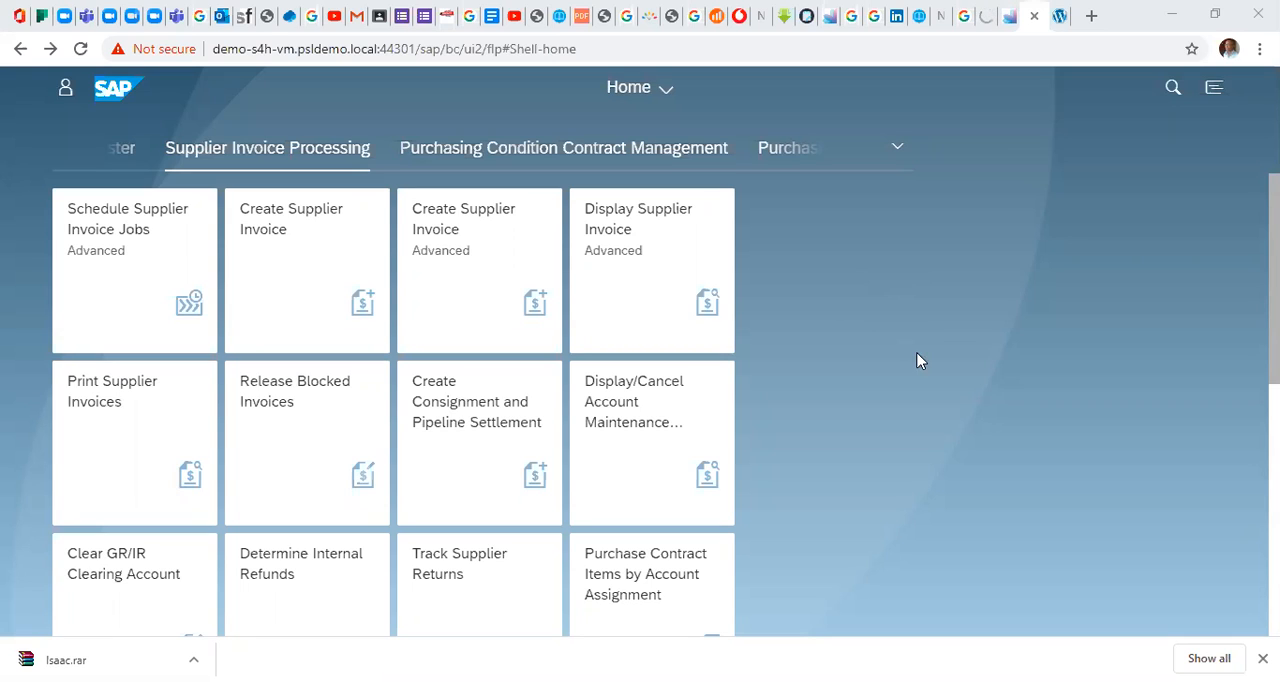
mouse_move(330, 275)
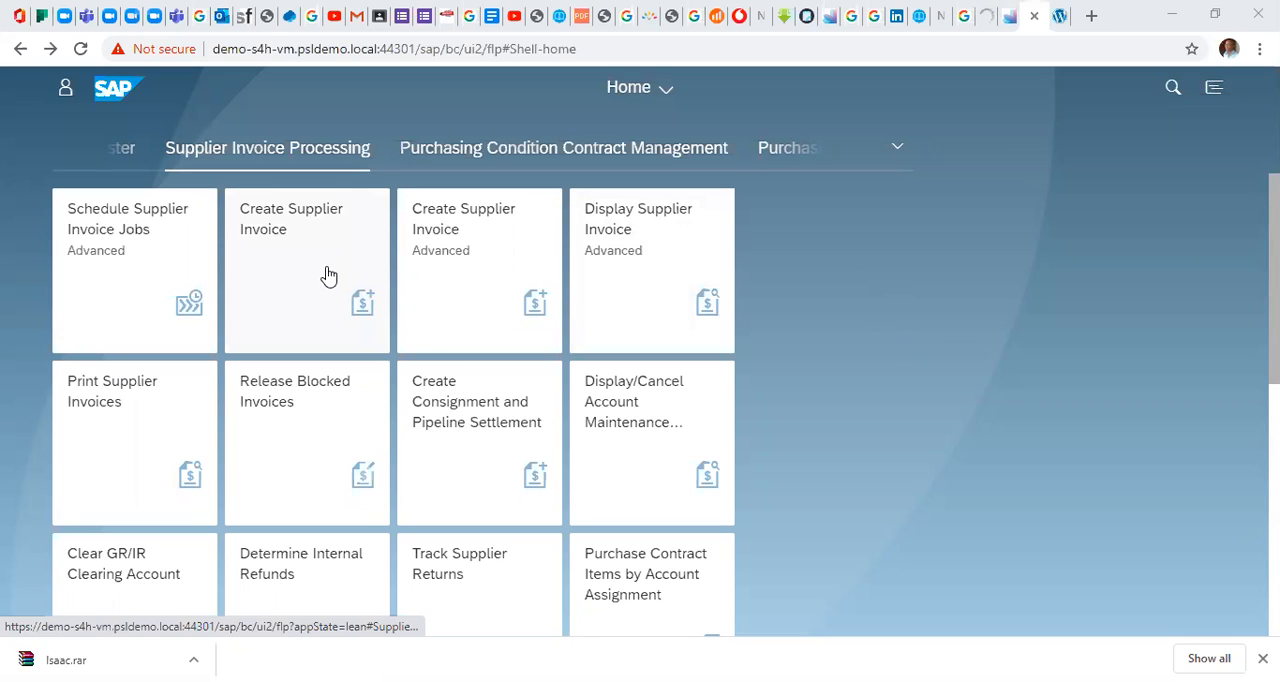
mouse_move(313, 298)
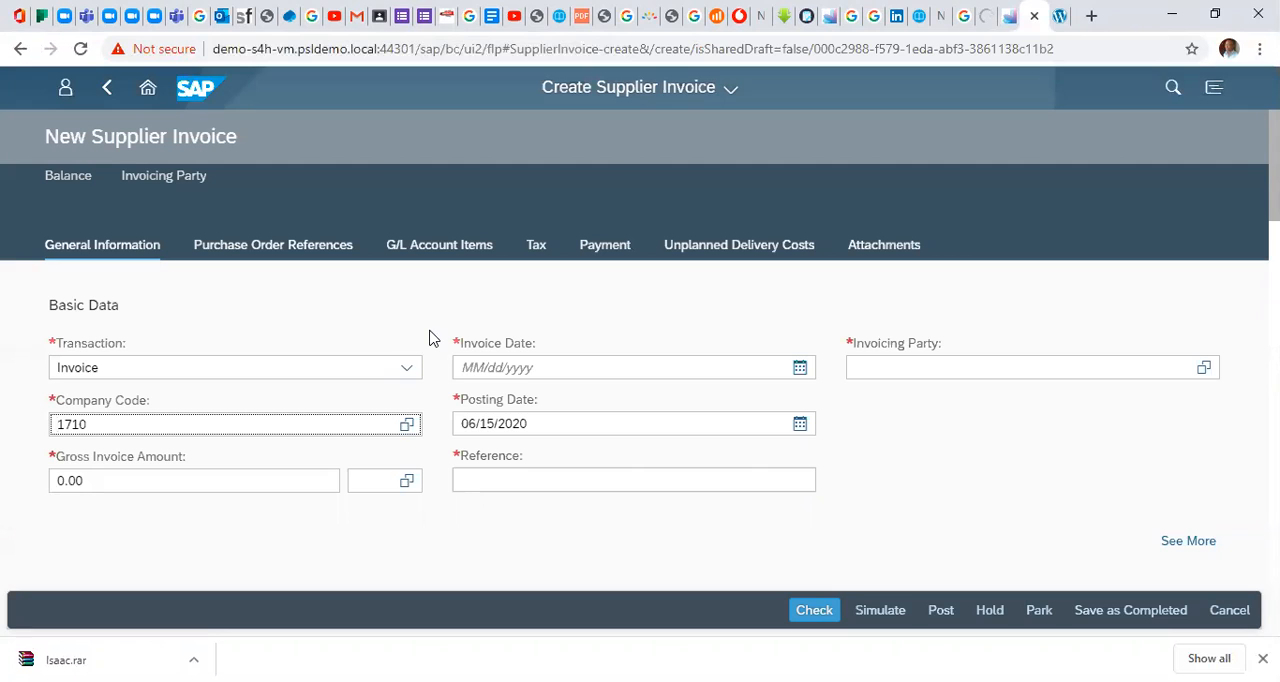
mouse_move(675, 118)
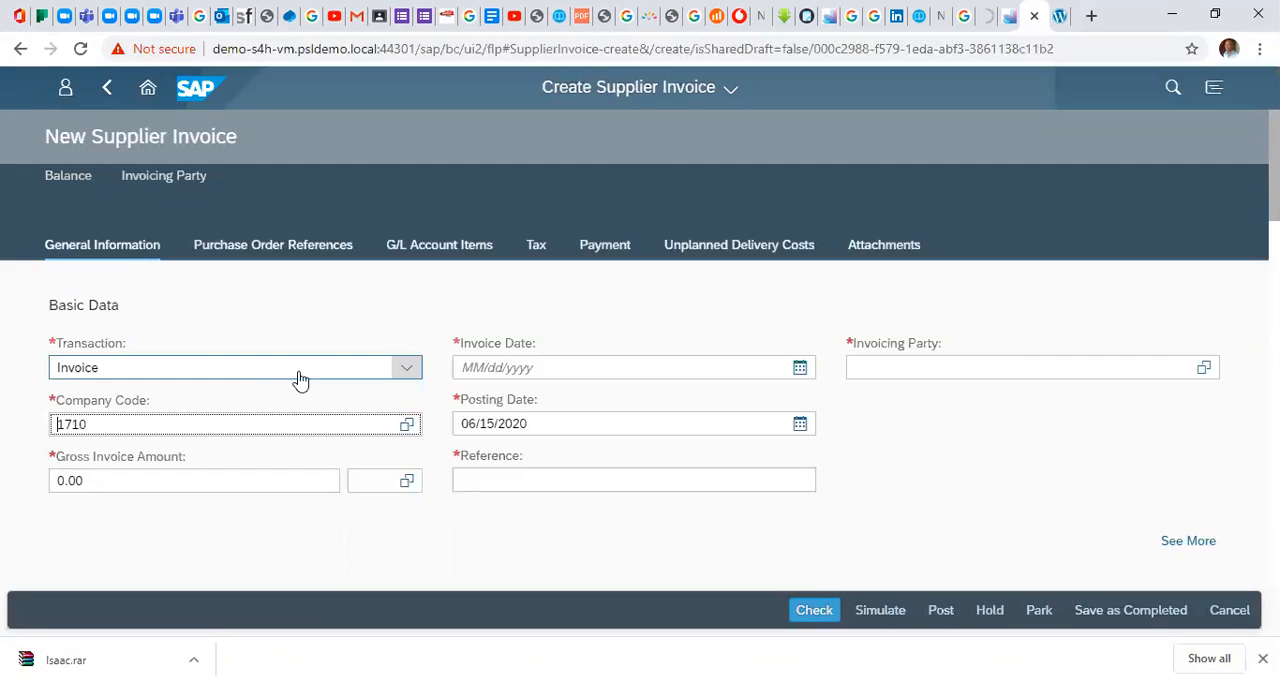
mouse_move(310, 360)
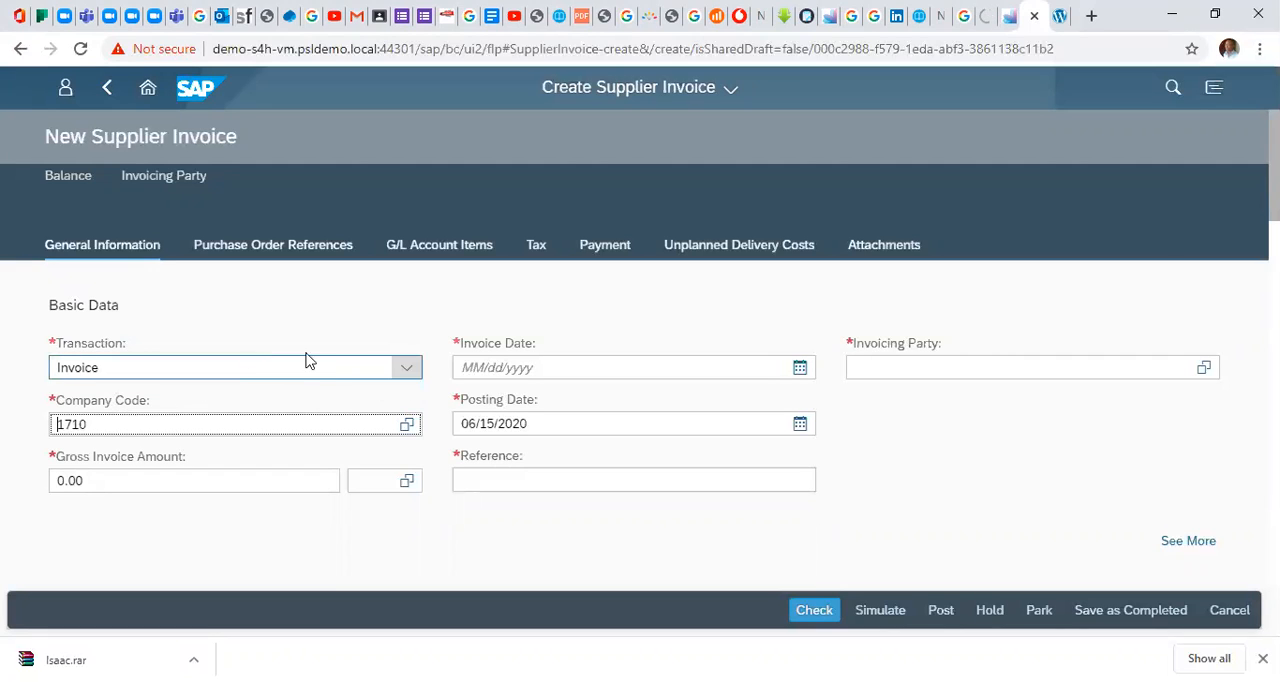
Keep transaction type Invoice and enter a gross invoice amount of 2,000.00.
click(406, 367)
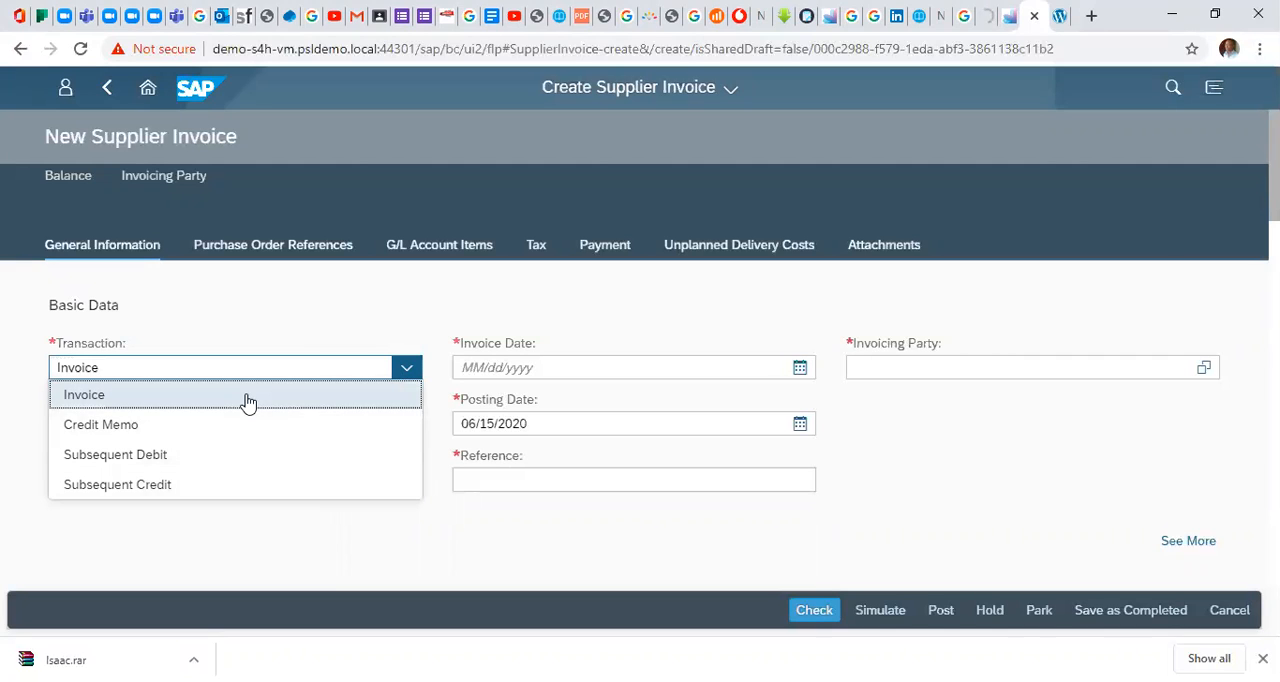
click(84, 394)
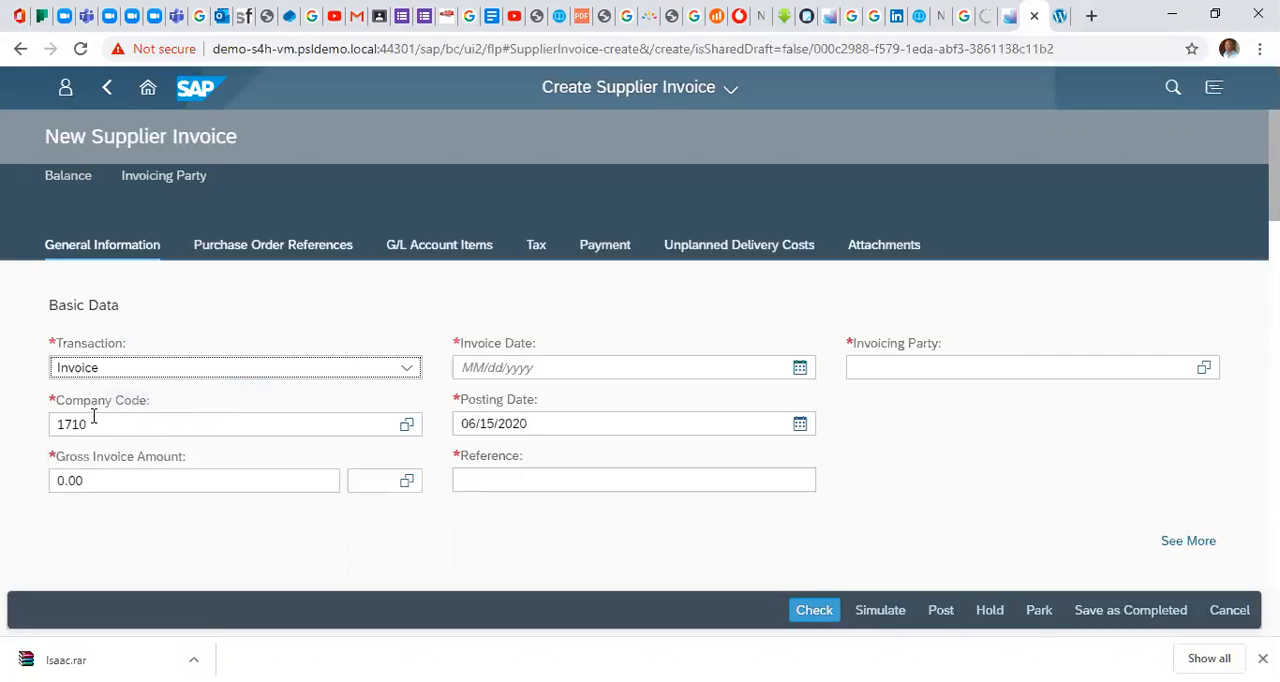
mouse_move(25, 443)
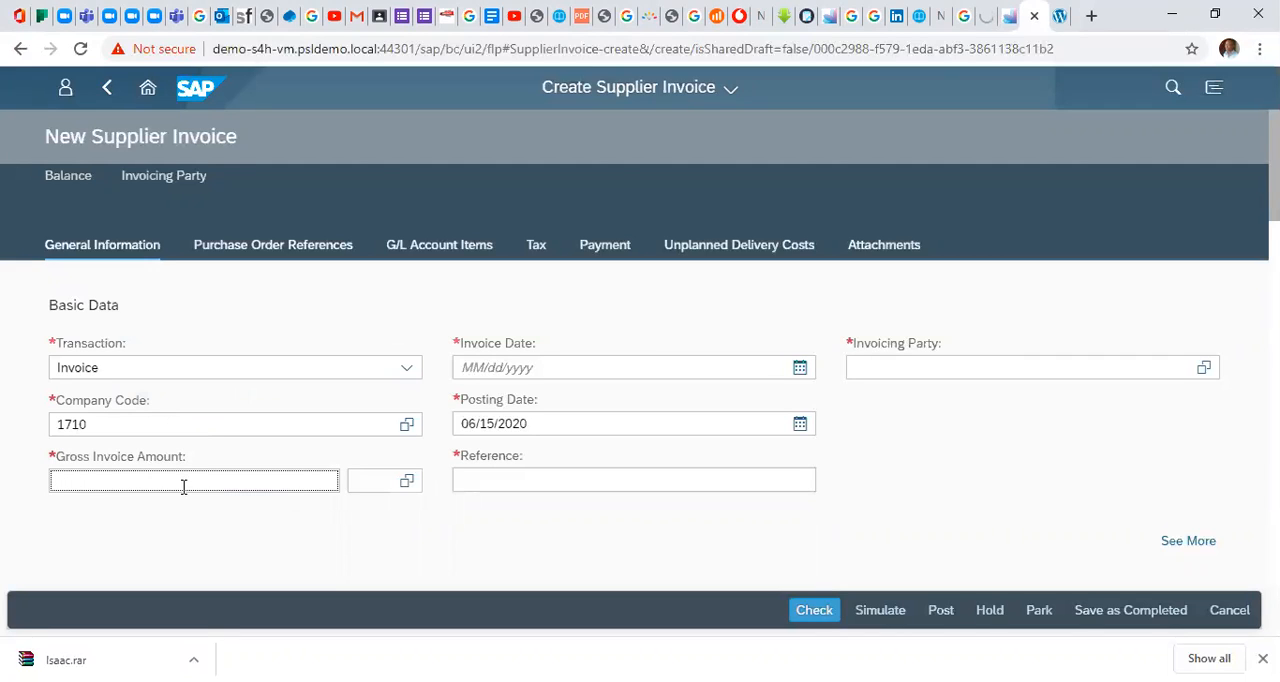
text(2)
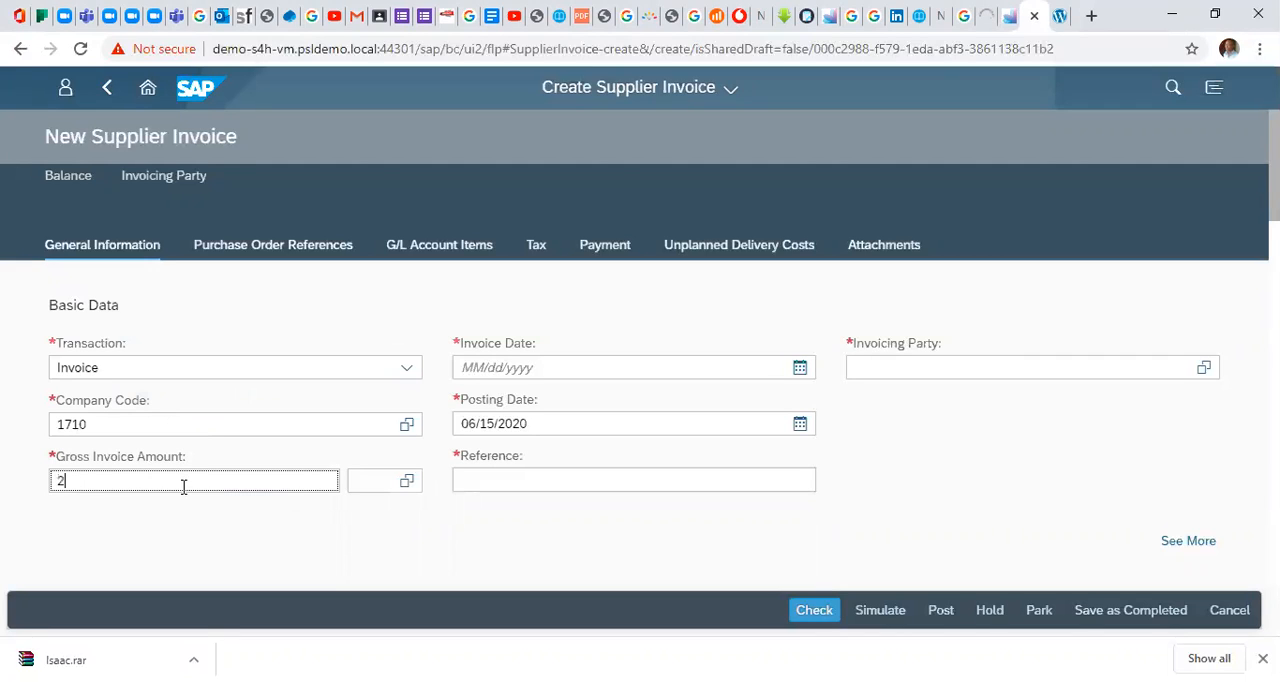
text(000.00)
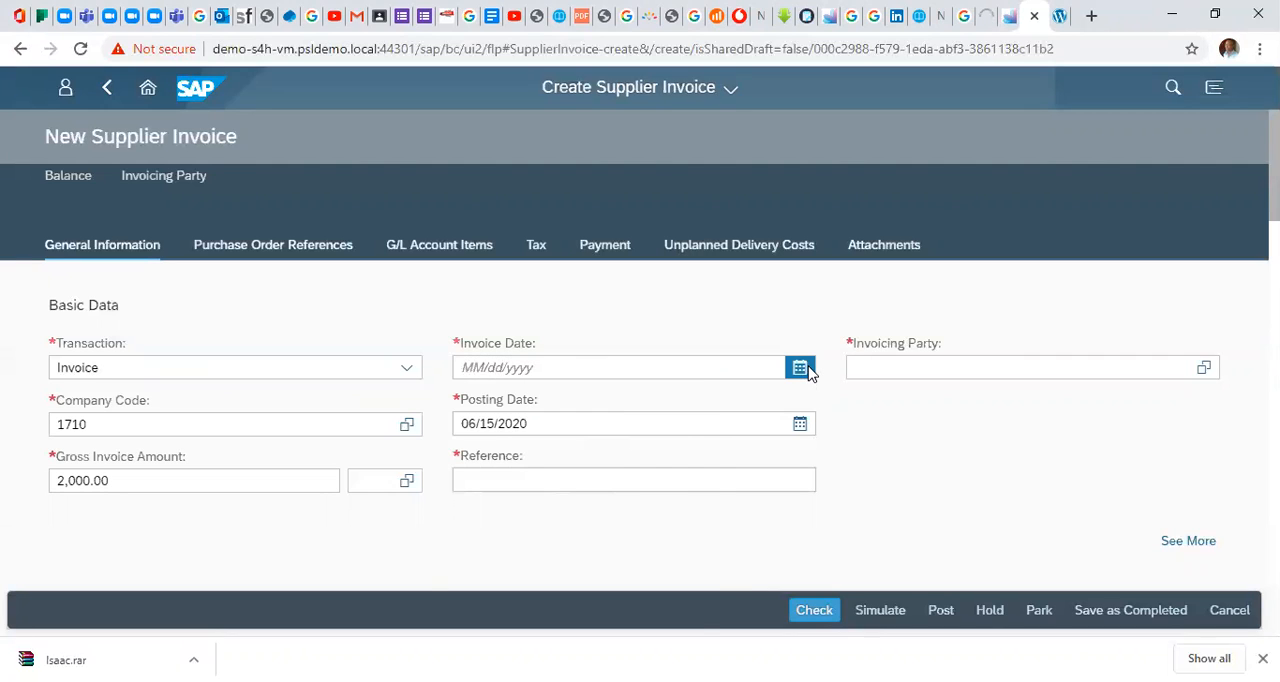
Set both invoice date and posting date to 06/16/2020.
click(800, 367)
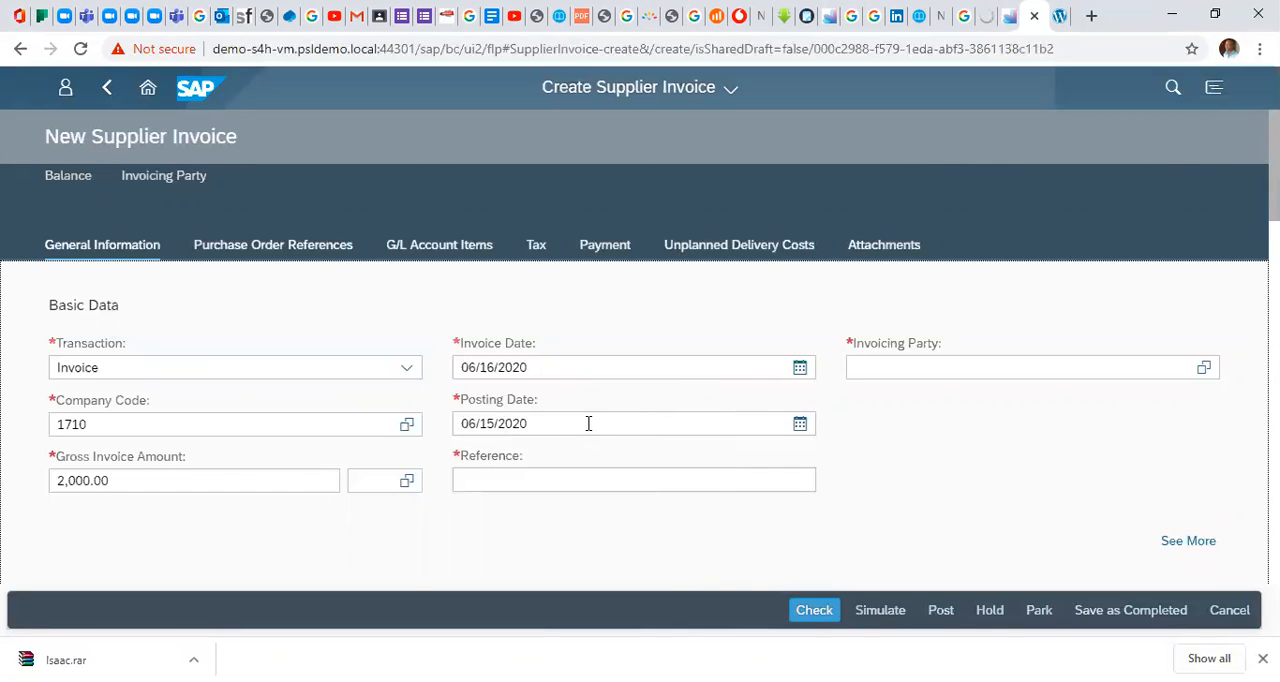
click(799, 423)
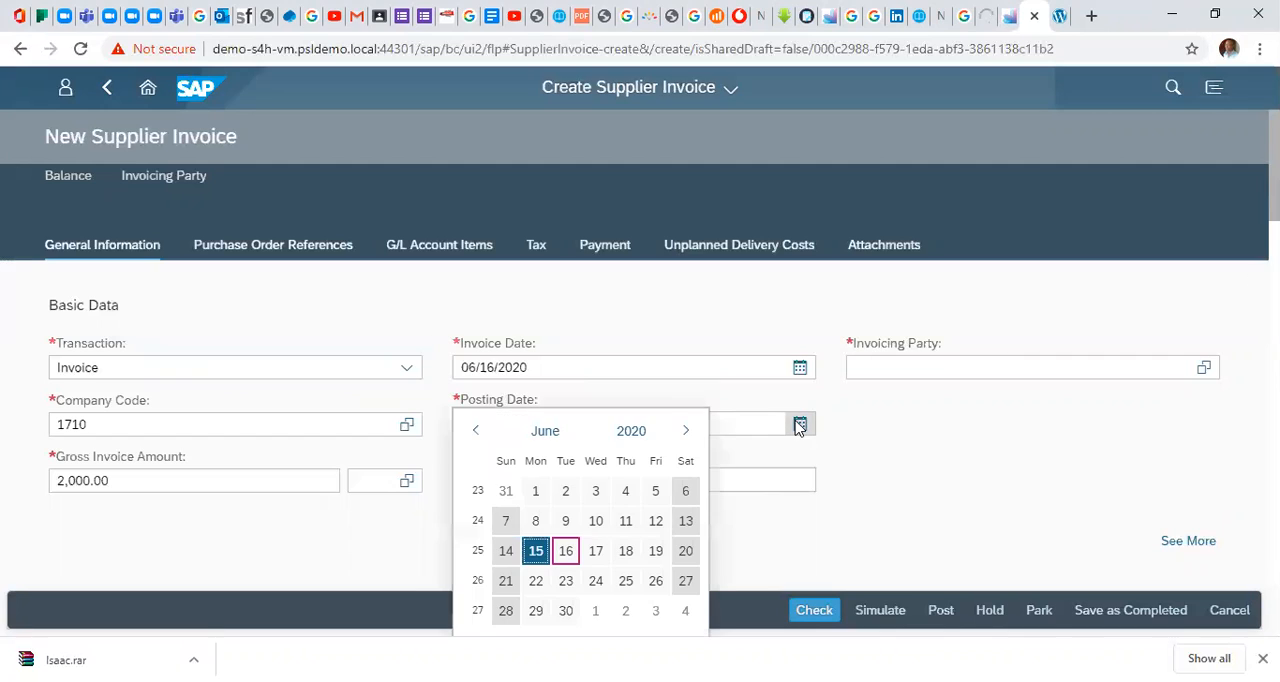
click(565, 551)
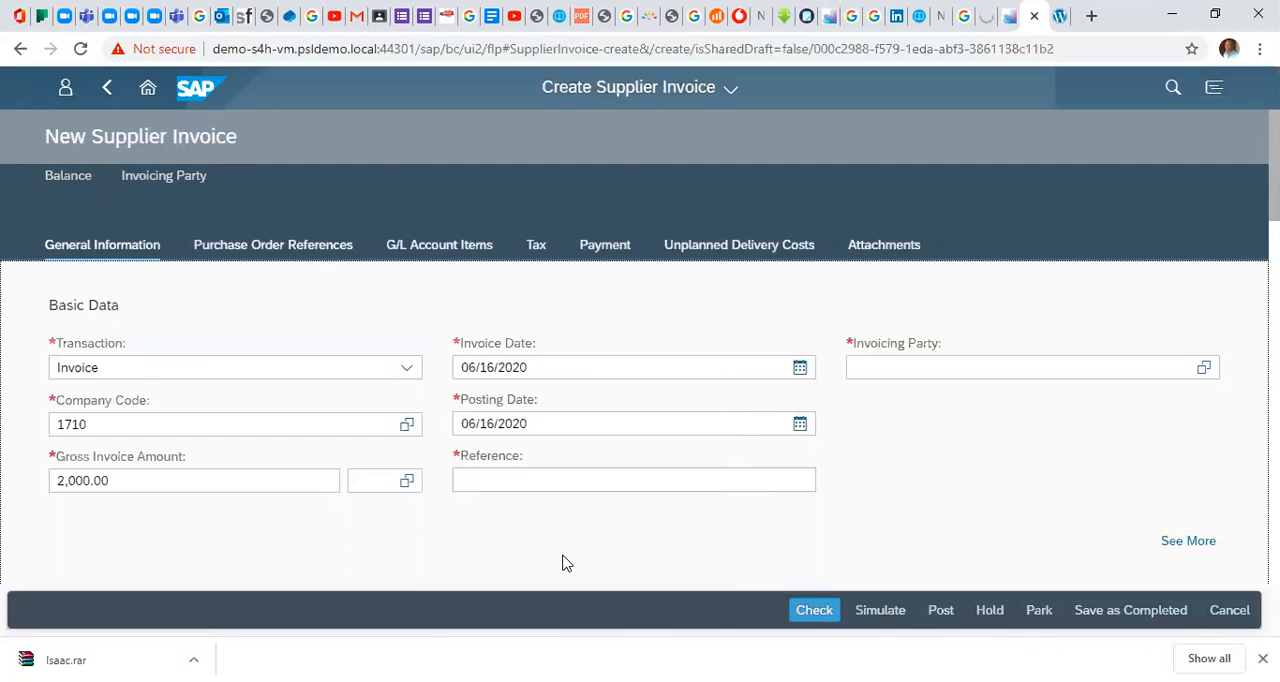
Enter invoice reference INV1000.
click(634, 479)
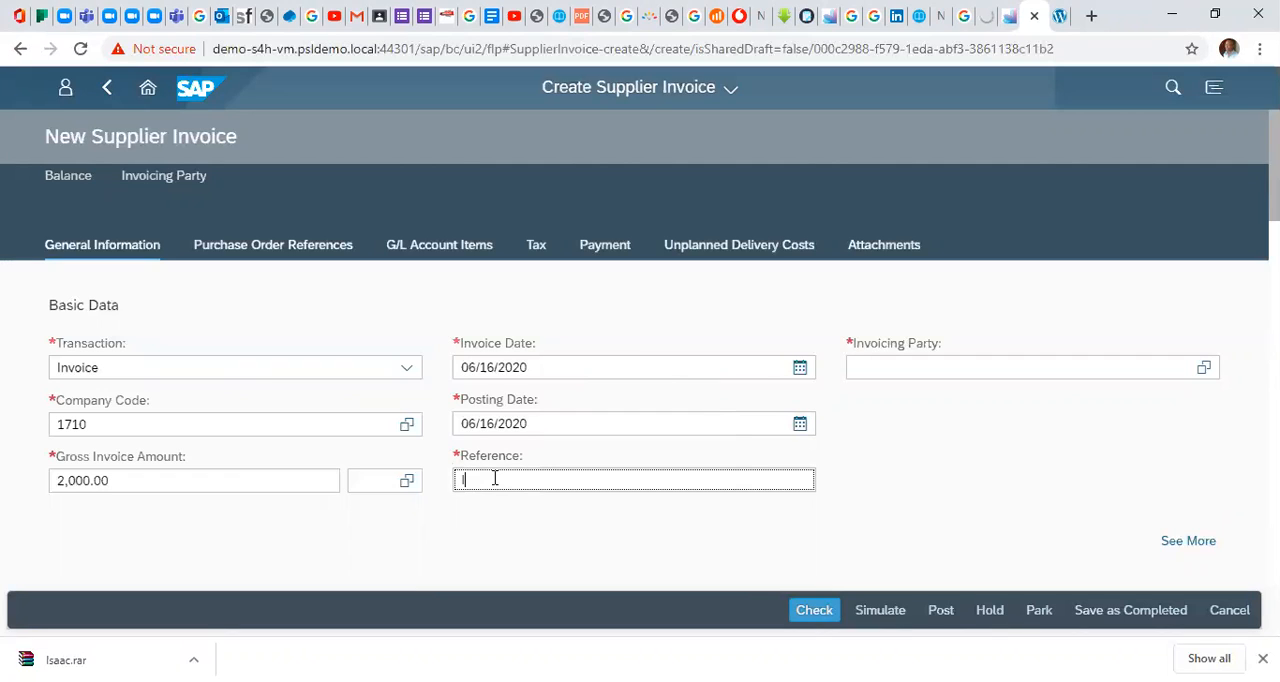
text(INV1000)
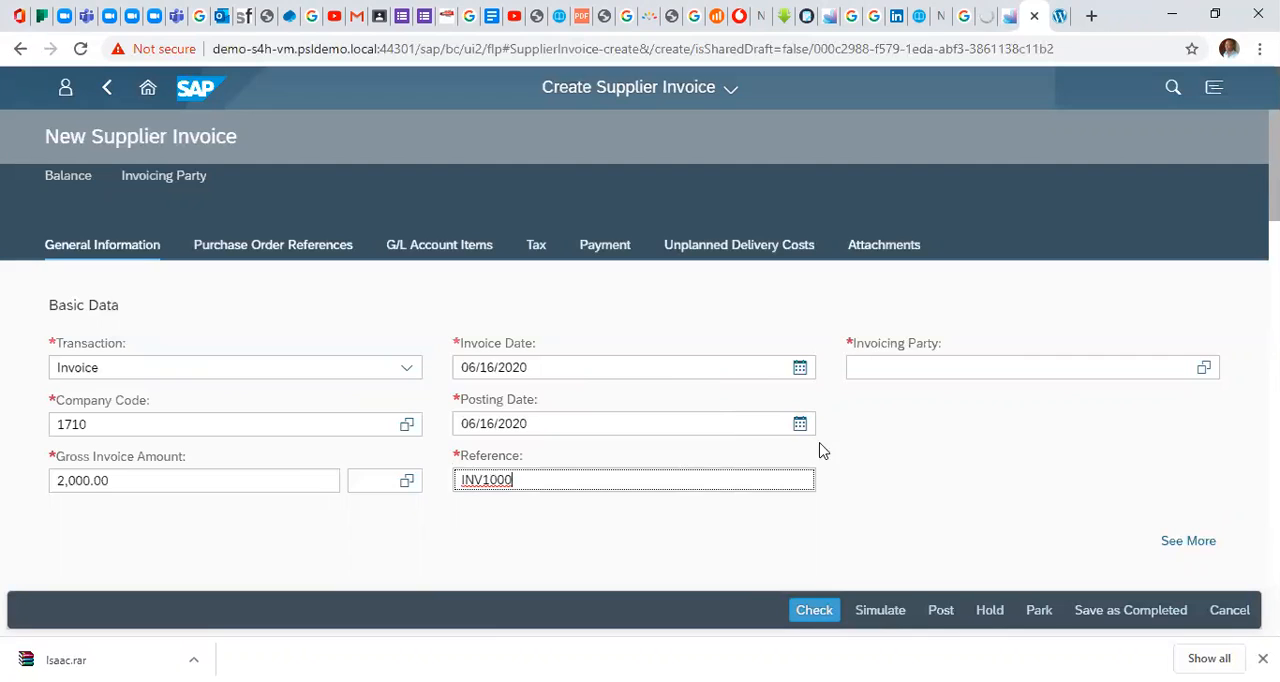
click(1030, 367)
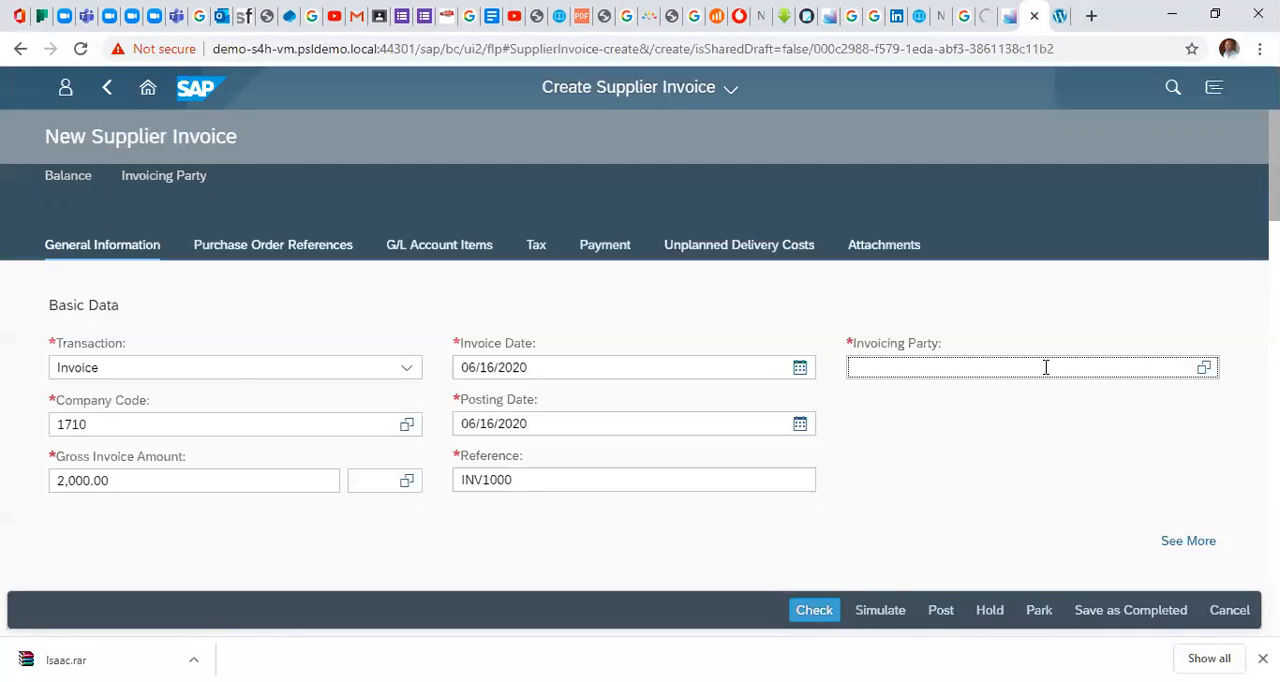
mouse_move(1180, 338)
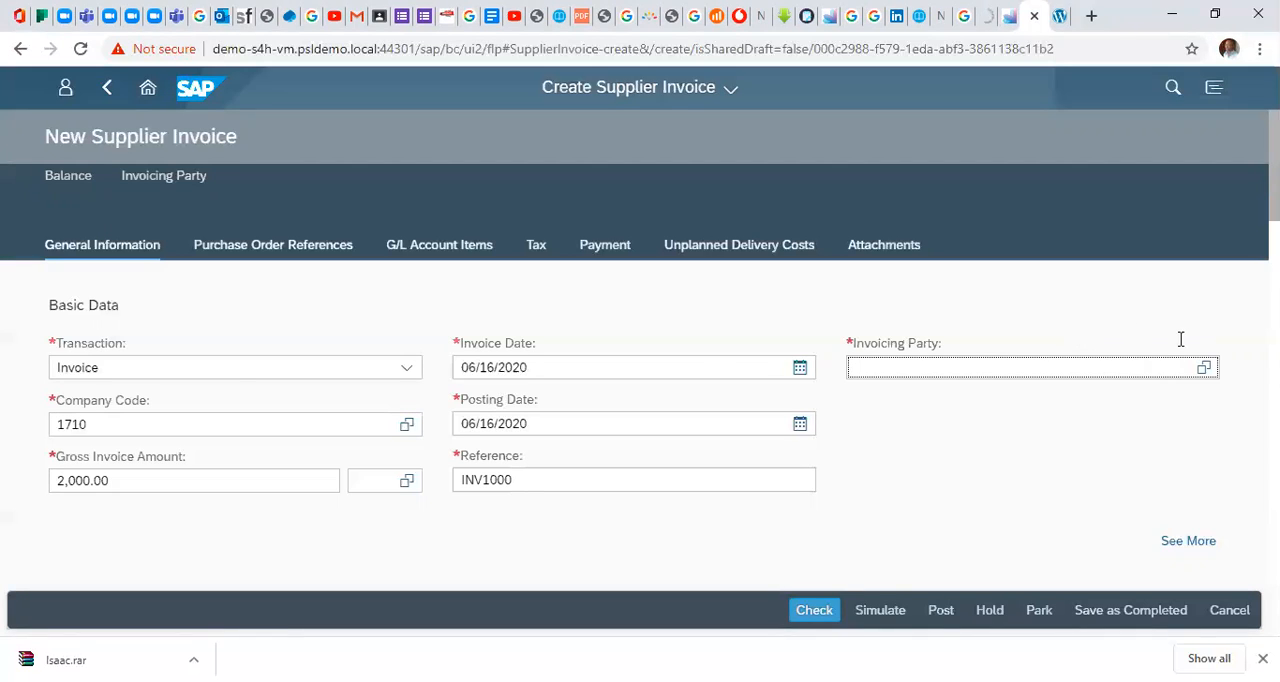
Select invoicing party 2000053 from the company code 1710 supplier list.
click(1204, 367)
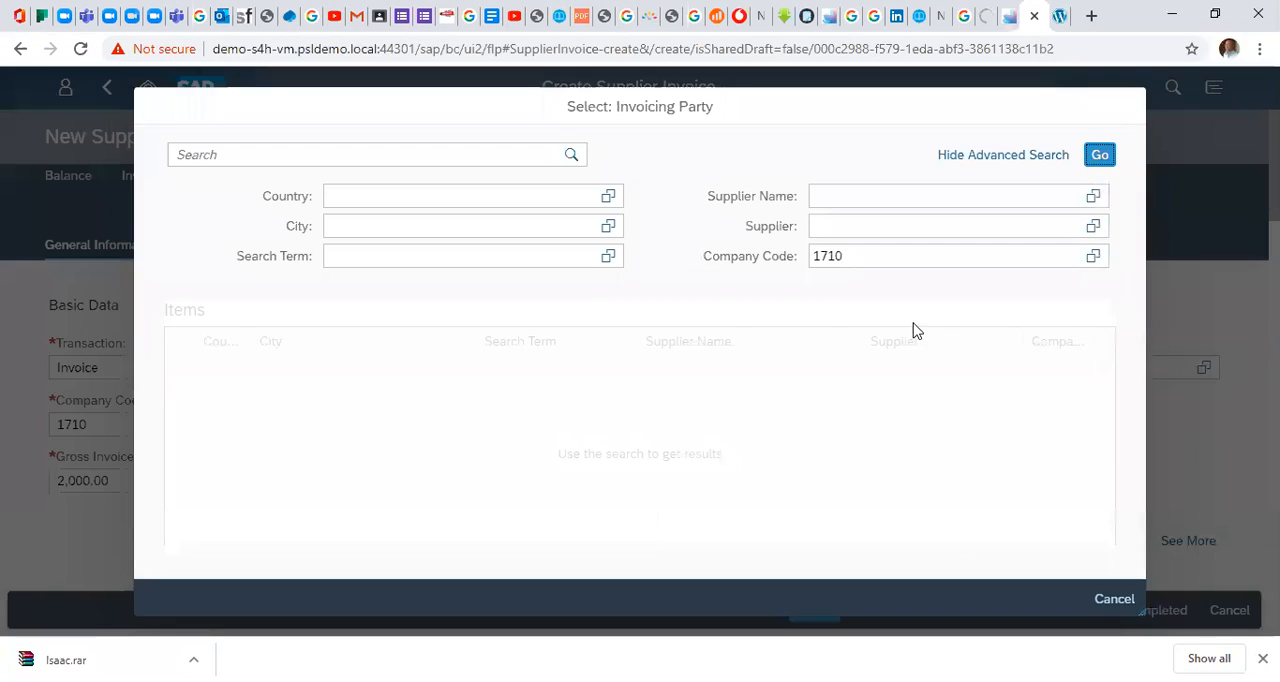
click(950, 225)
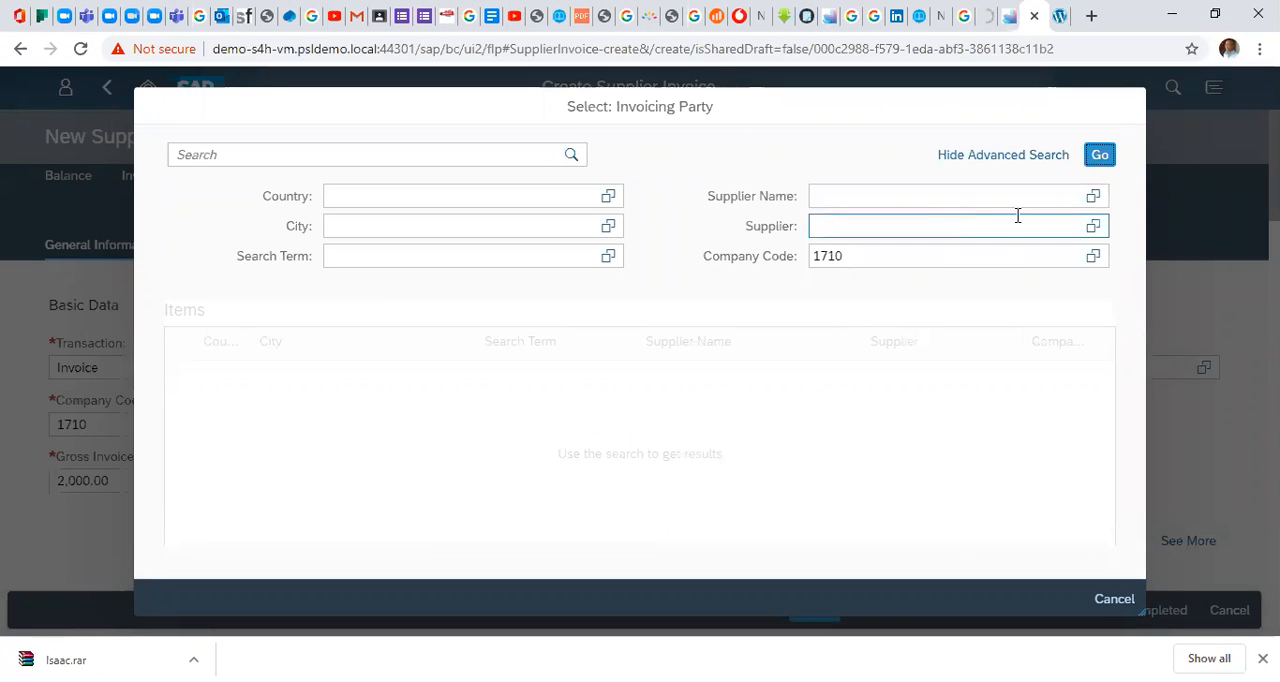
click(1099, 154)
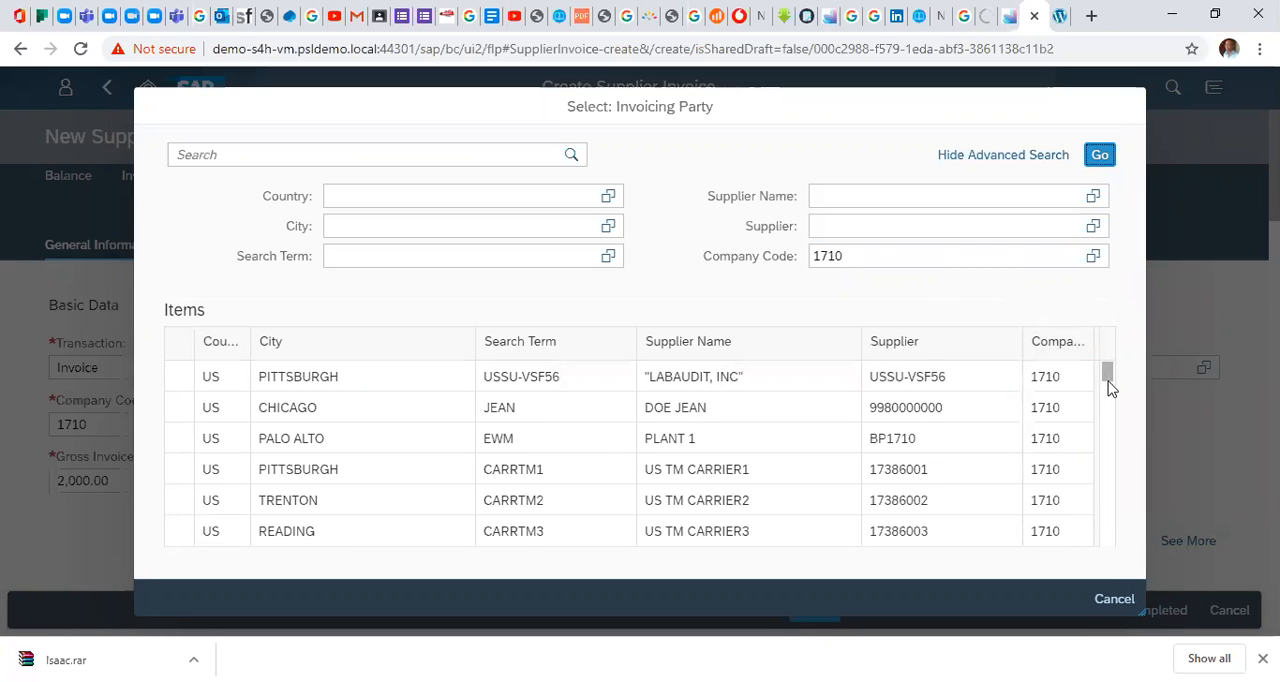
scroll(down, 3)
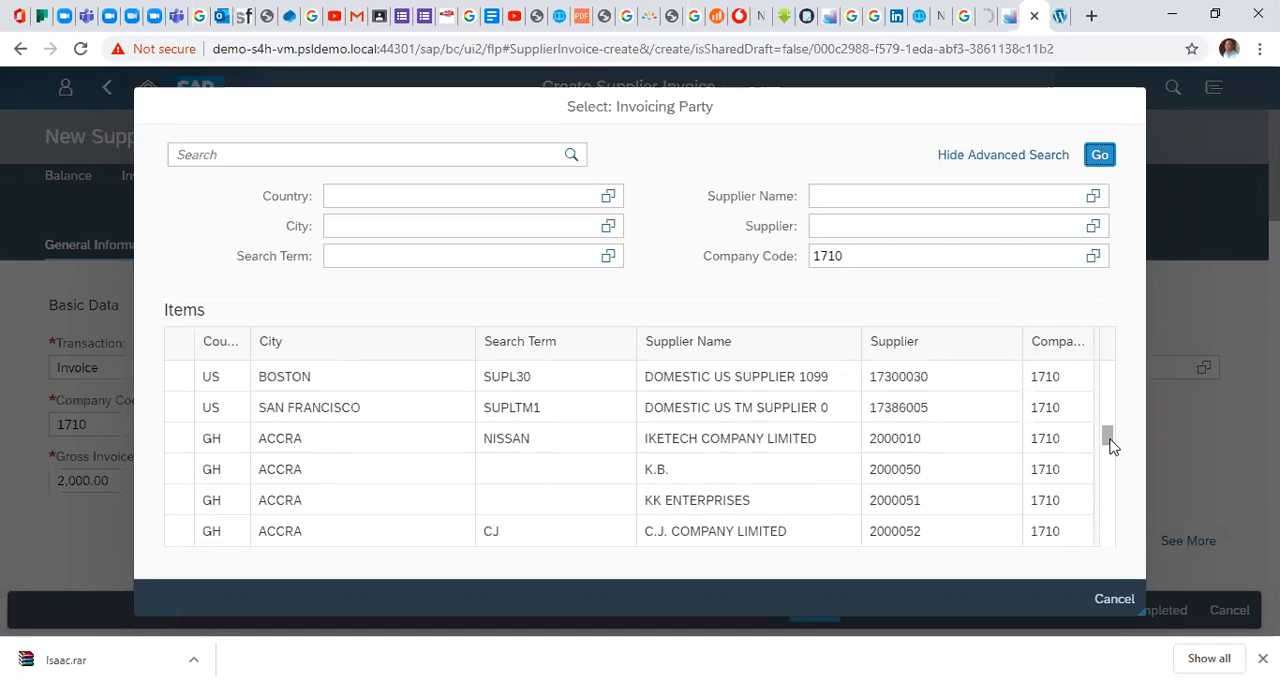
scroll(down, 3)
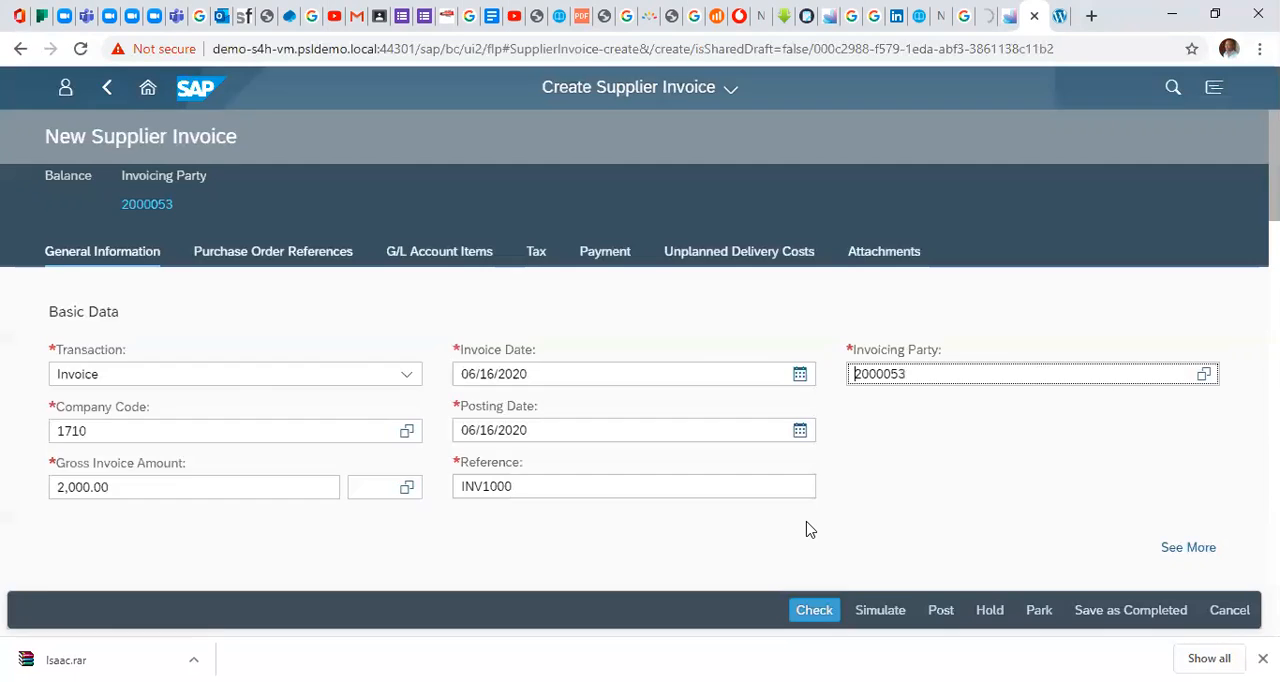
click(814, 610)
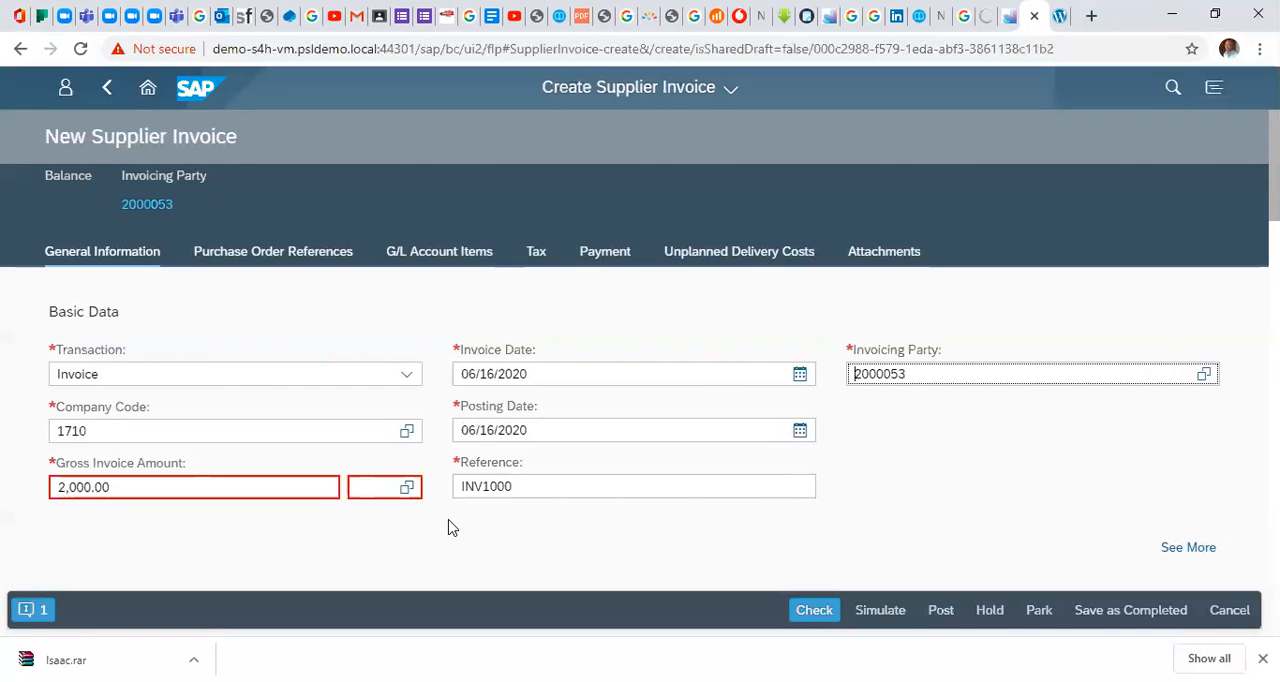
Pick currency GHS from the currency value help list.
click(378, 487)
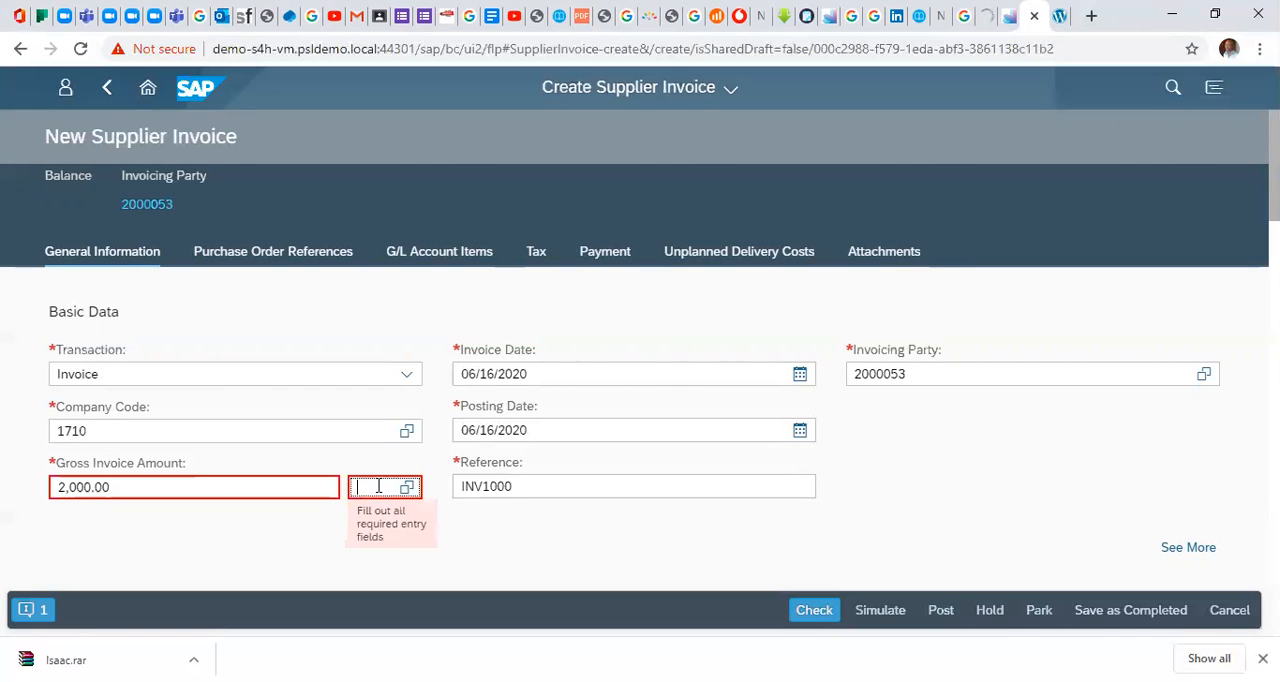
click(406, 486)
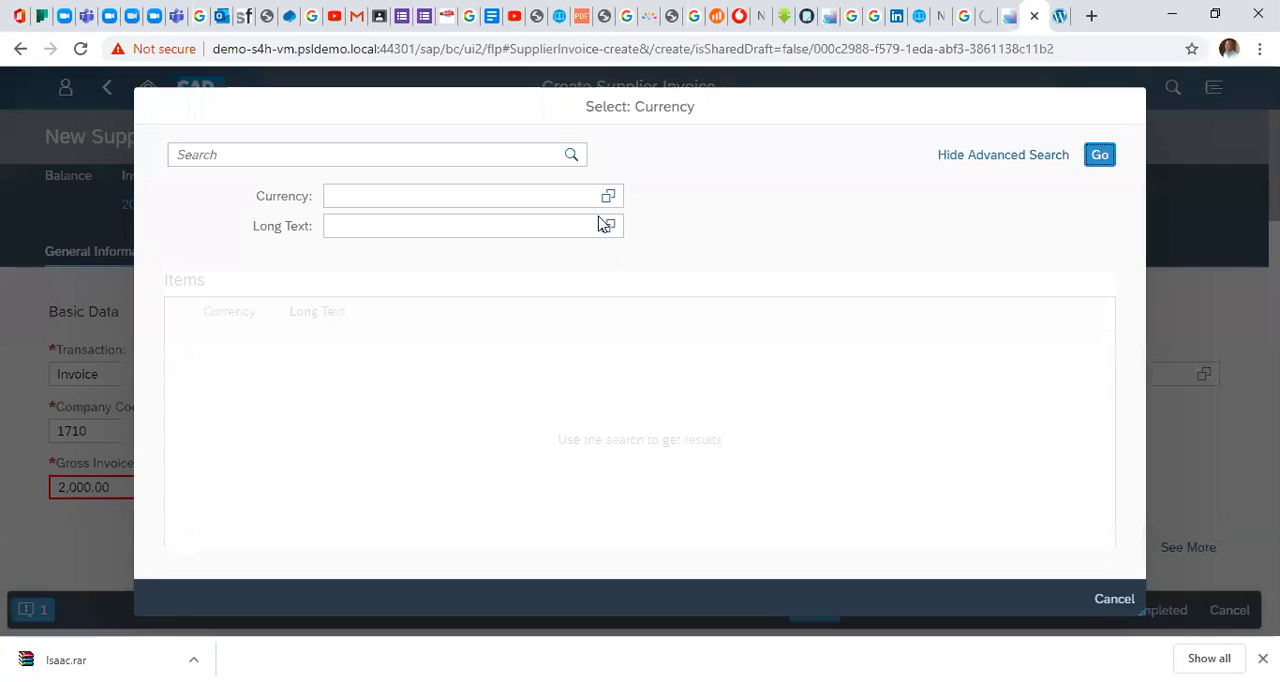
click(1099, 155)
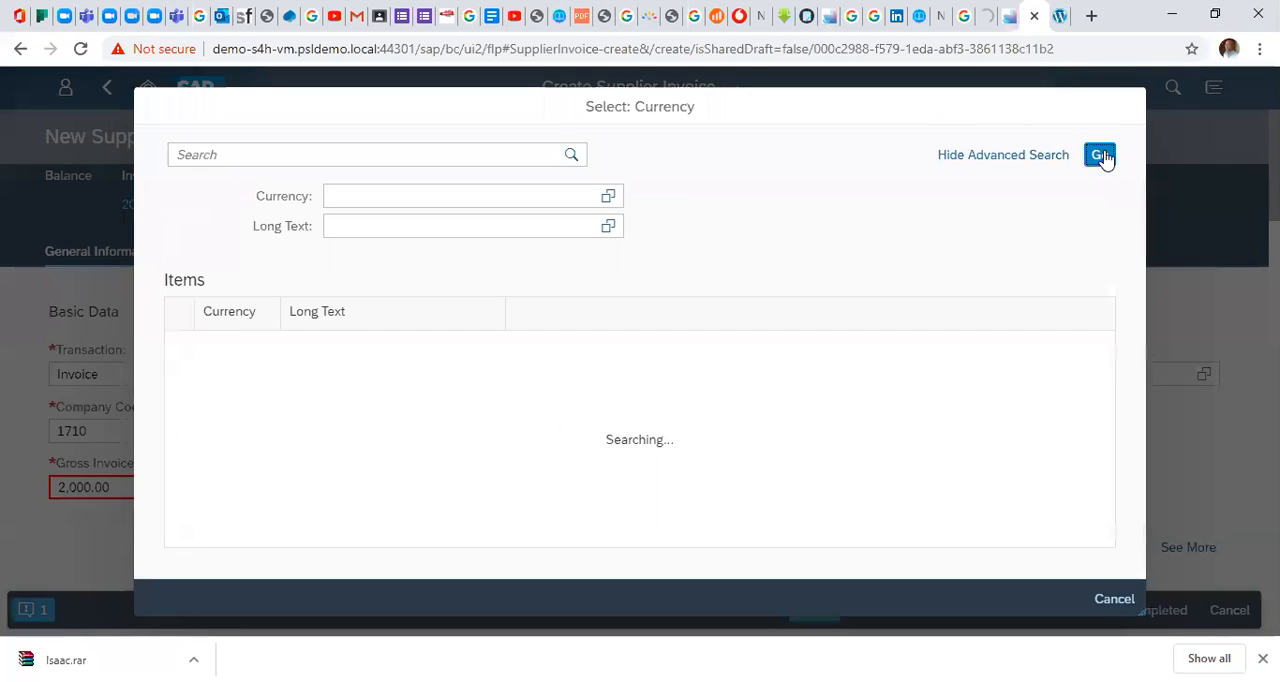
click(1099, 154)
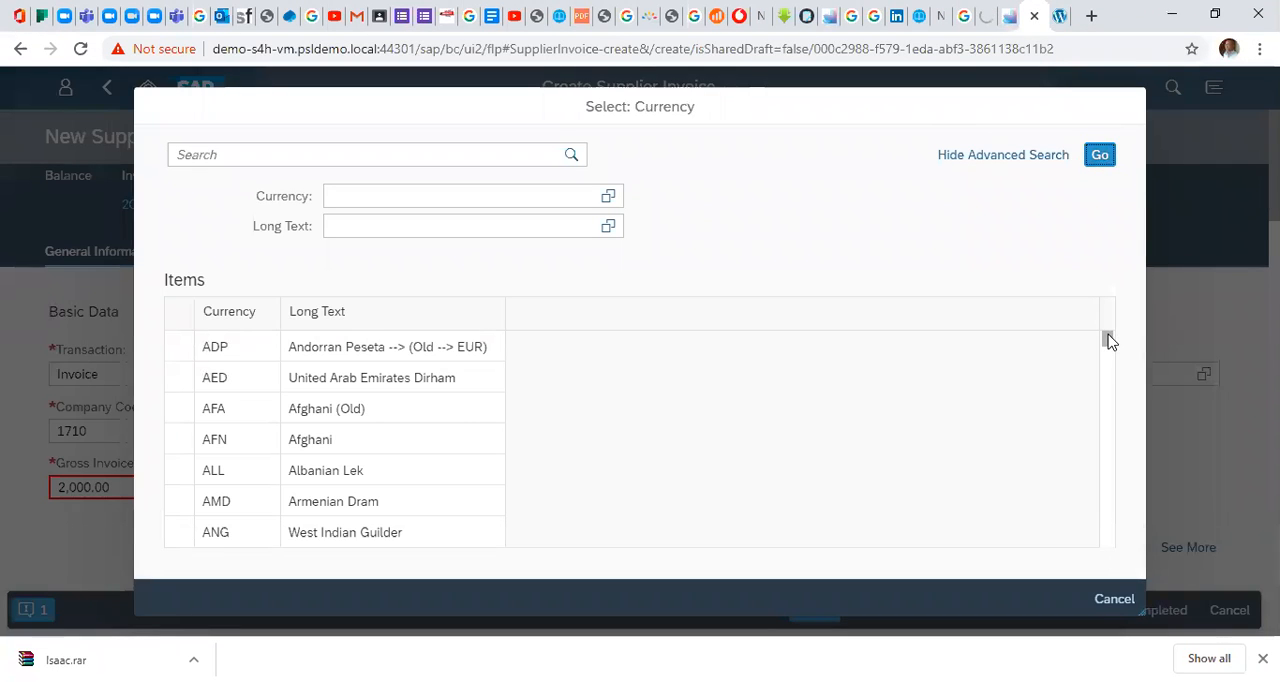
scroll(down, 3)
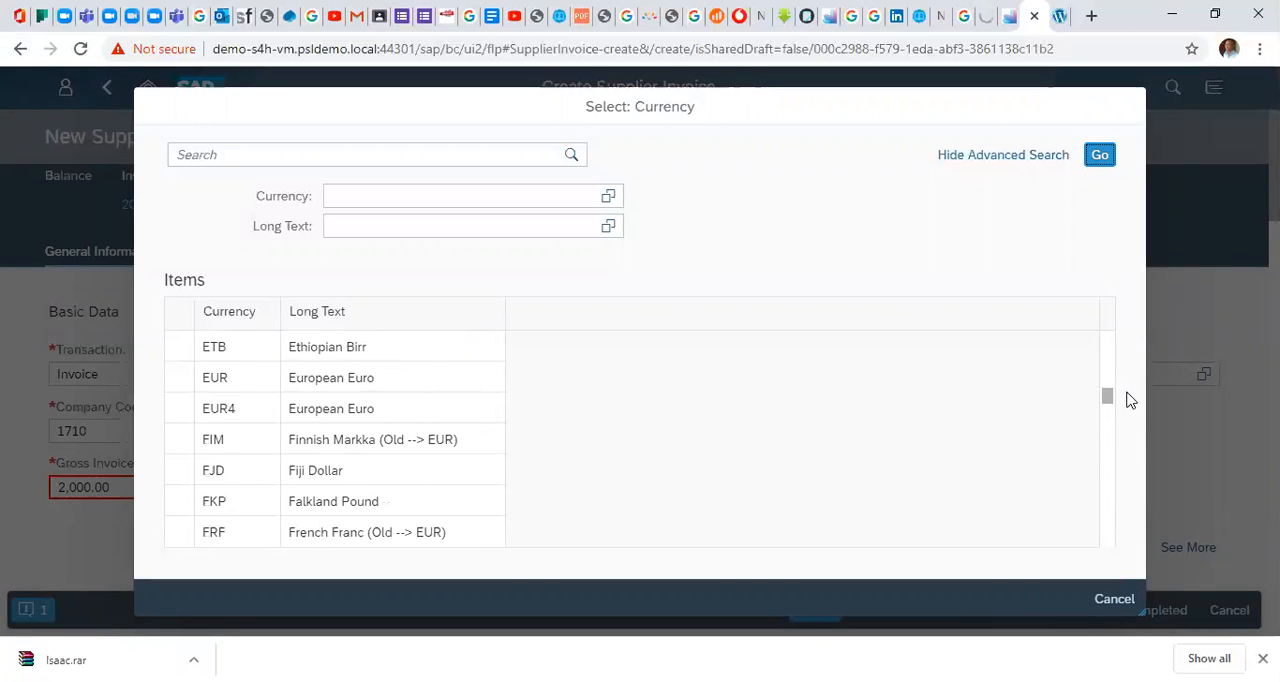
scroll(down, 3)
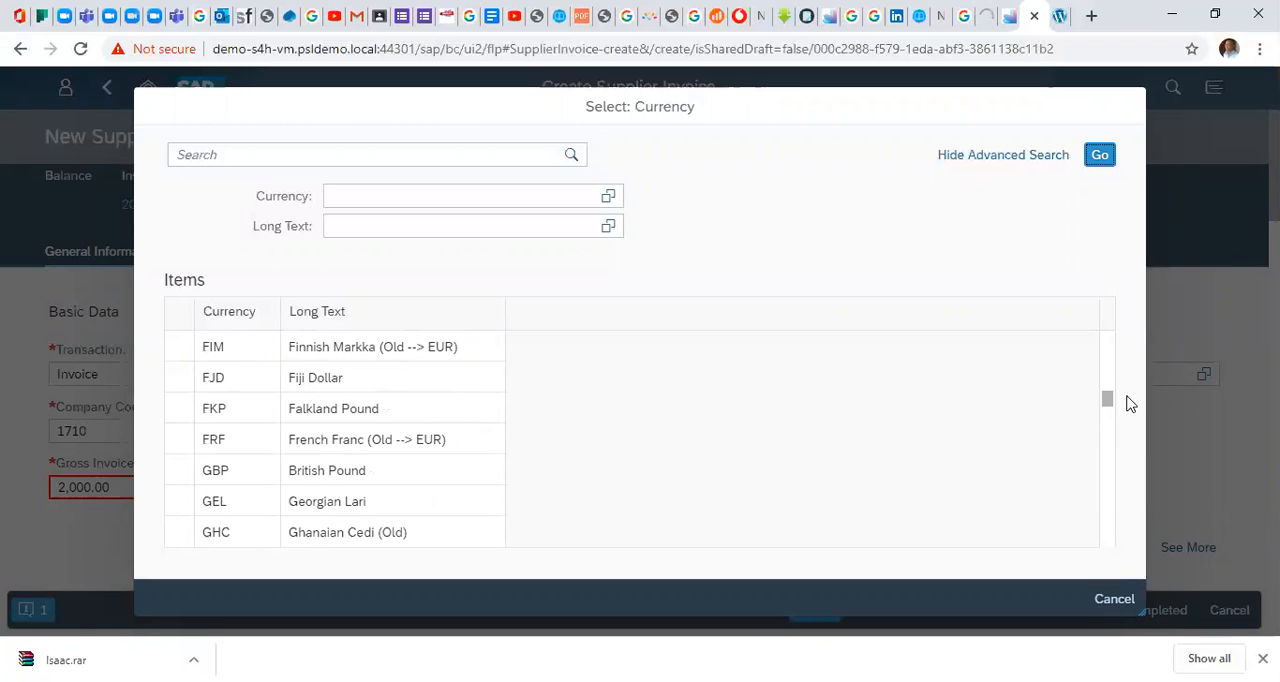
scroll(down, 3)
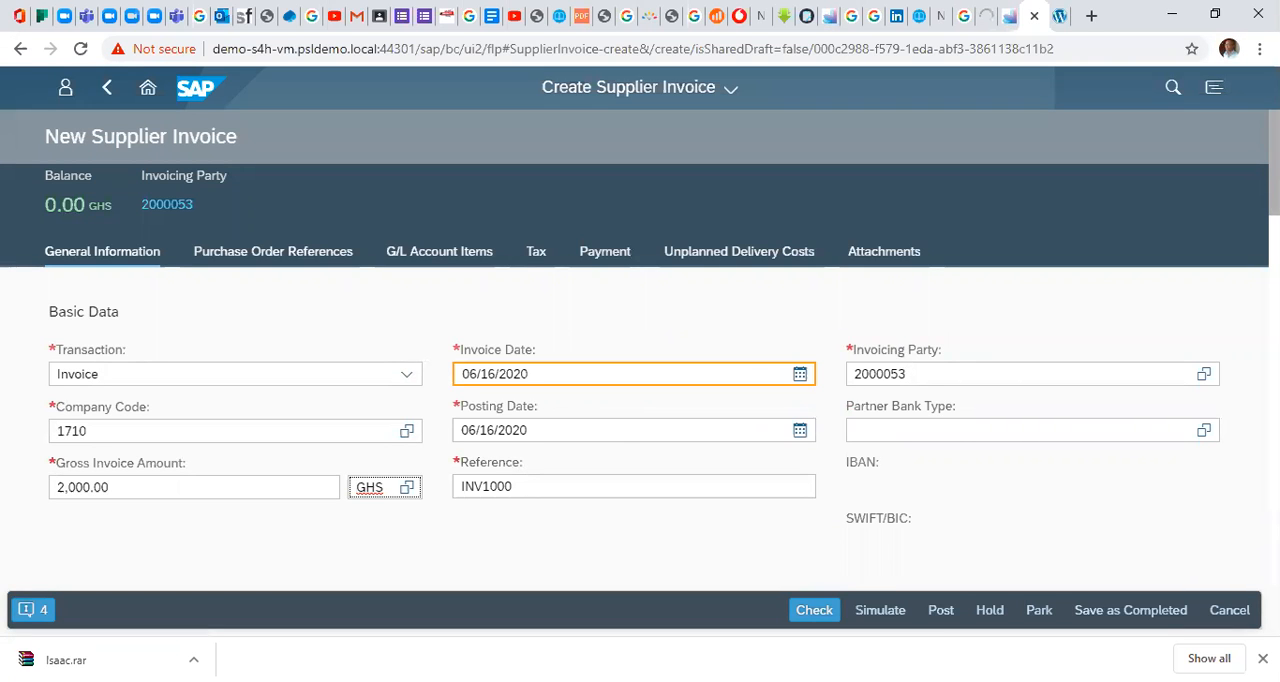
Add a new G/L account item line and list the available G/L accounts.
scroll(down, 3)
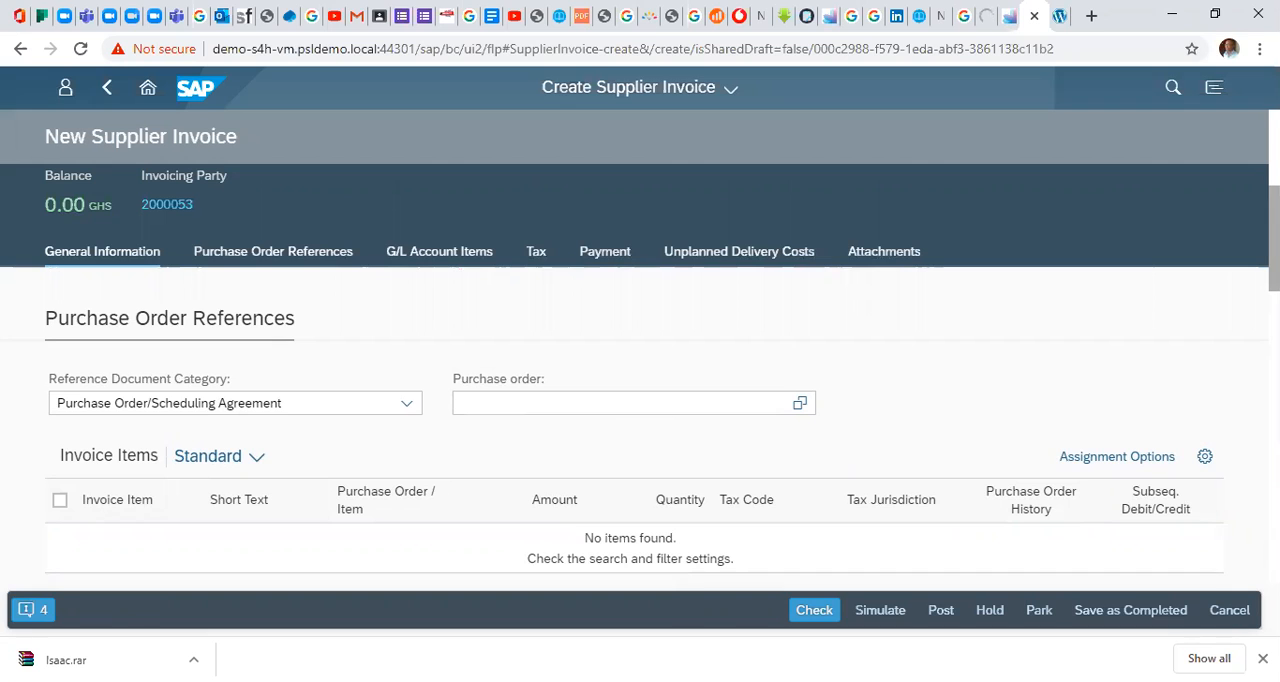
scroll(down, 3)
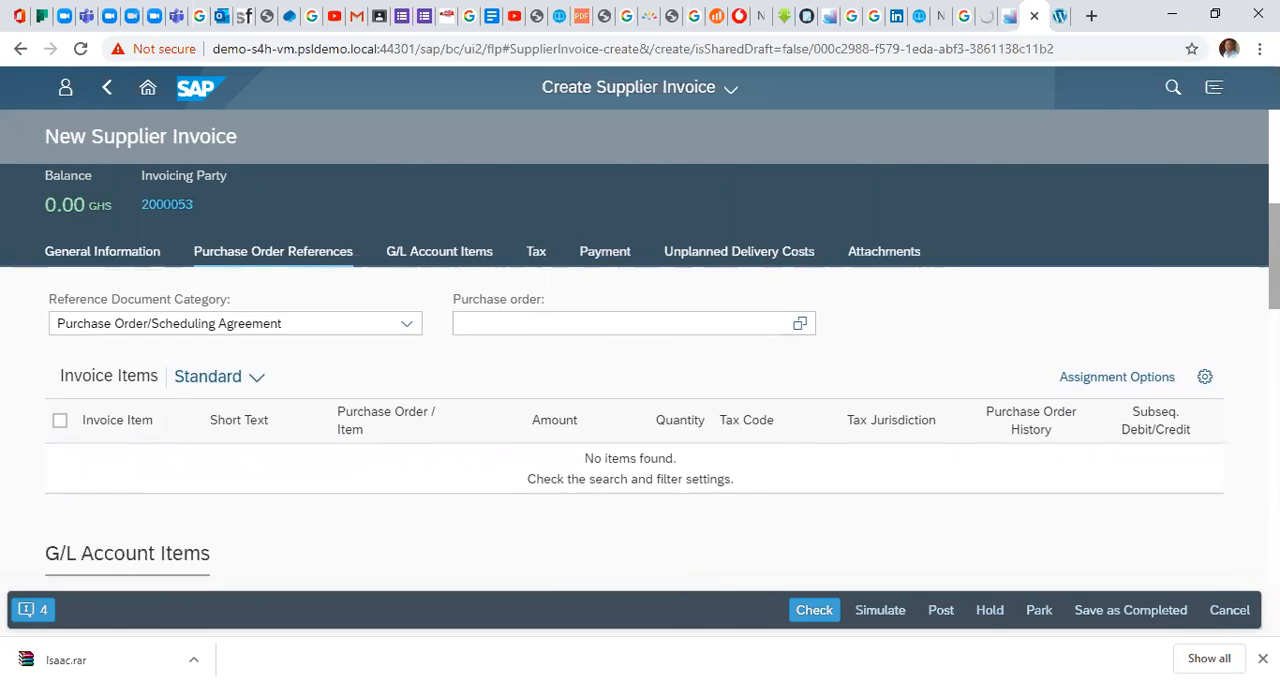
scroll(down, 3)
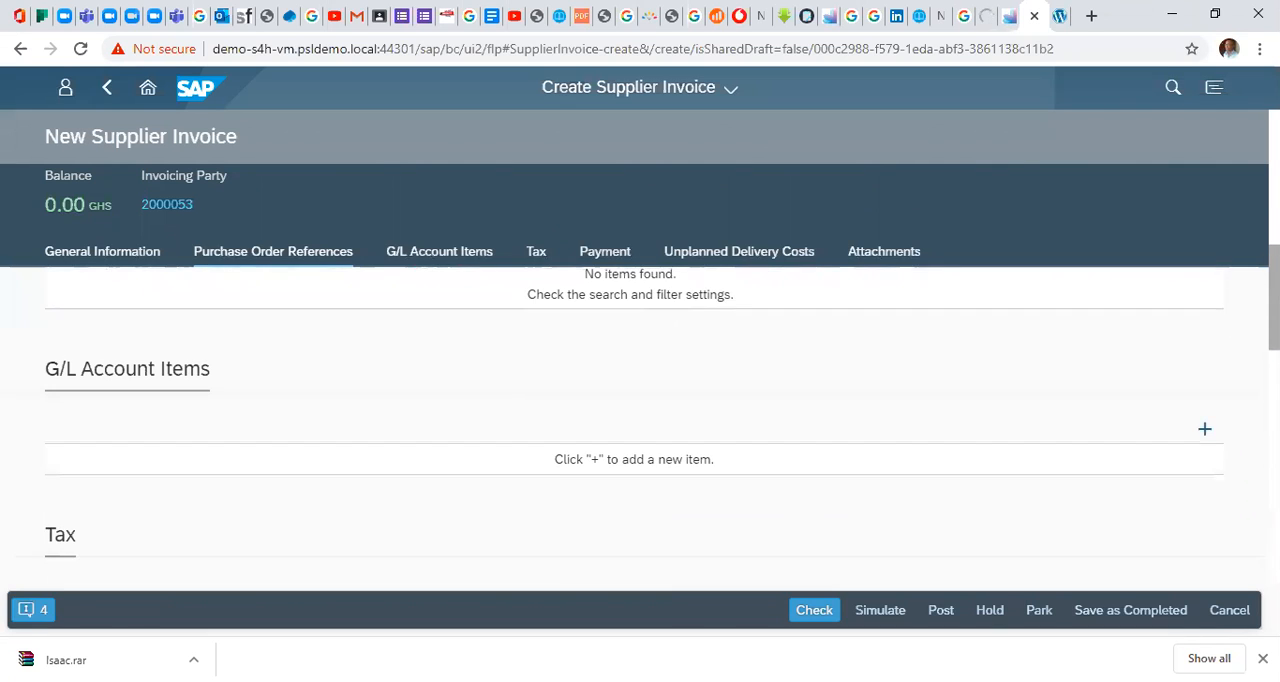
mouse_move(1231, 428)
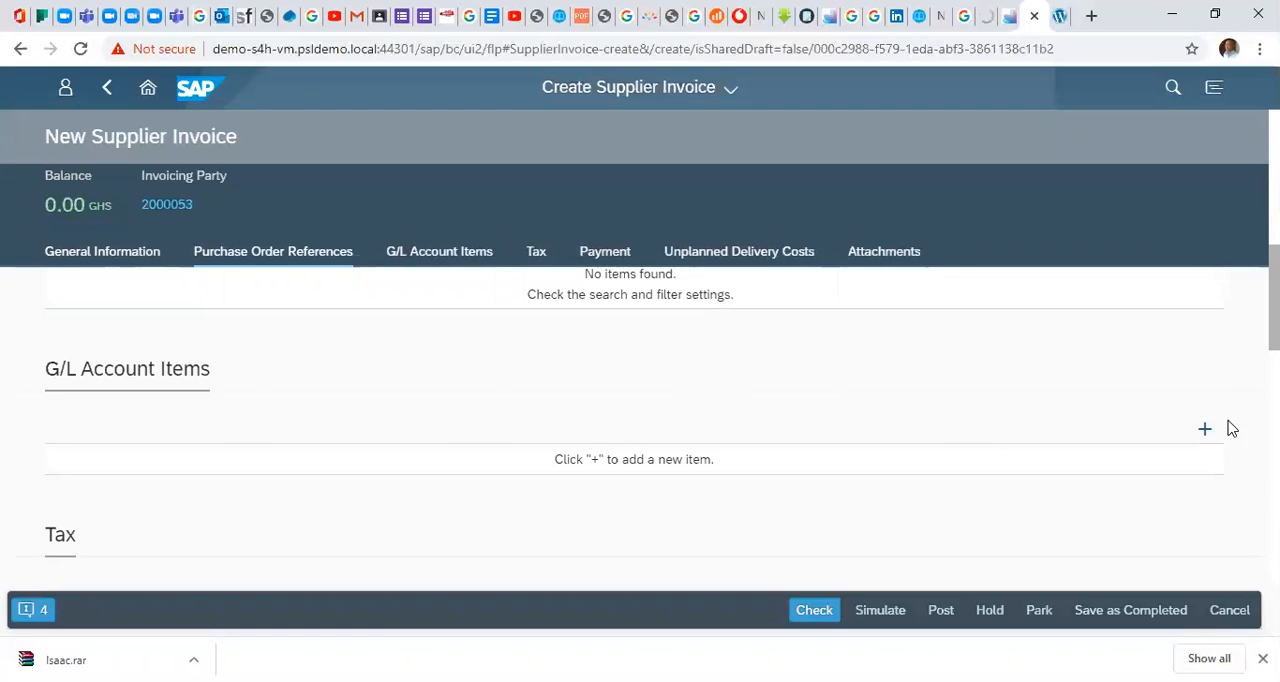
mouse_move(714, 415)
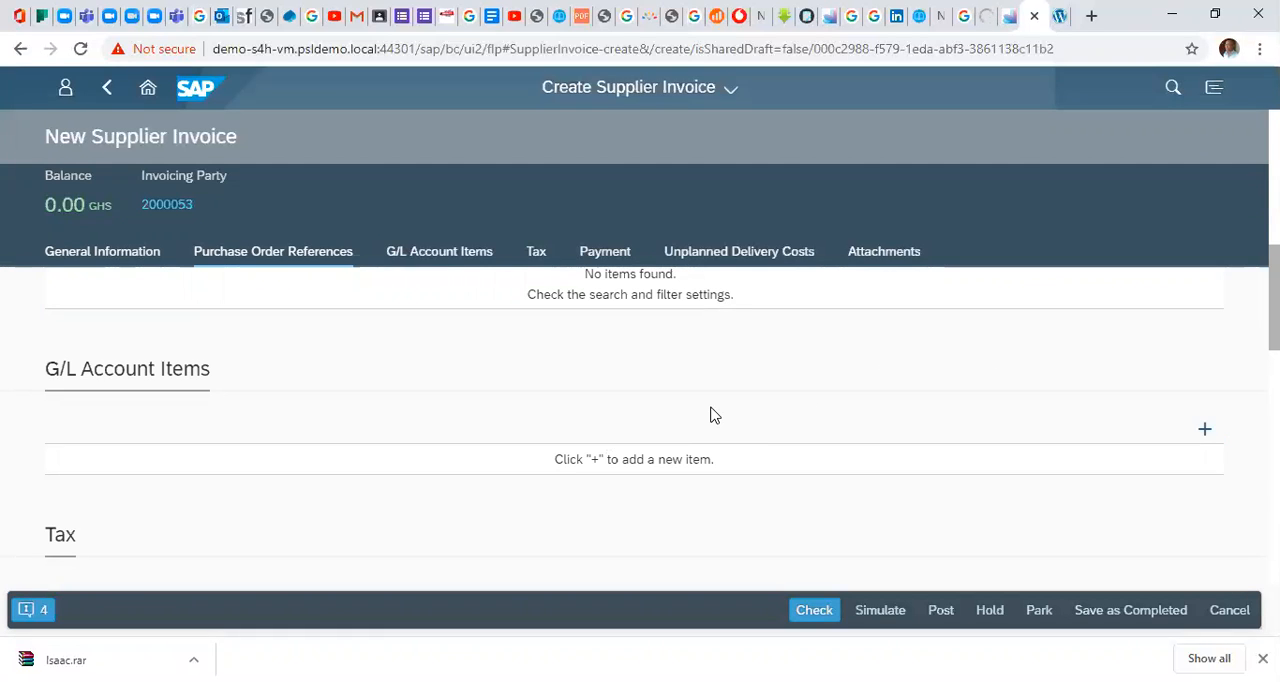
mouse_move(628, 441)
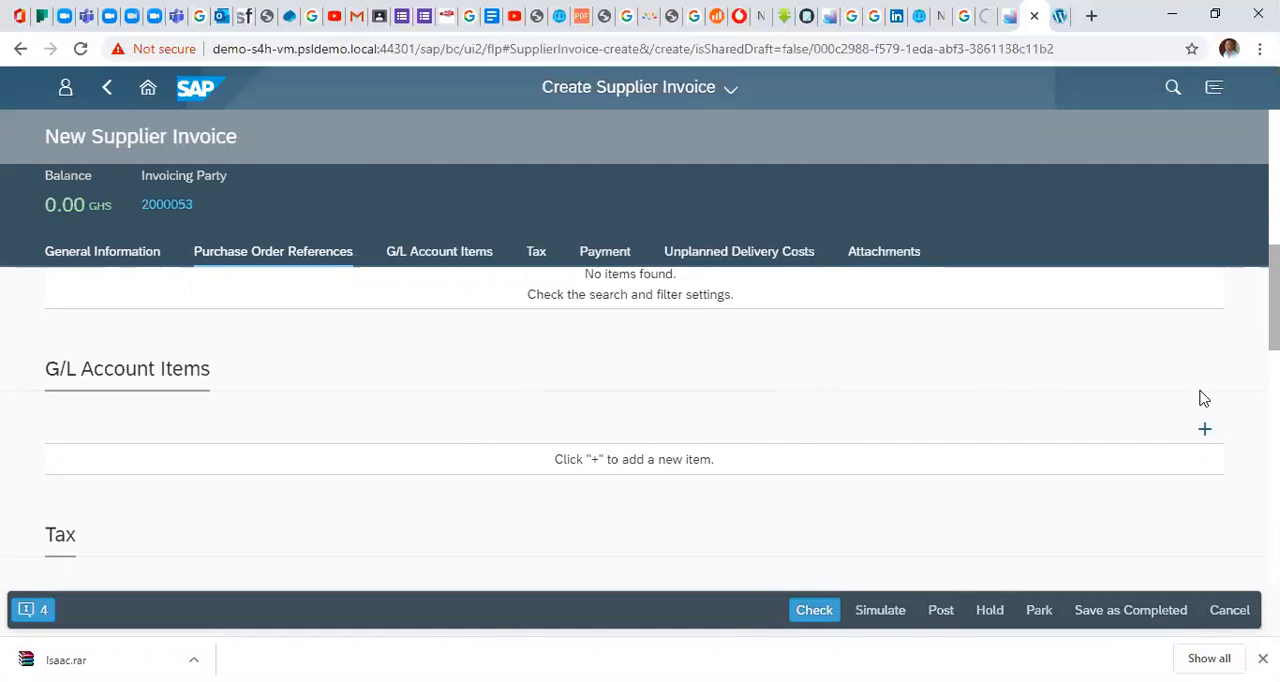
mouse_move(1205, 430)
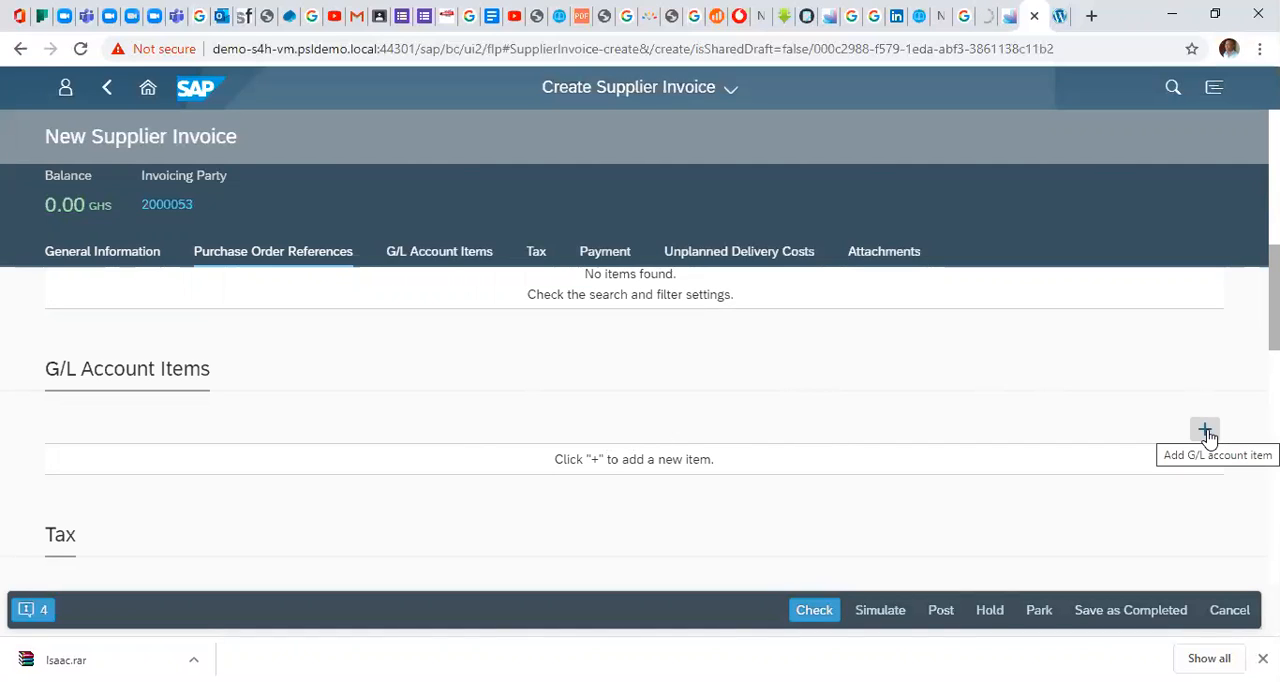
click(1205, 430)
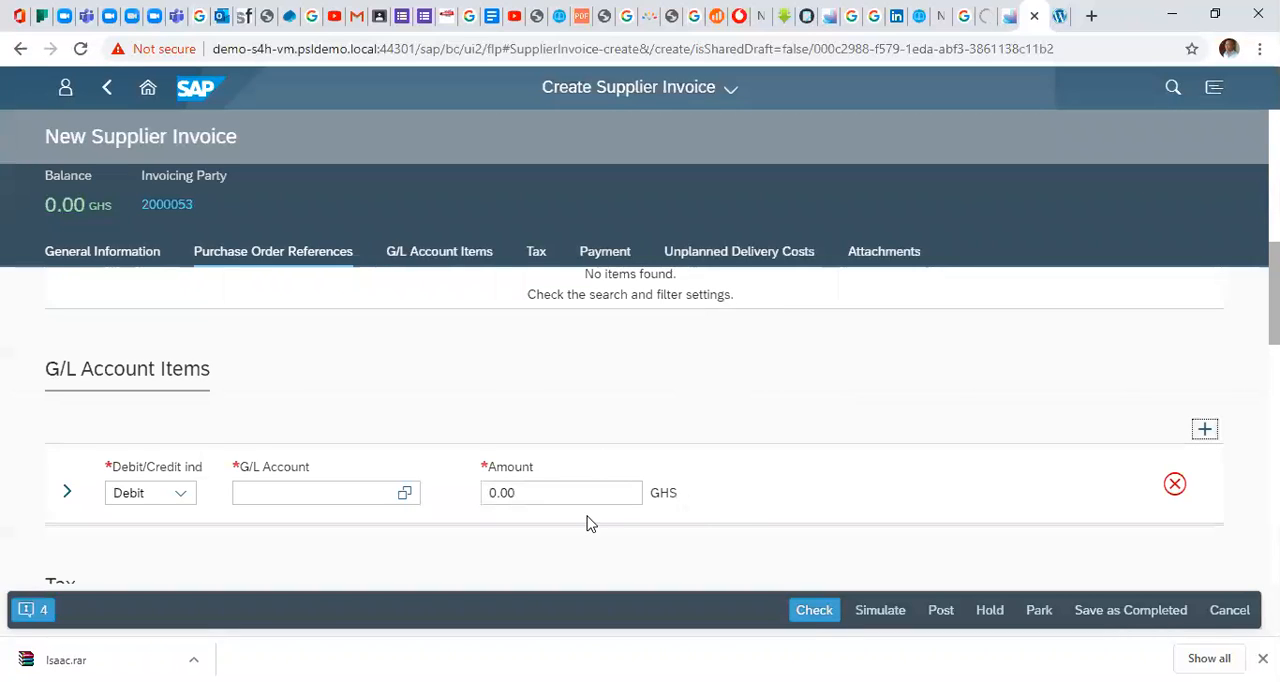
mouse_move(146, 525)
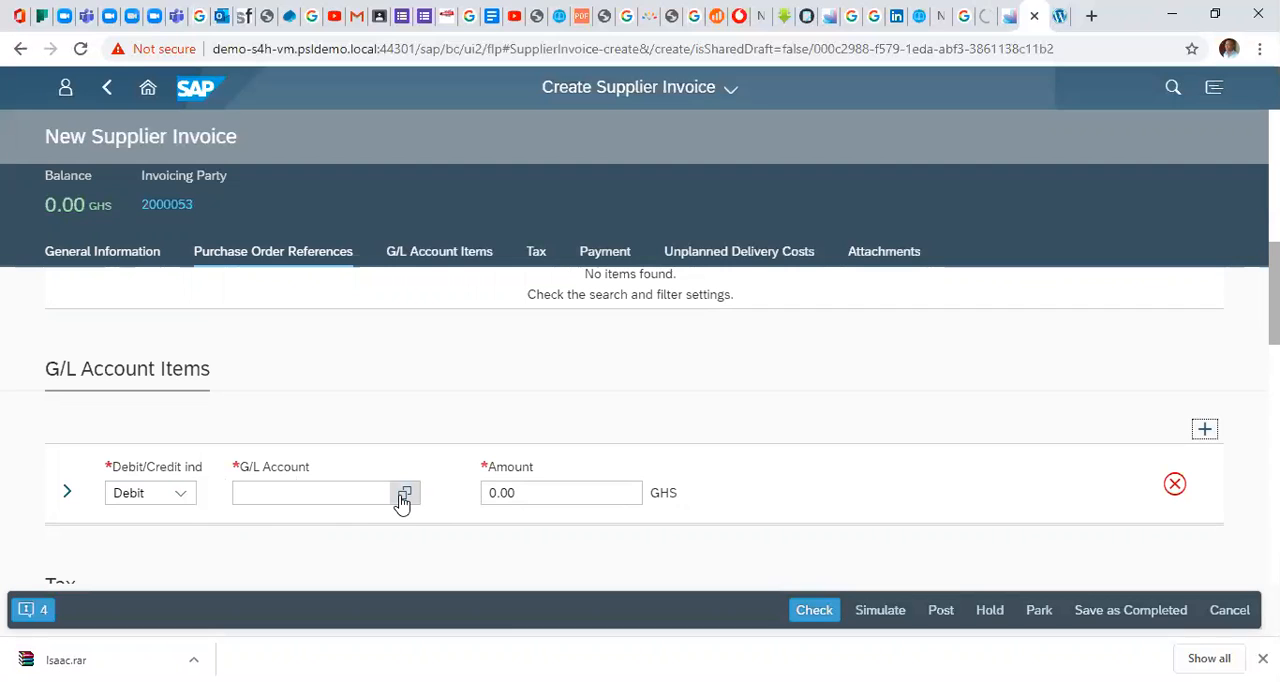
click(405, 492)
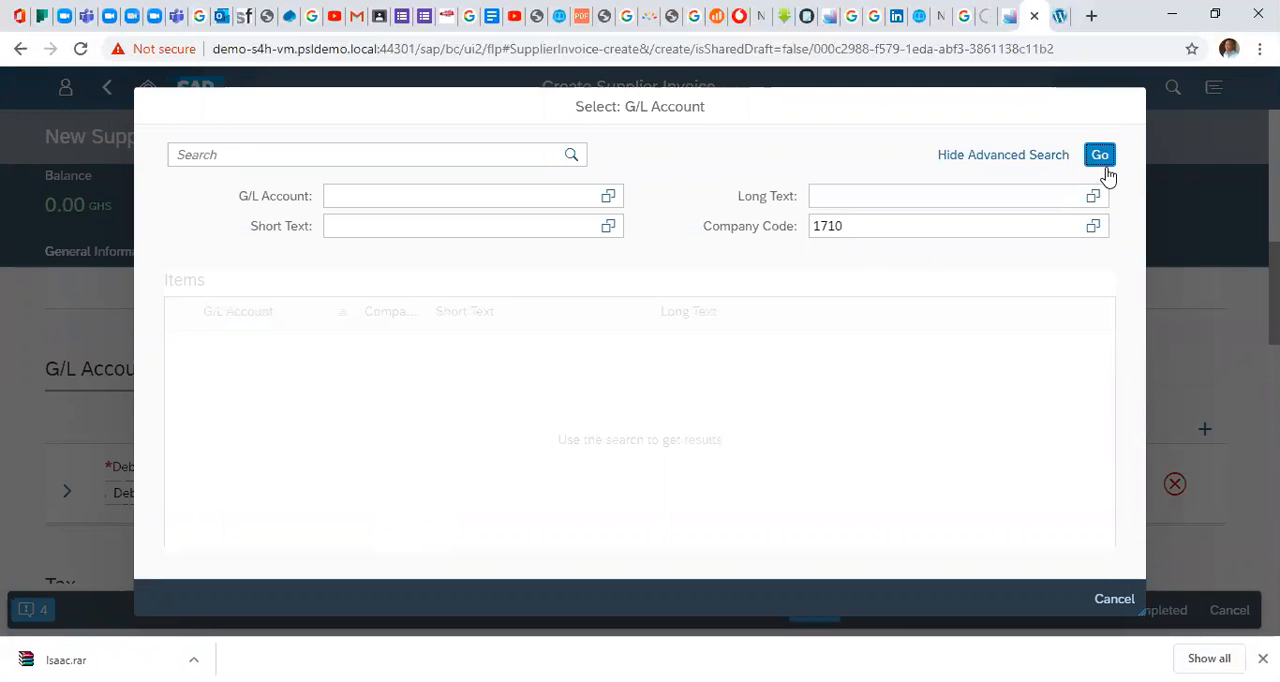
click(1099, 154)
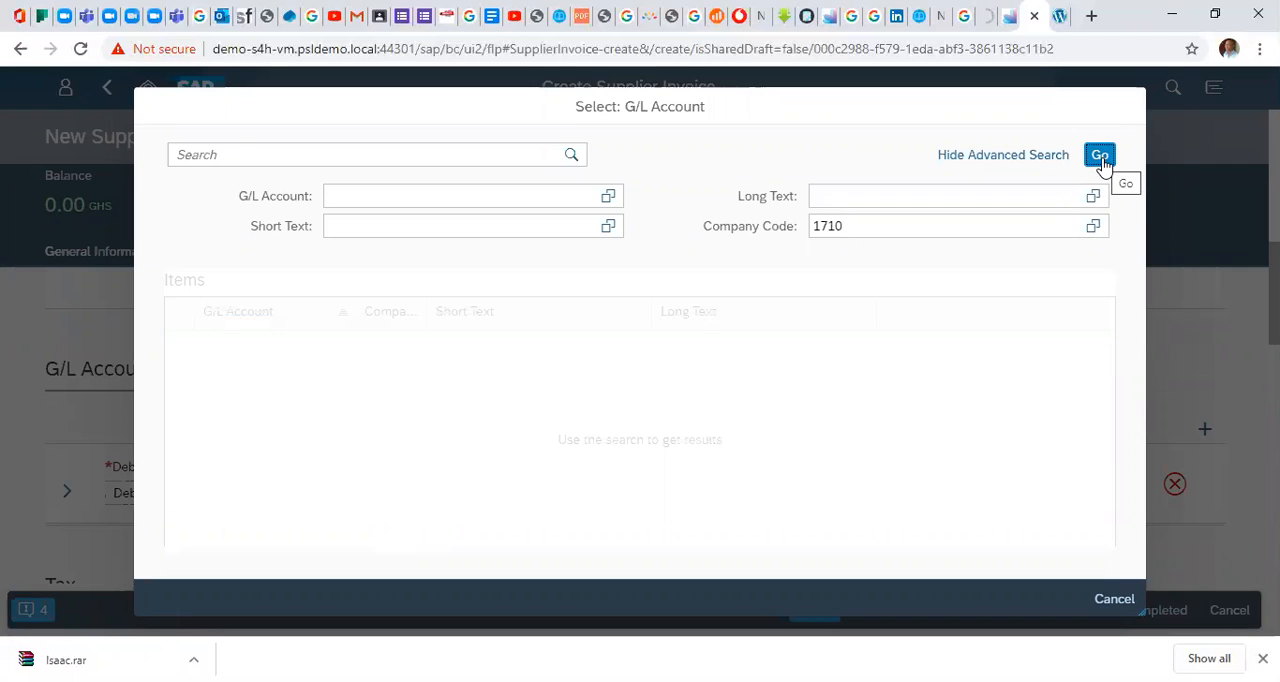
click(1099, 154)
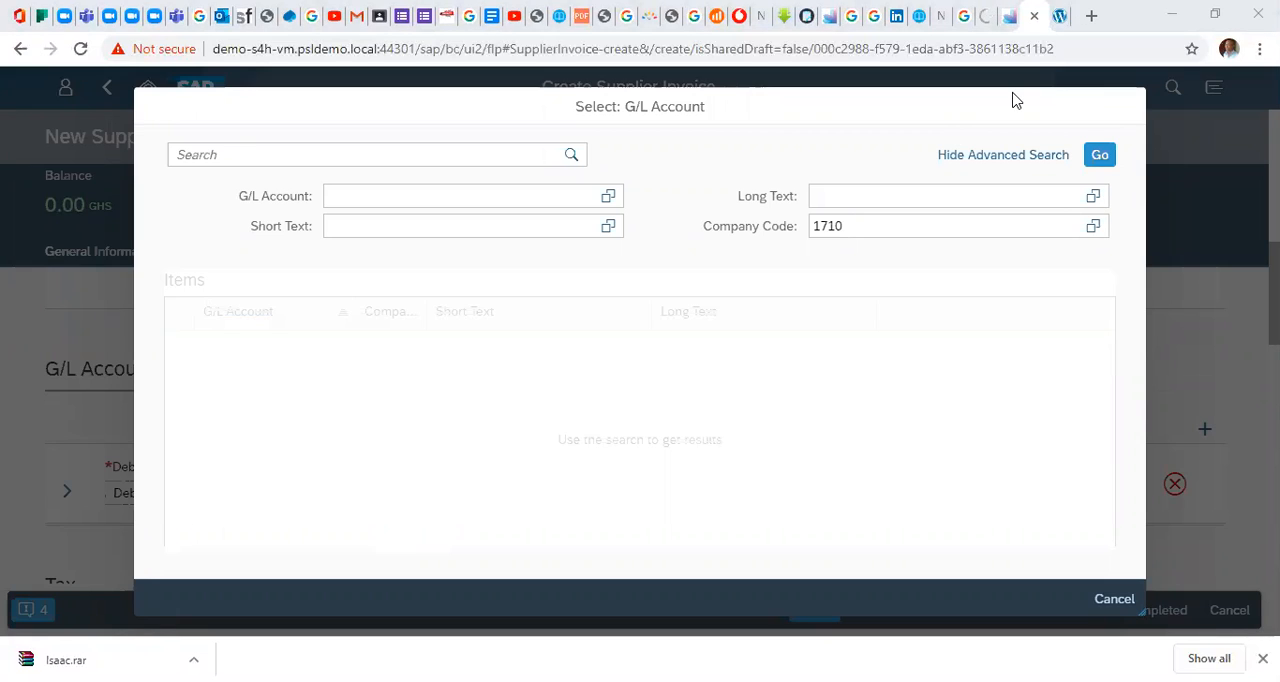
click(945, 195)
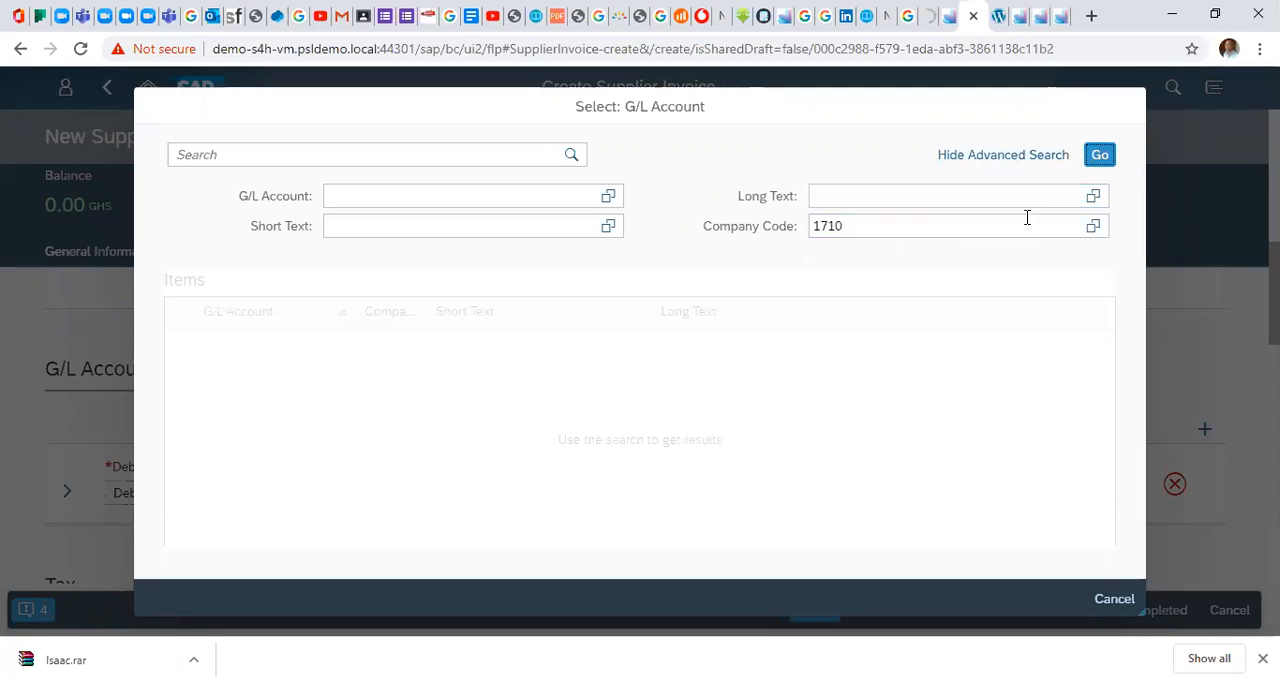
click(1099, 154)
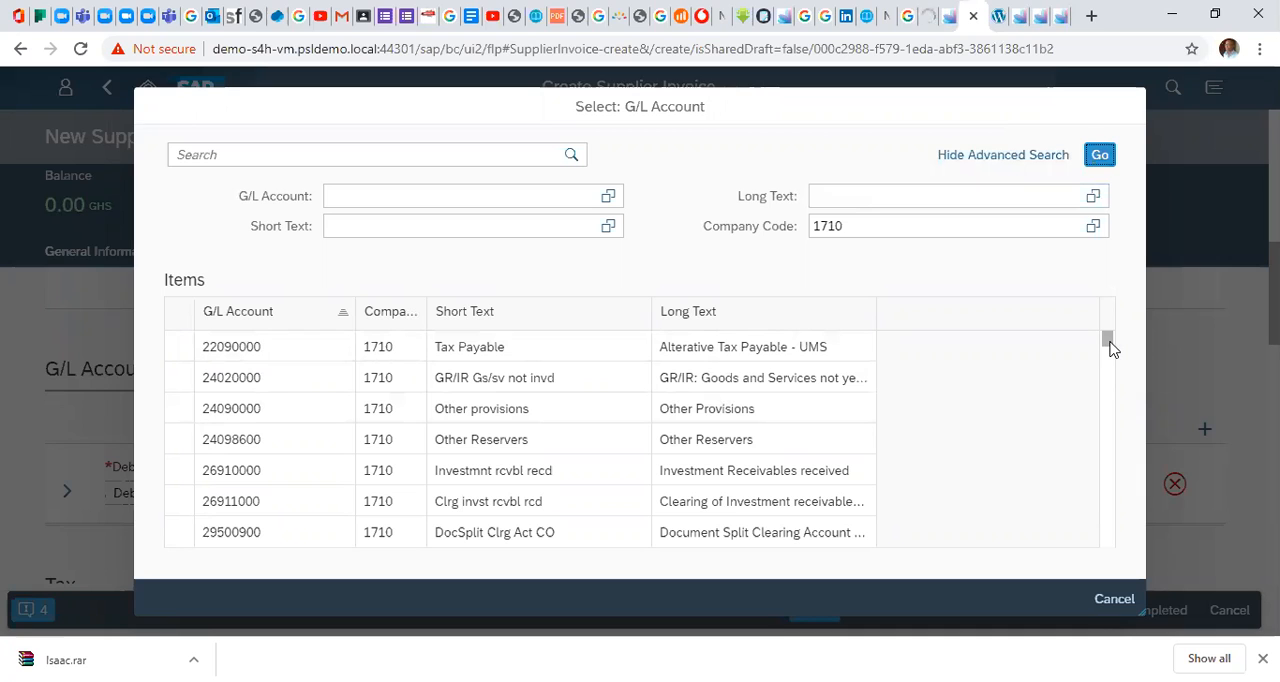
mouse_move(1110, 346)
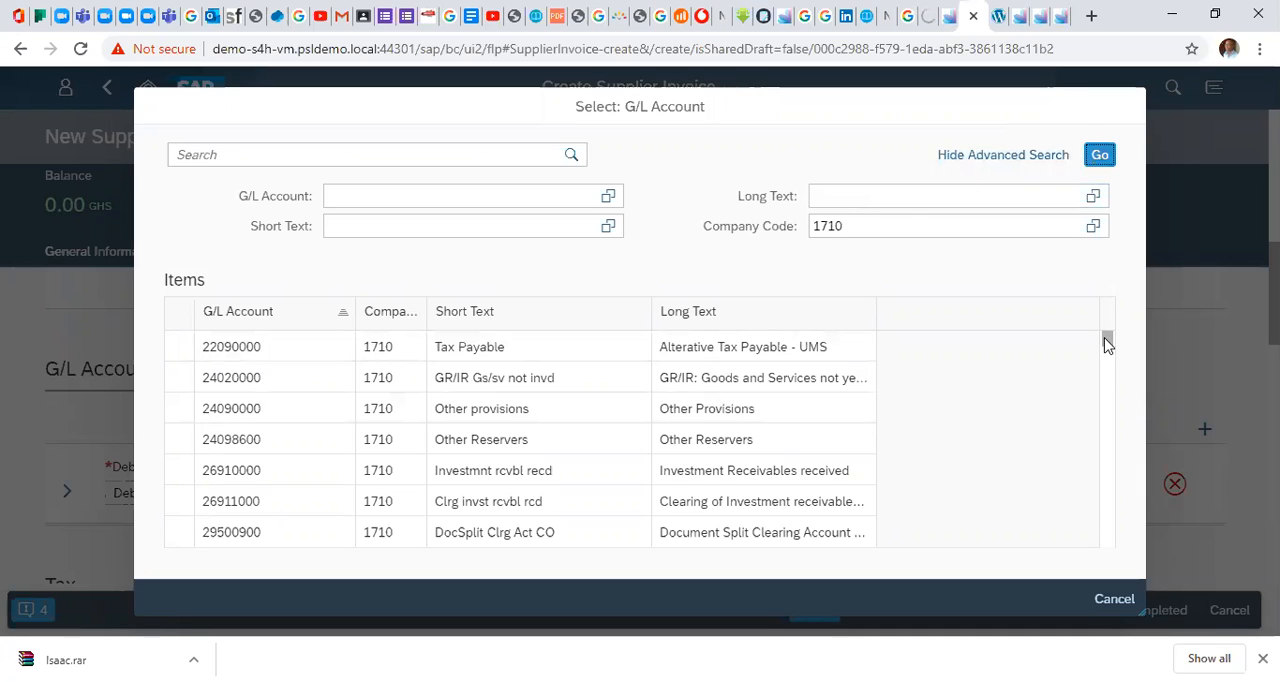
Search accounts by keyword Office* and select G/L account 65000000.
scroll(down, 3)
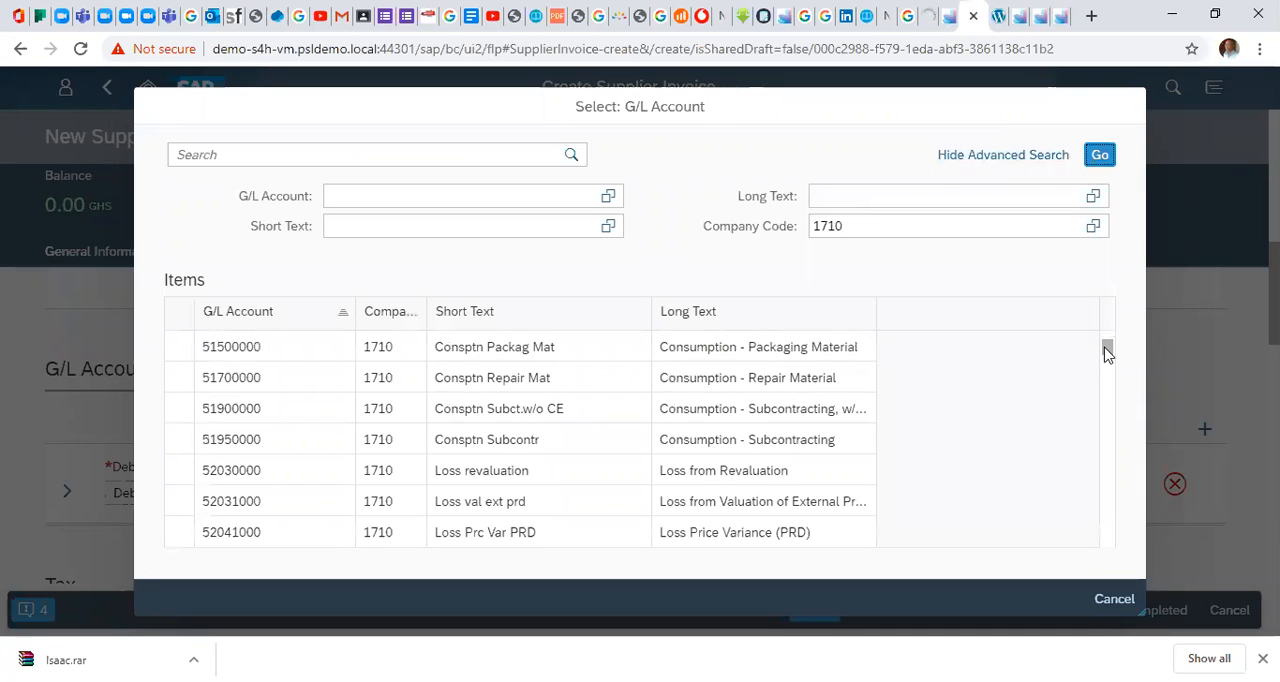
click(465, 225)
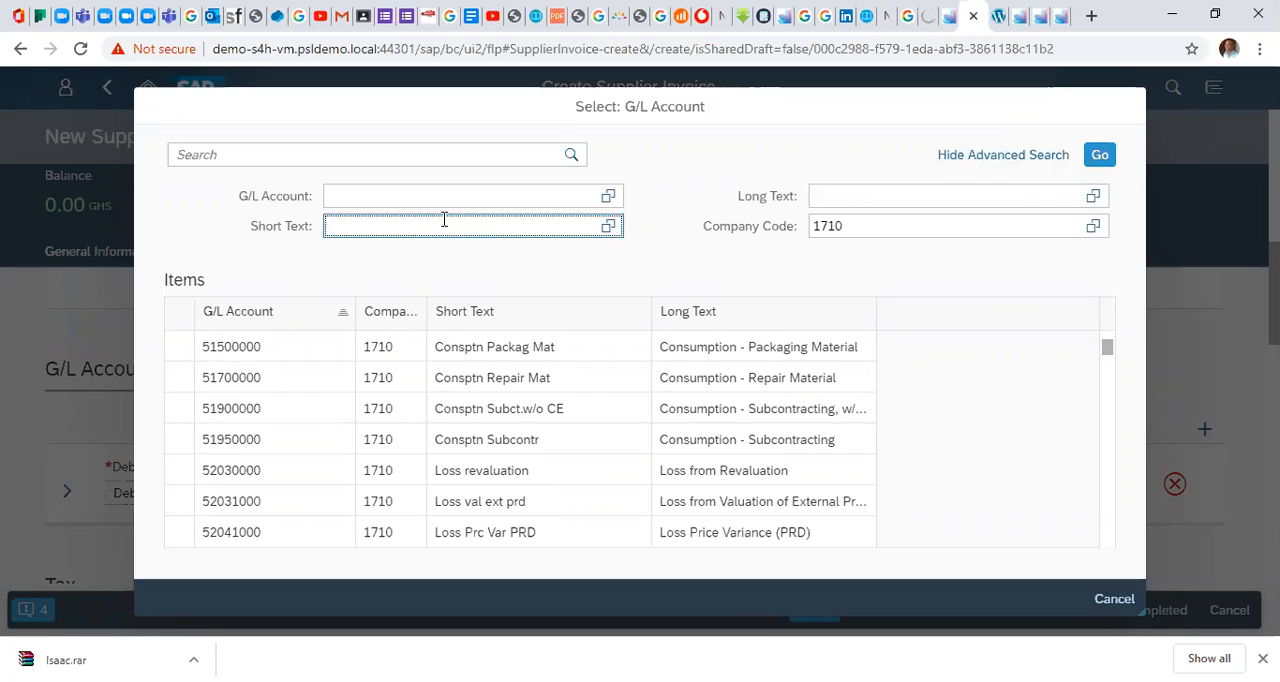
text(Off)
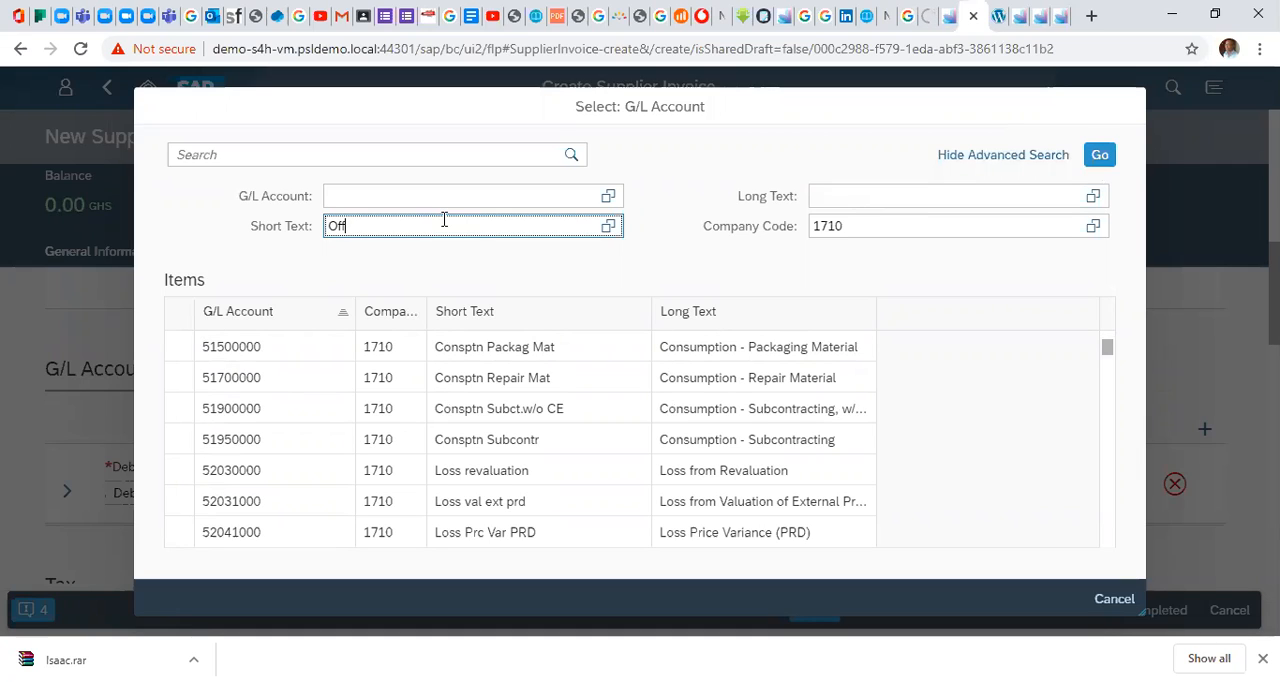
text(i)
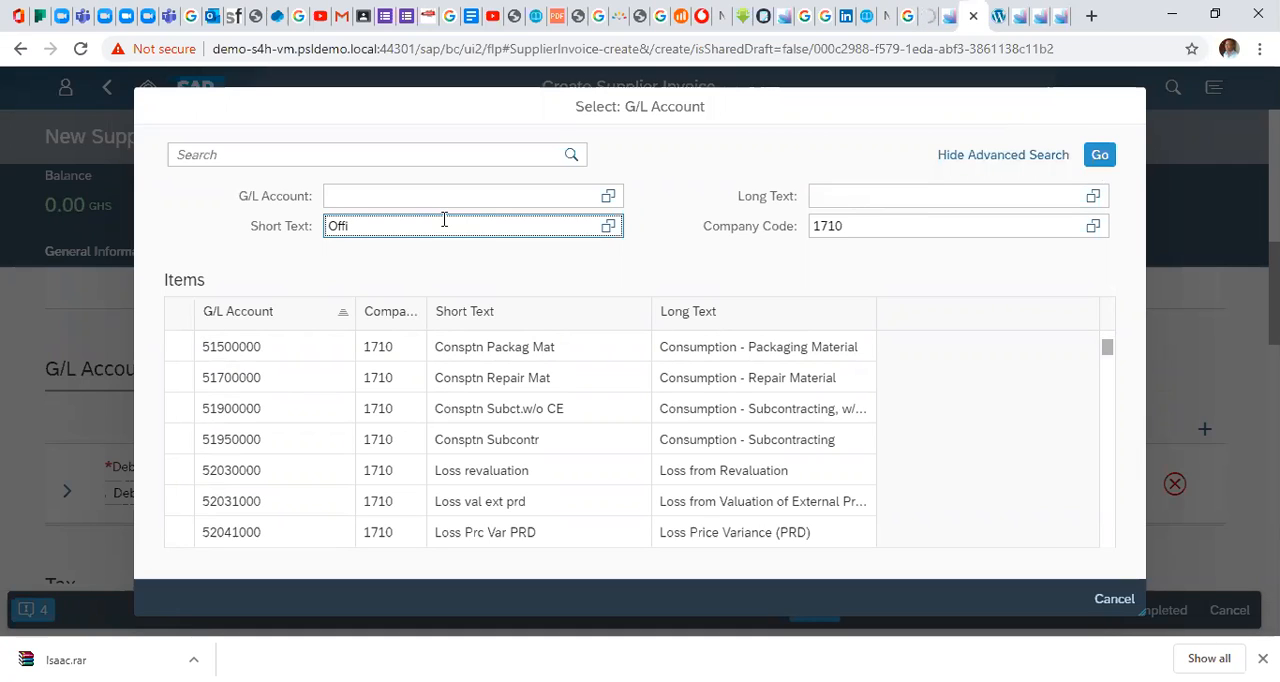
click(350, 154)
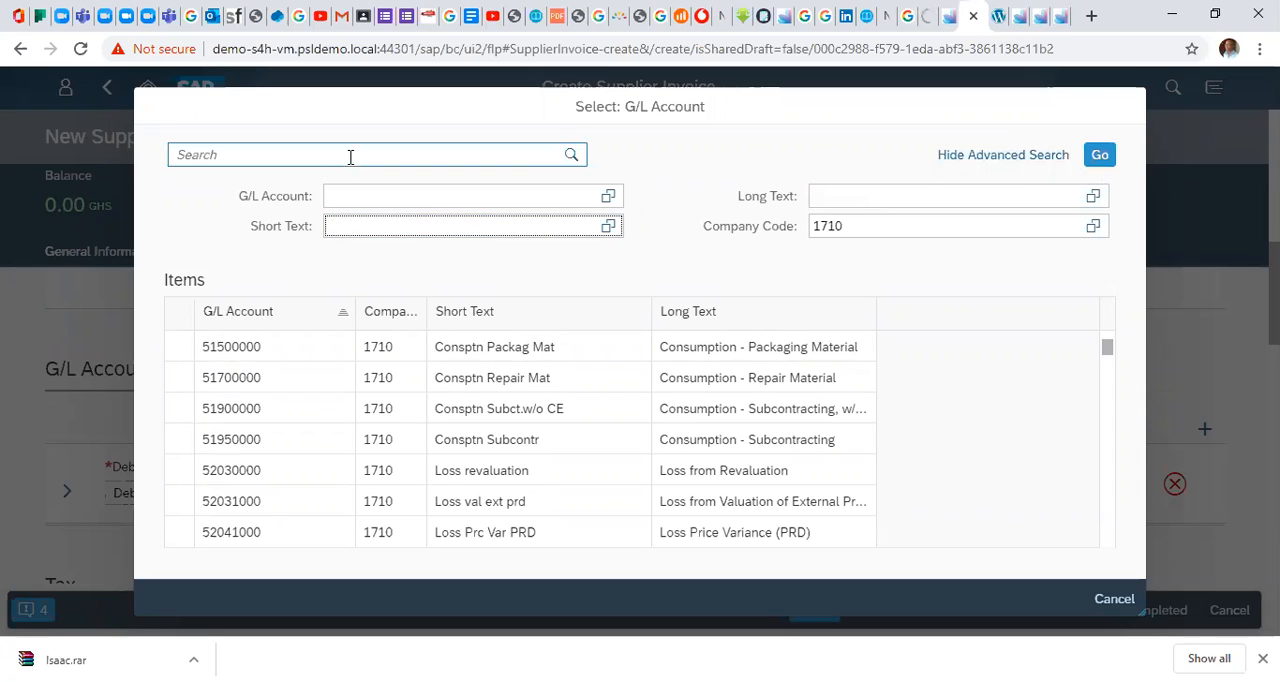
text(0)
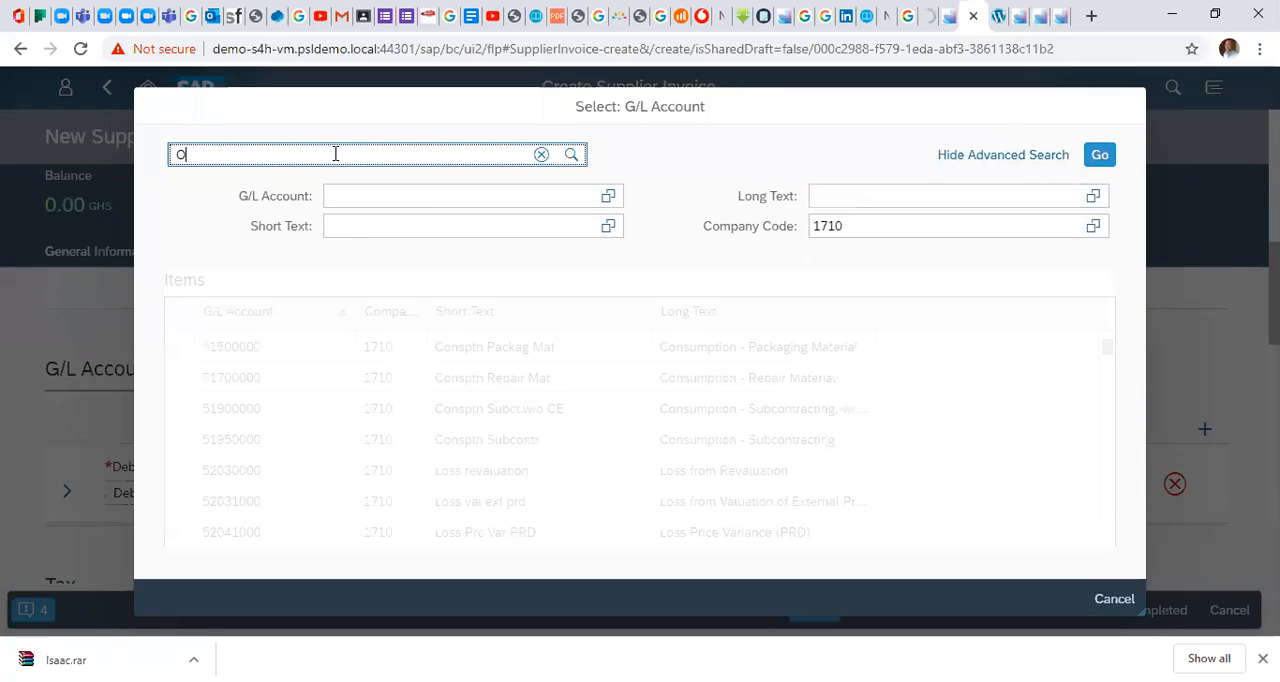
text(ffi)
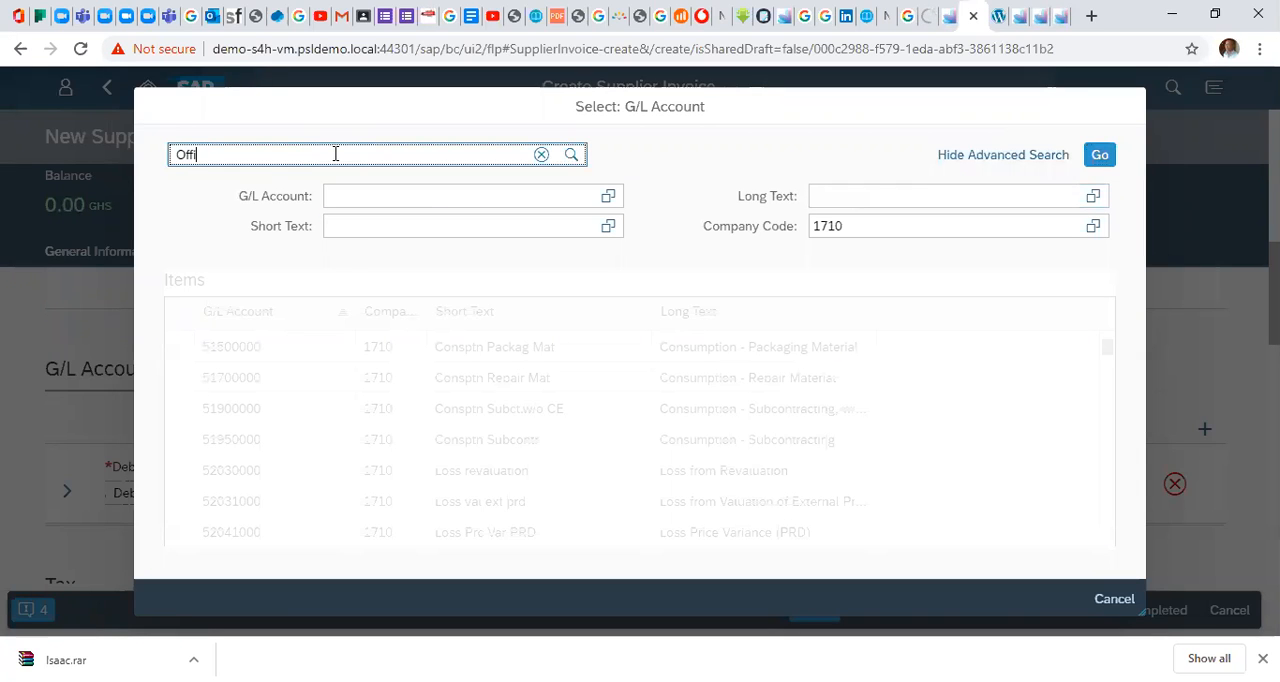
text(ce*)
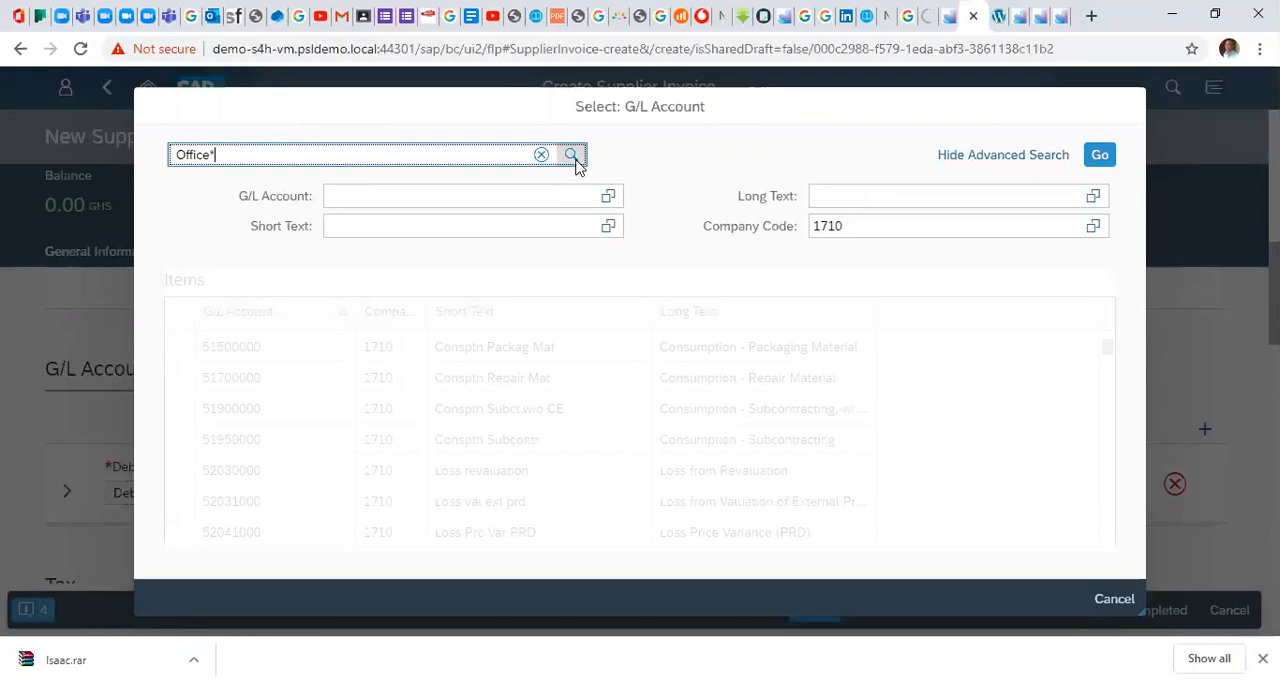
click(571, 154)
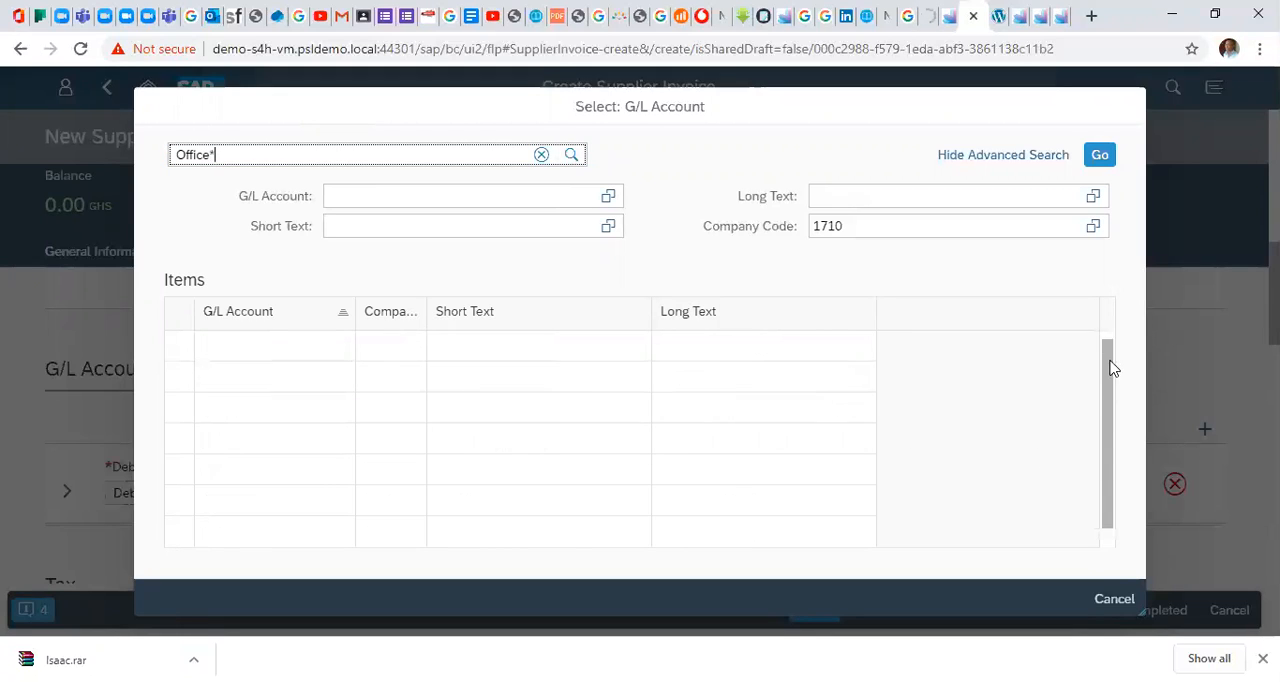
click(1098, 154)
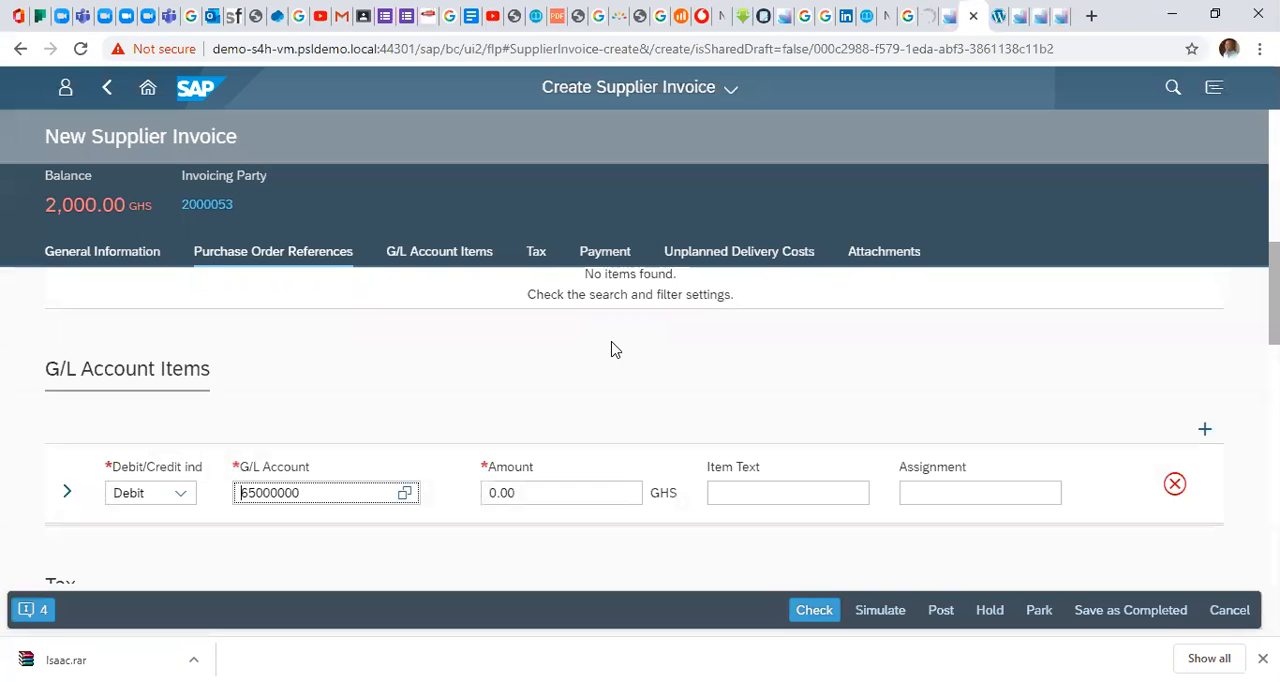
Enter amount 2,000.00 and item text 'Office Stationery' on the G/L line.
click(560, 492)
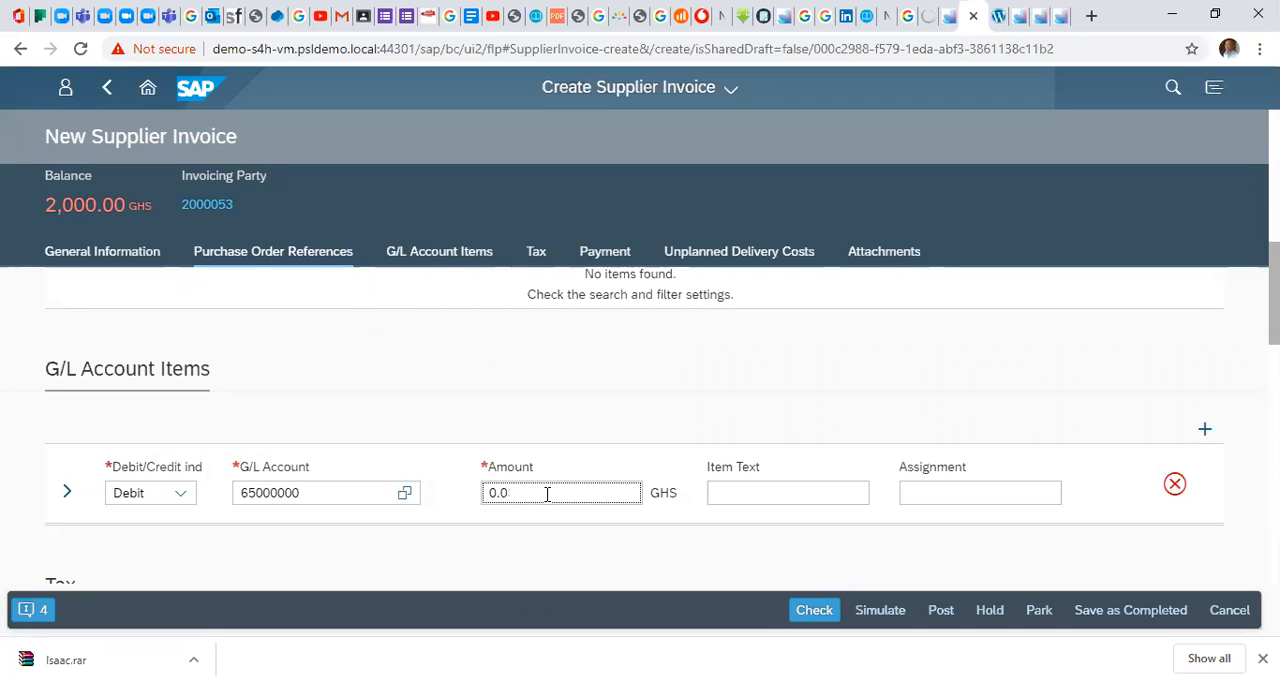
text(2000)
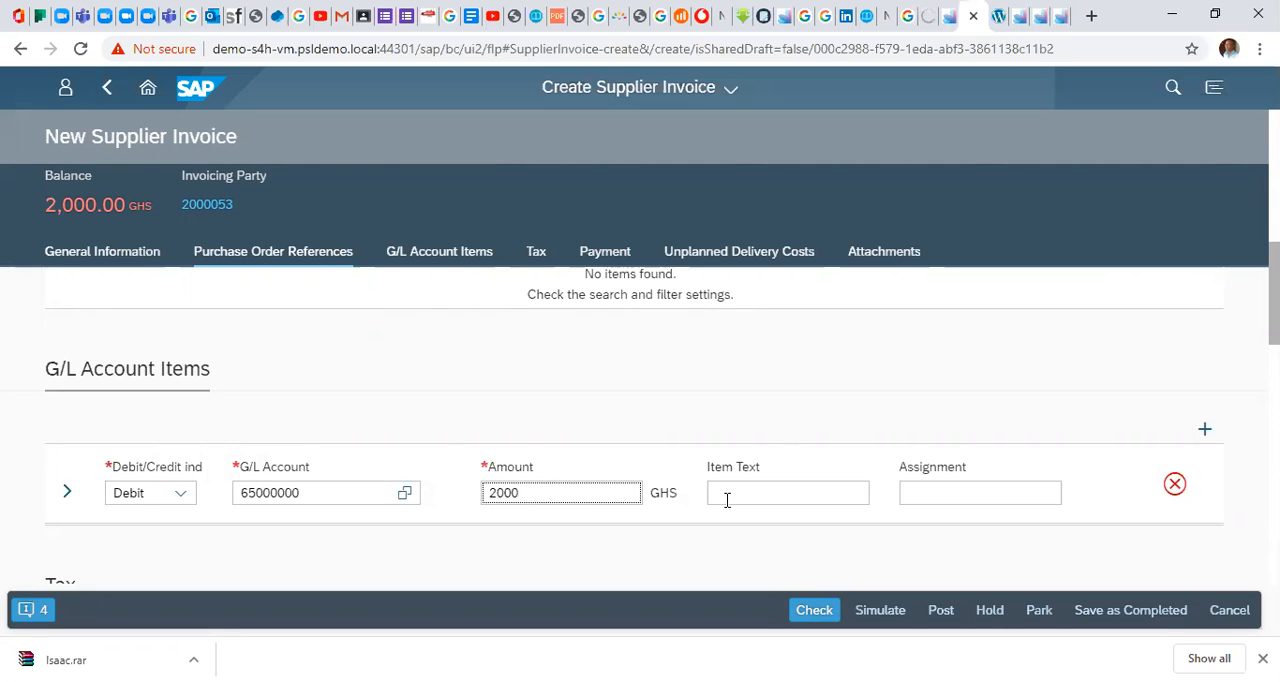
click(787, 492)
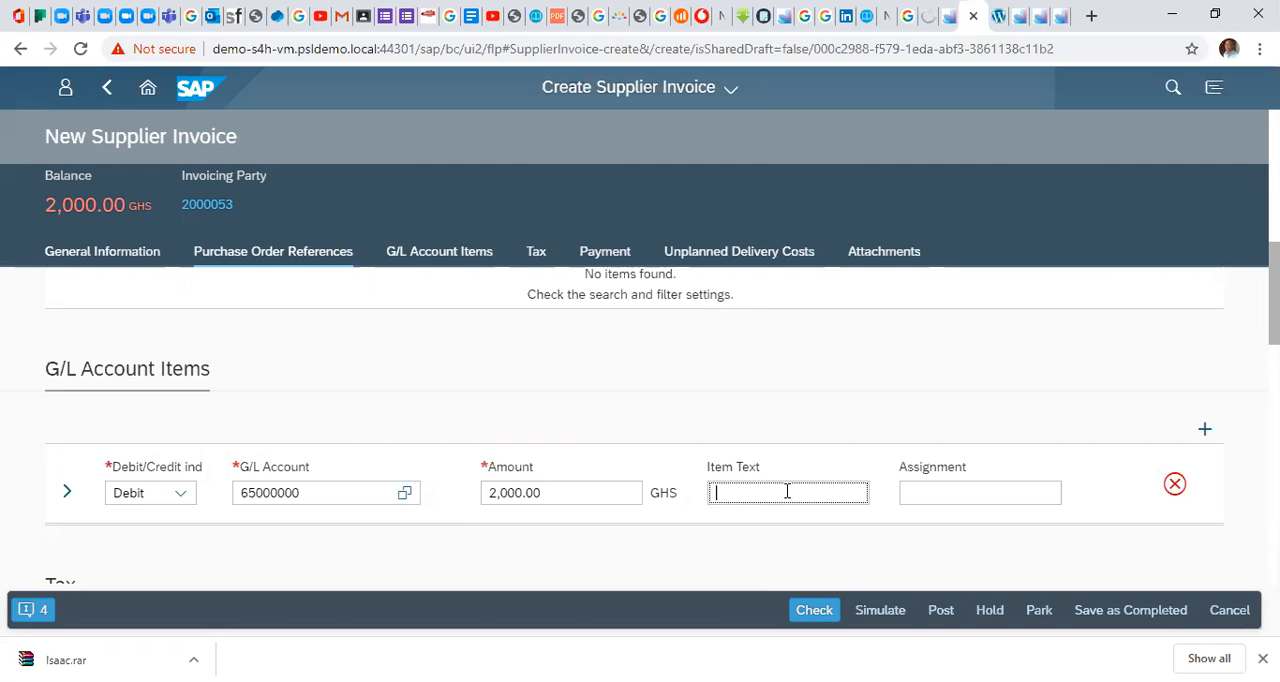
text(Office S)
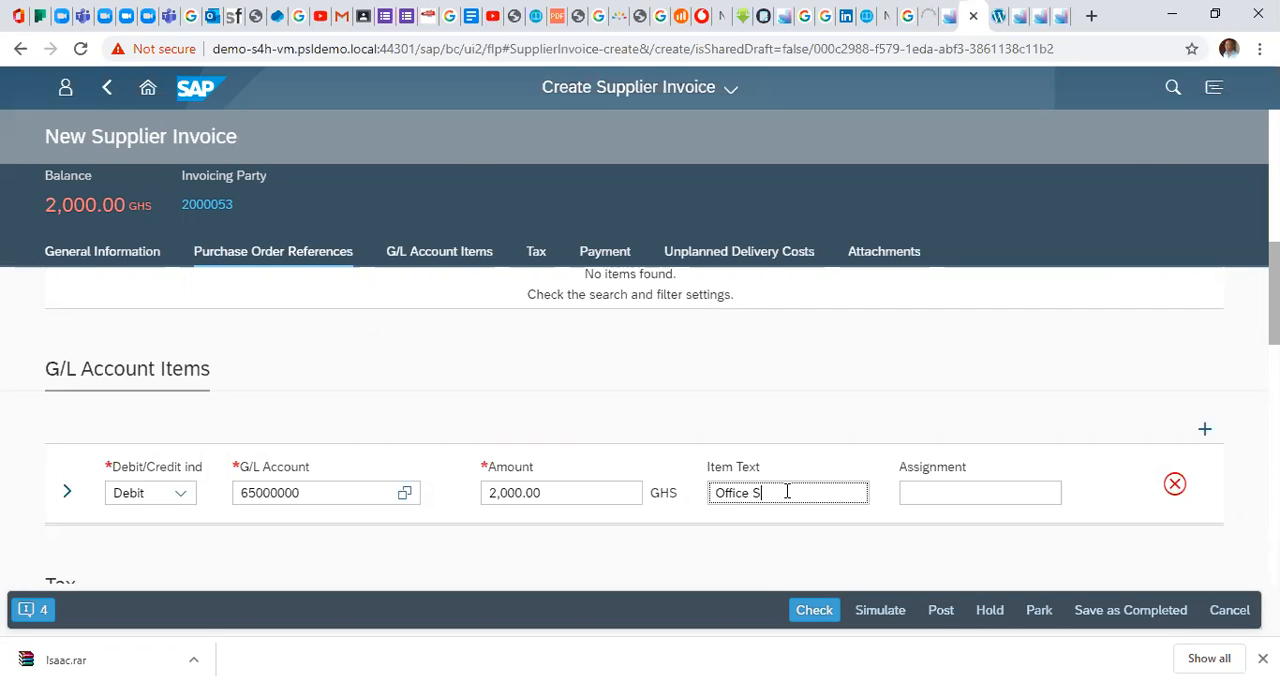
text(tation)
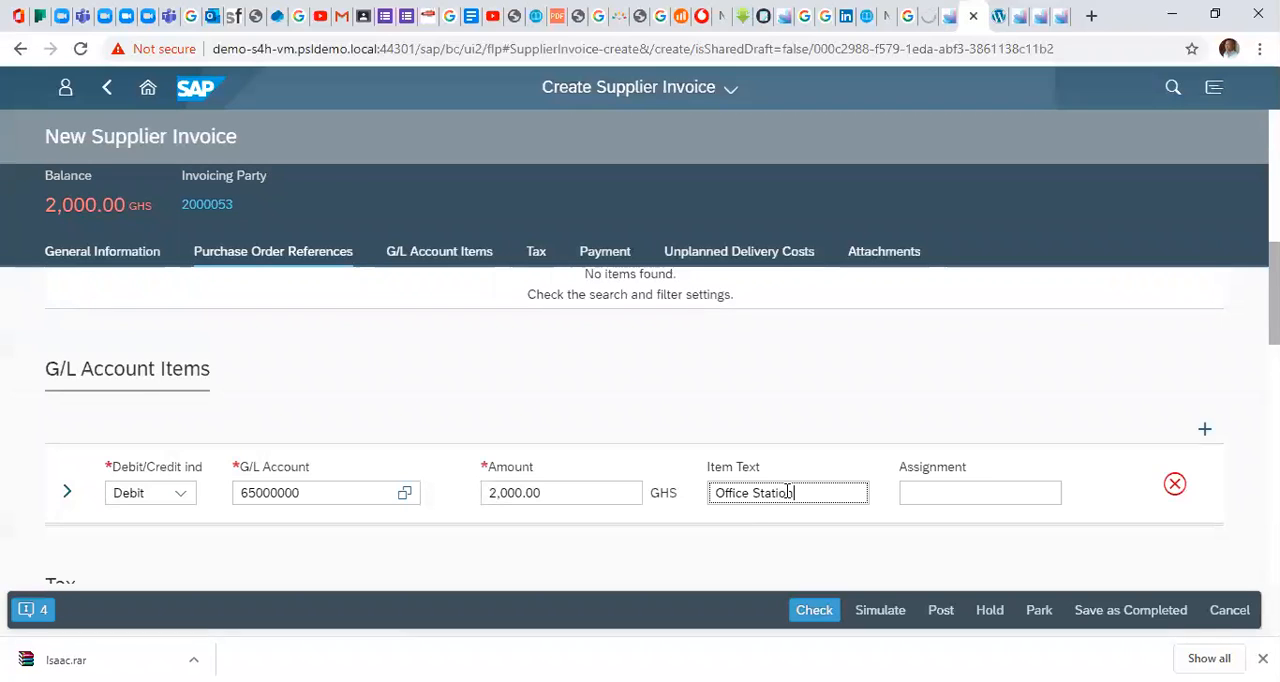
text(ery)
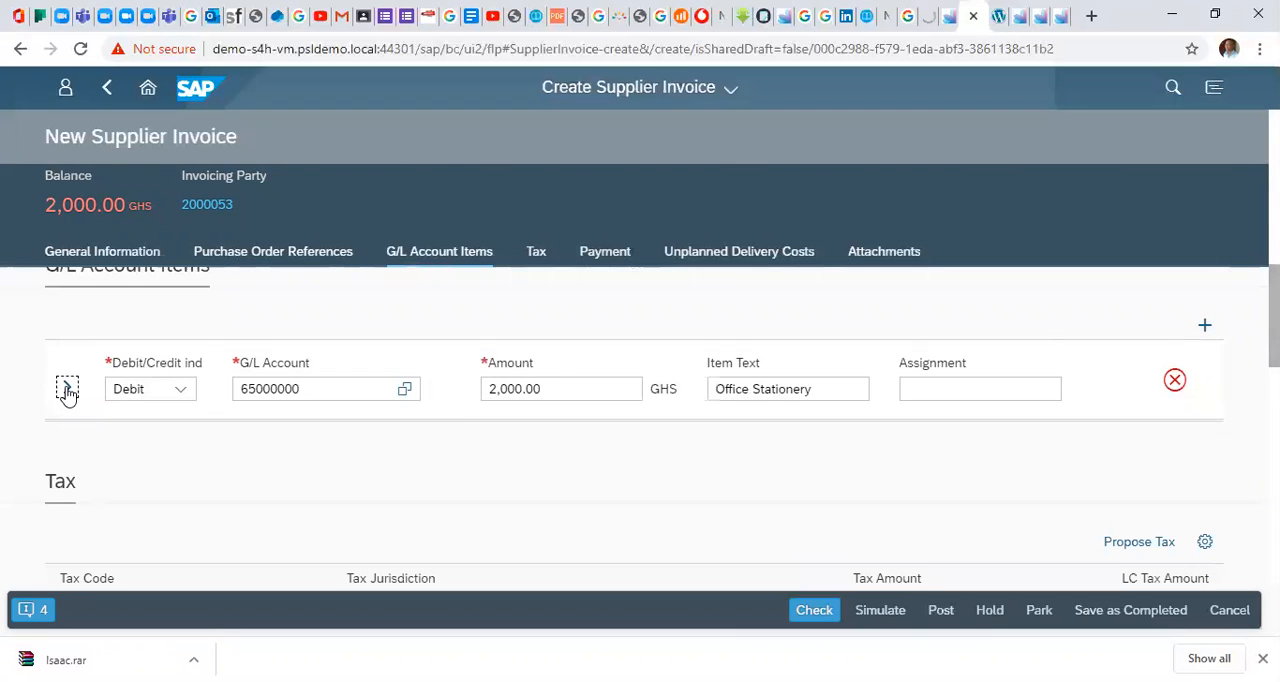
Expand the G/L line and choose tax code I0 and jurisdiction CA00000000.
click(67, 388)
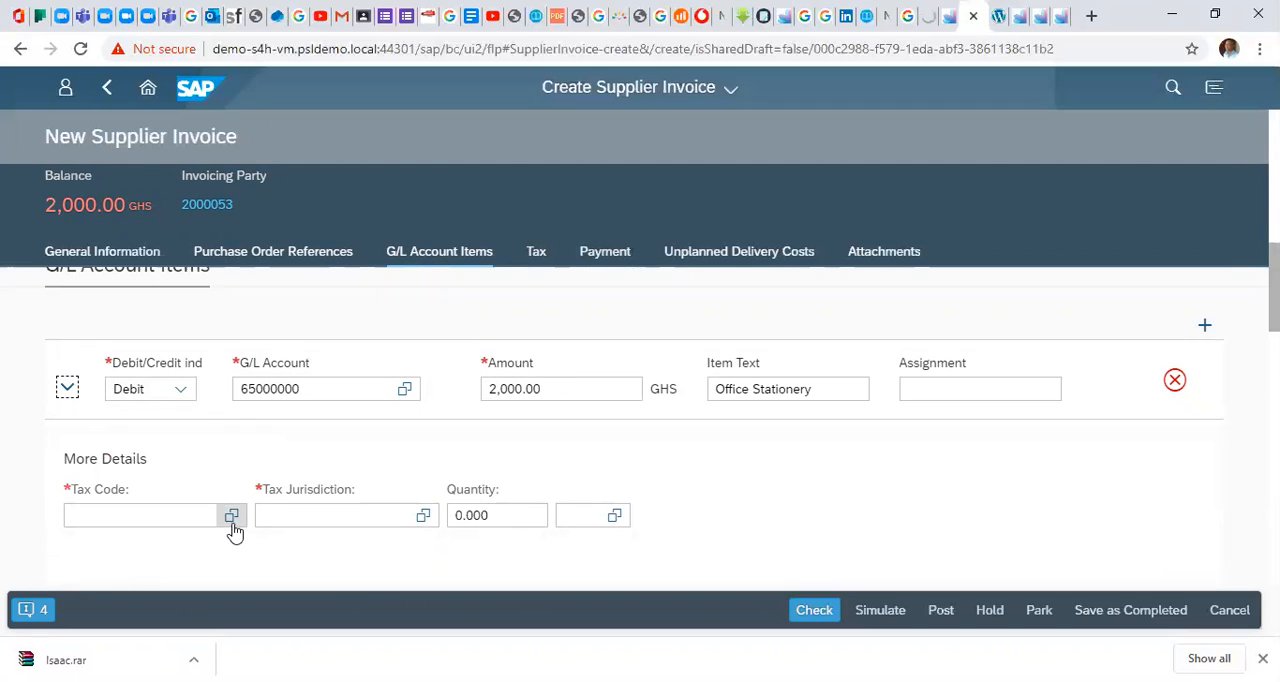
click(231, 515)
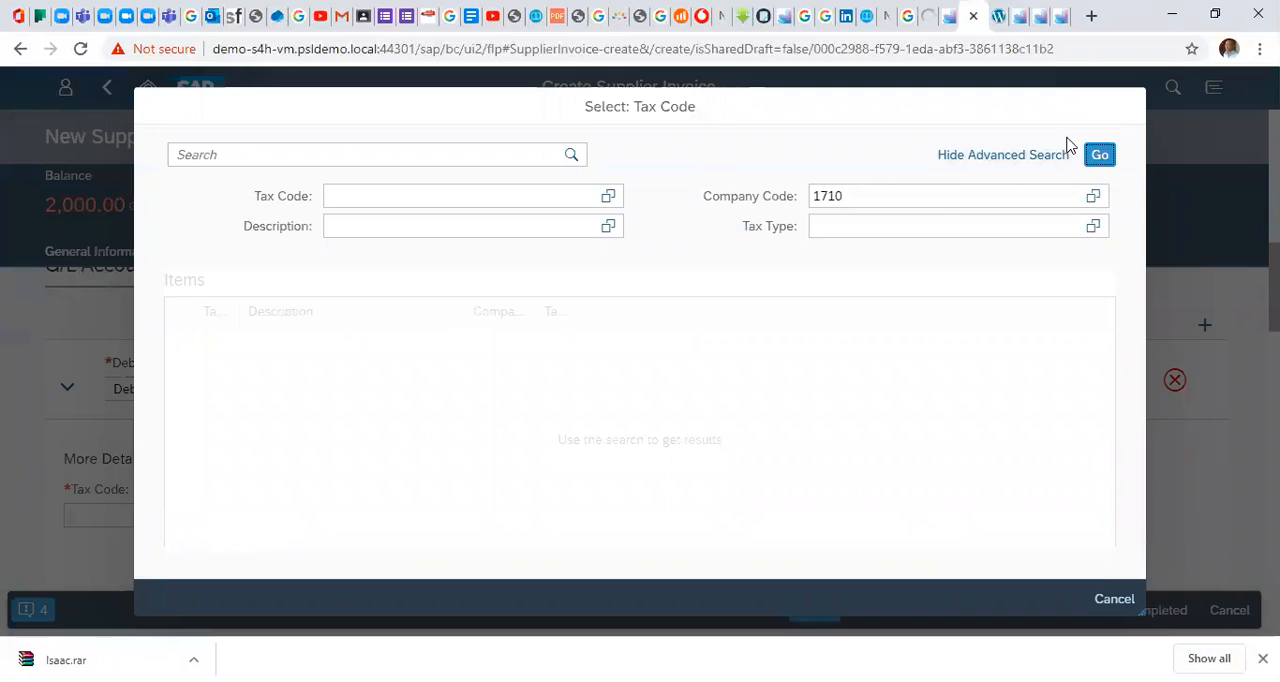
click(1099, 154)
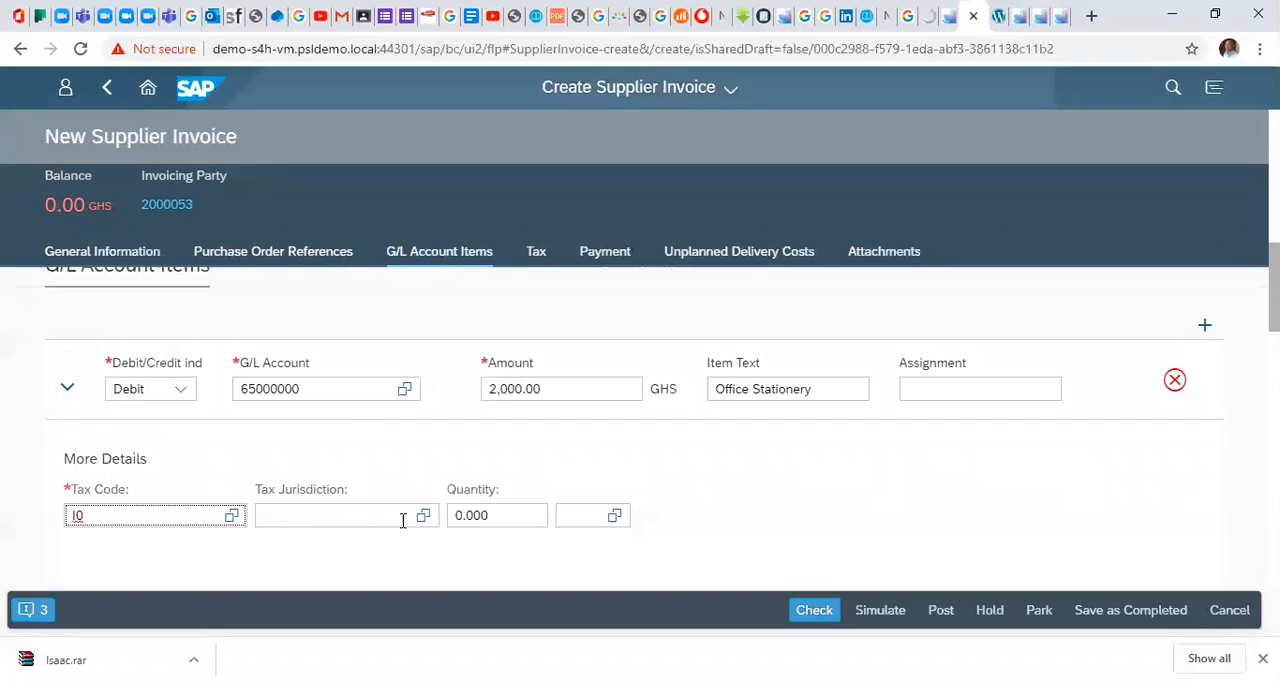
click(422, 515)
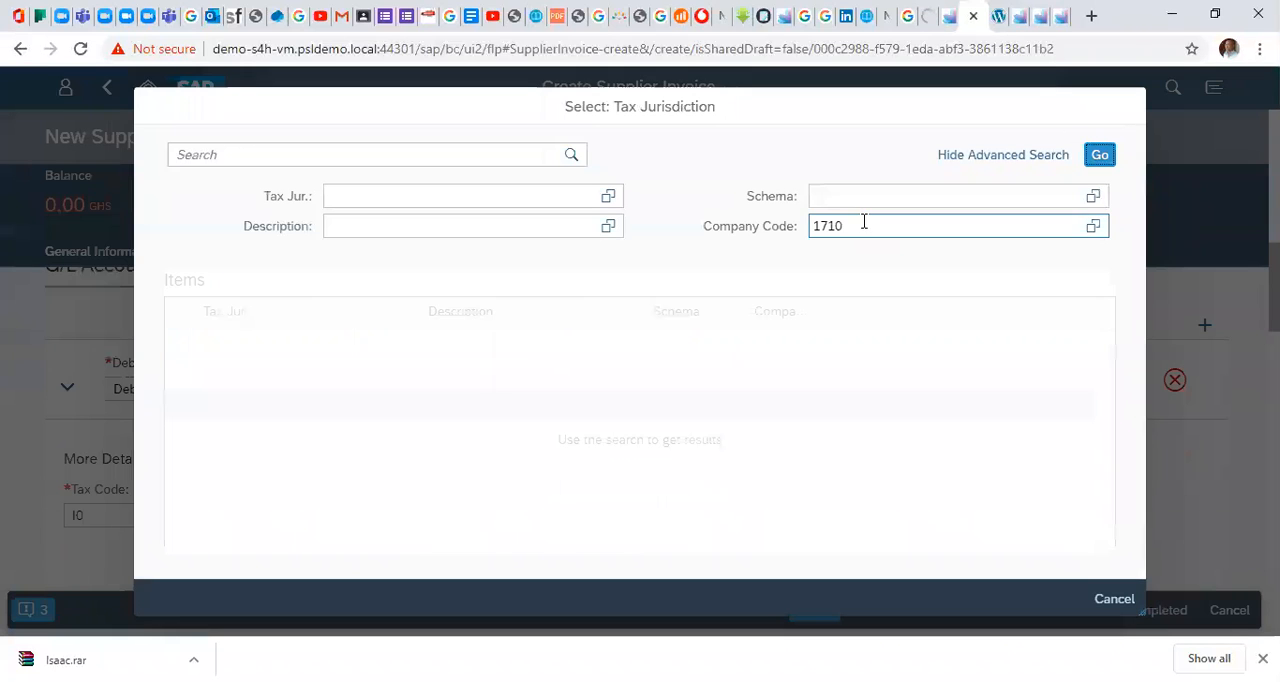
click(1099, 154)
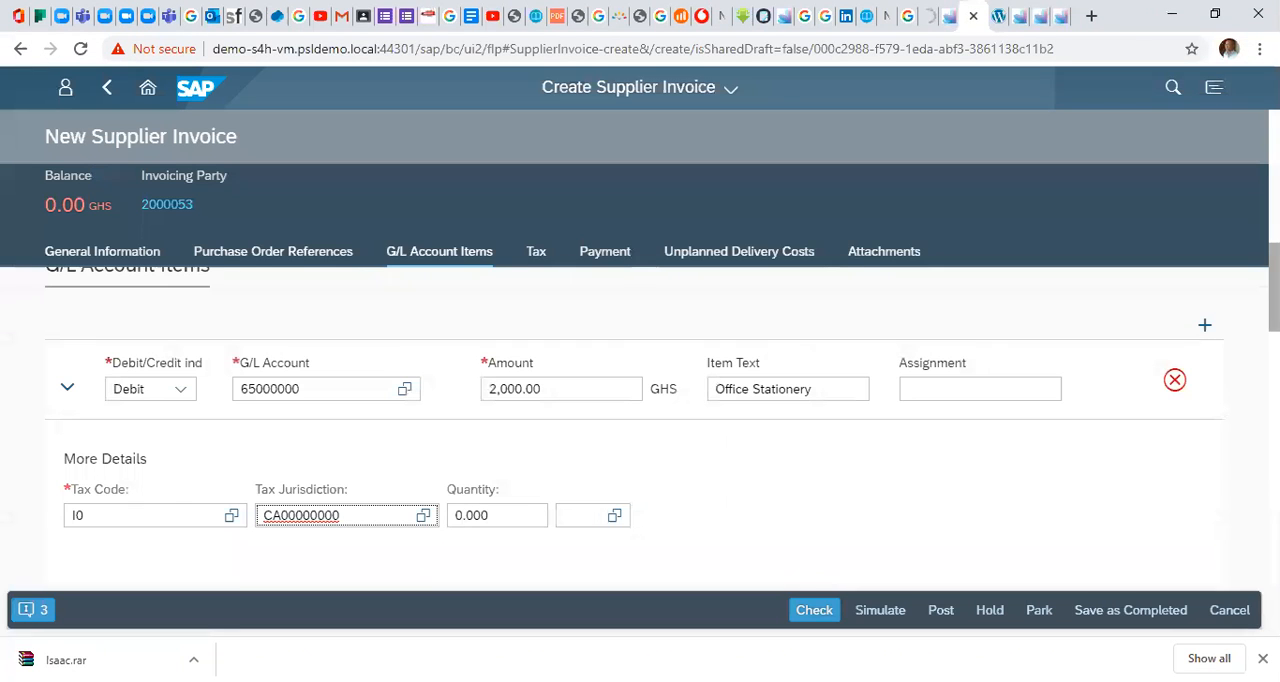
scroll(down, 3)
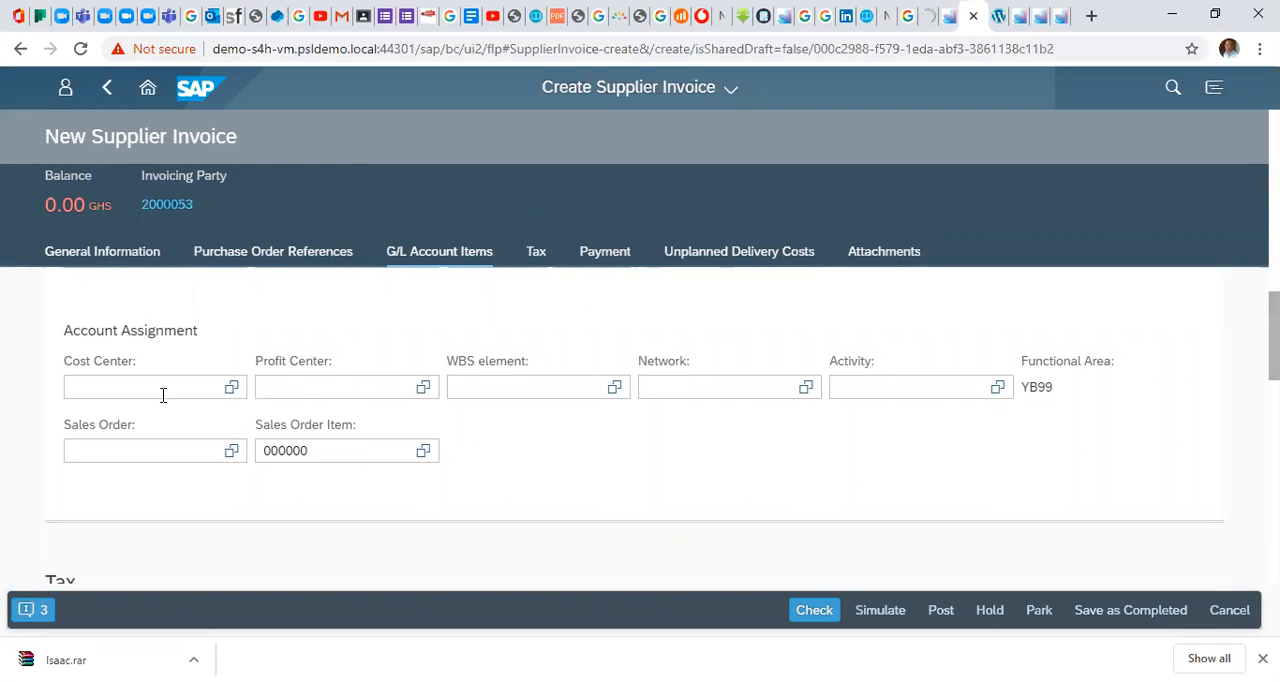
Pick cost center 17101101, Financials (US), for the line, then scroll to Payment.
click(231, 387)
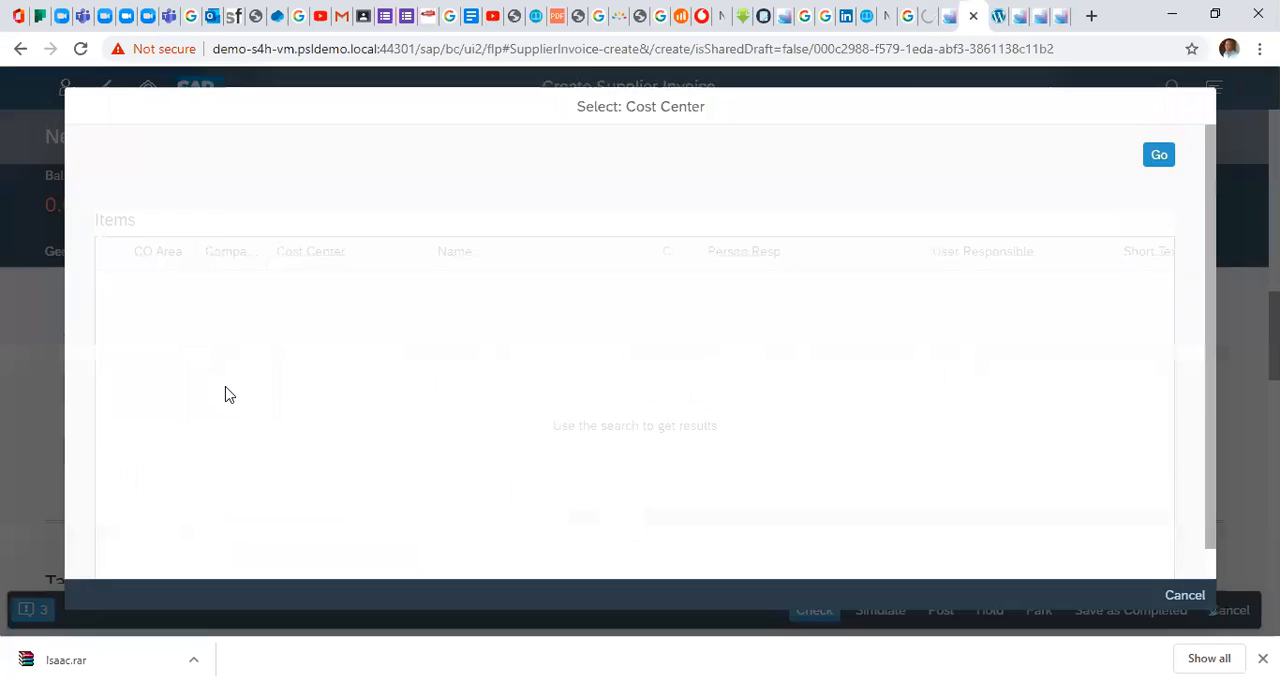
click(1062, 154)
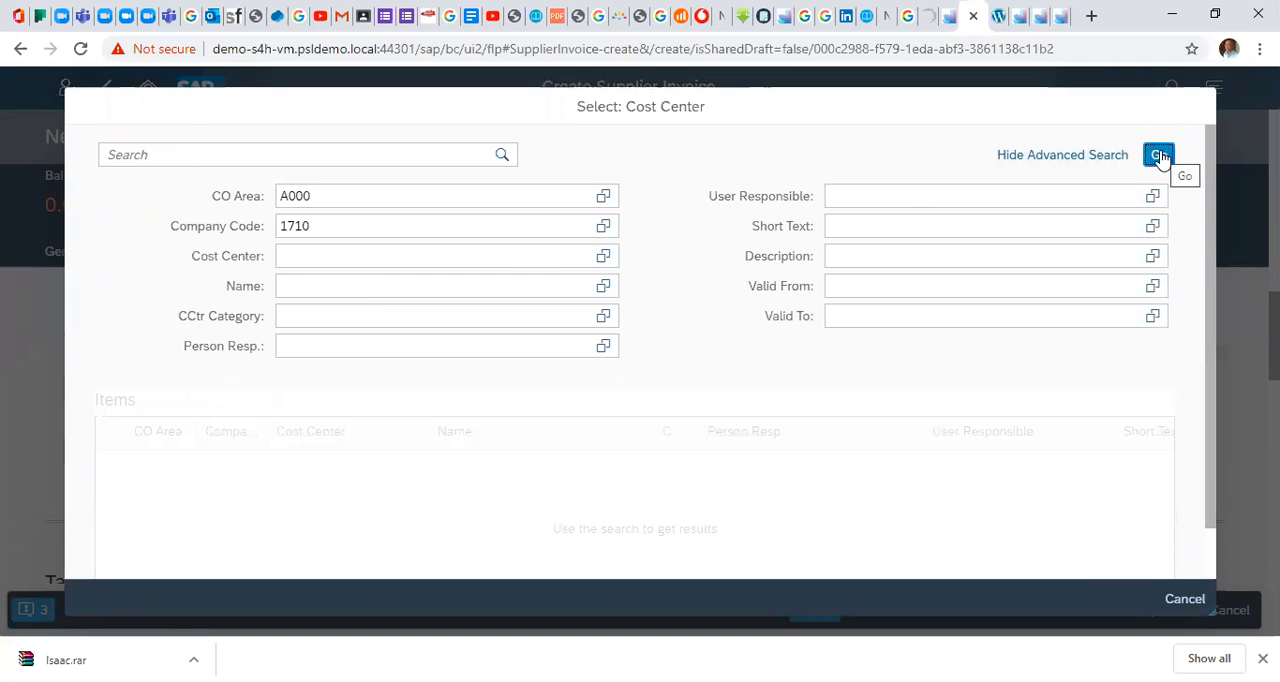
click(1158, 154)
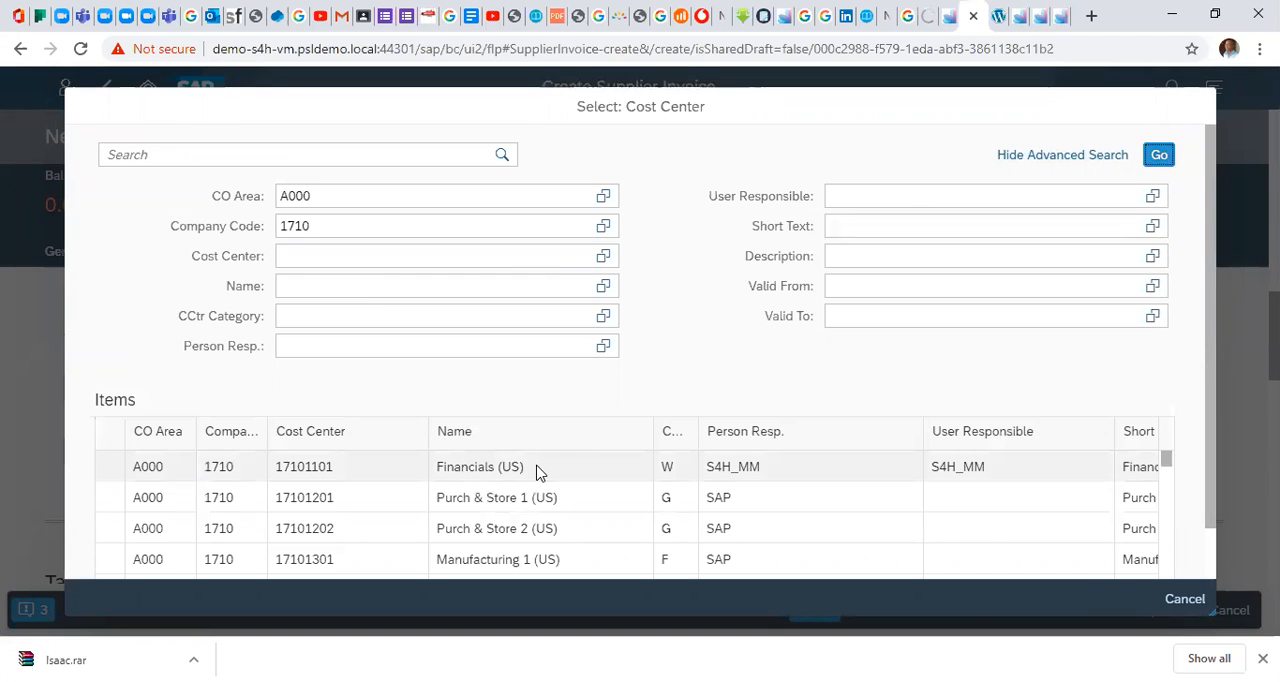
double_click(479, 466)
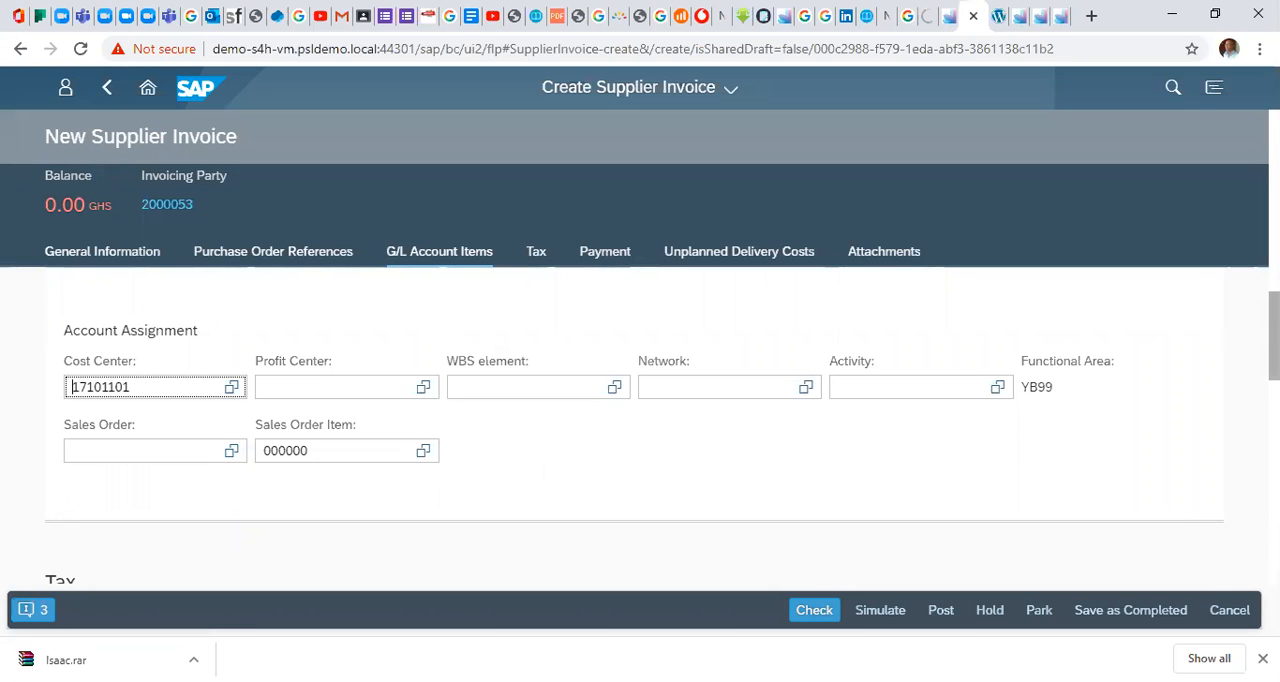
scroll(down, 3)
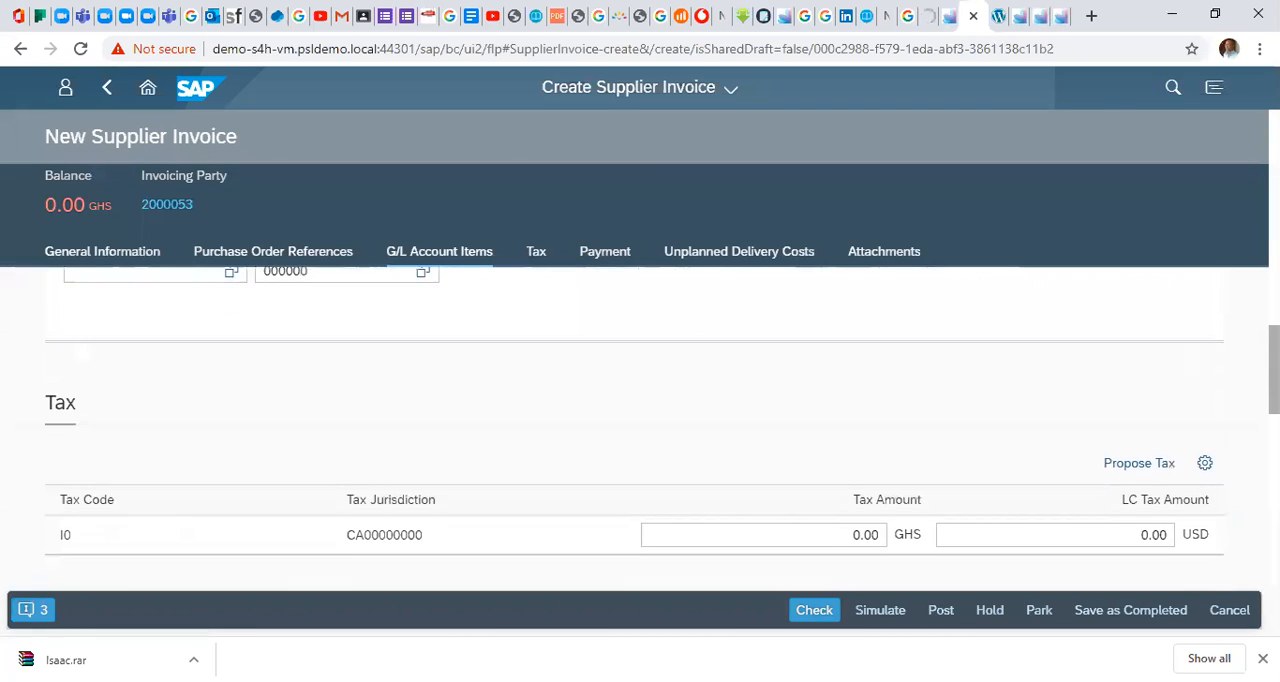
scroll(down, 3)
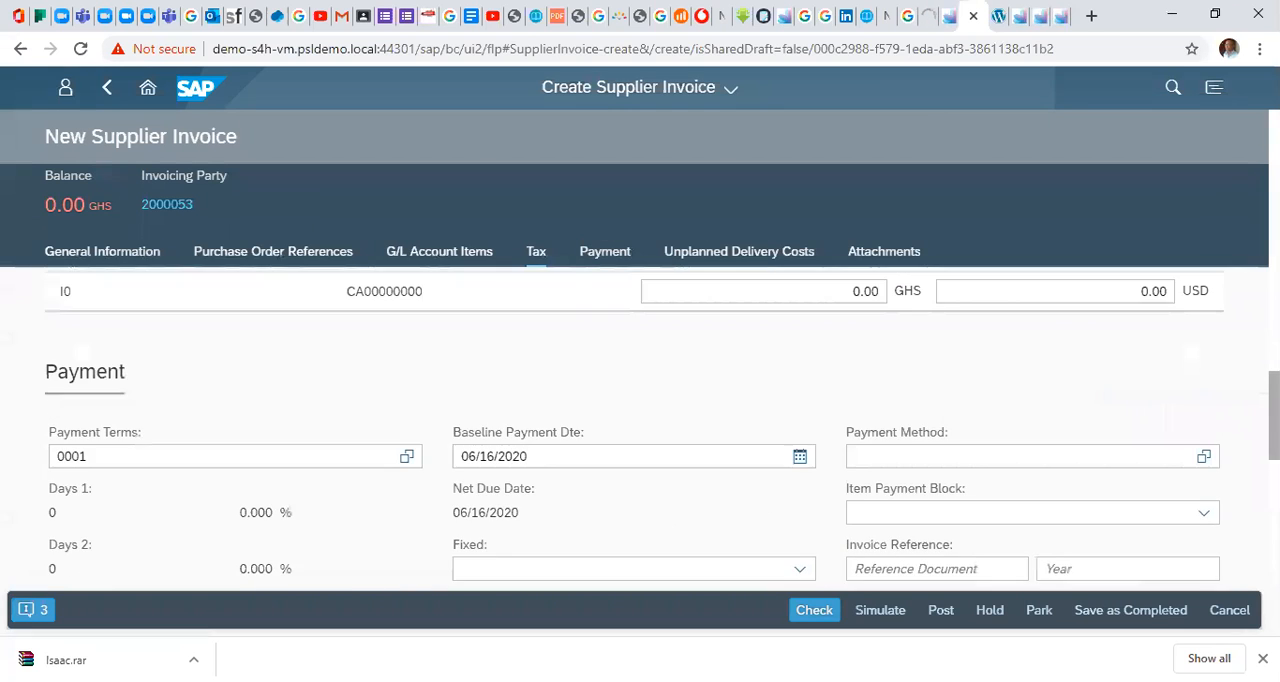
scroll(down, 3)
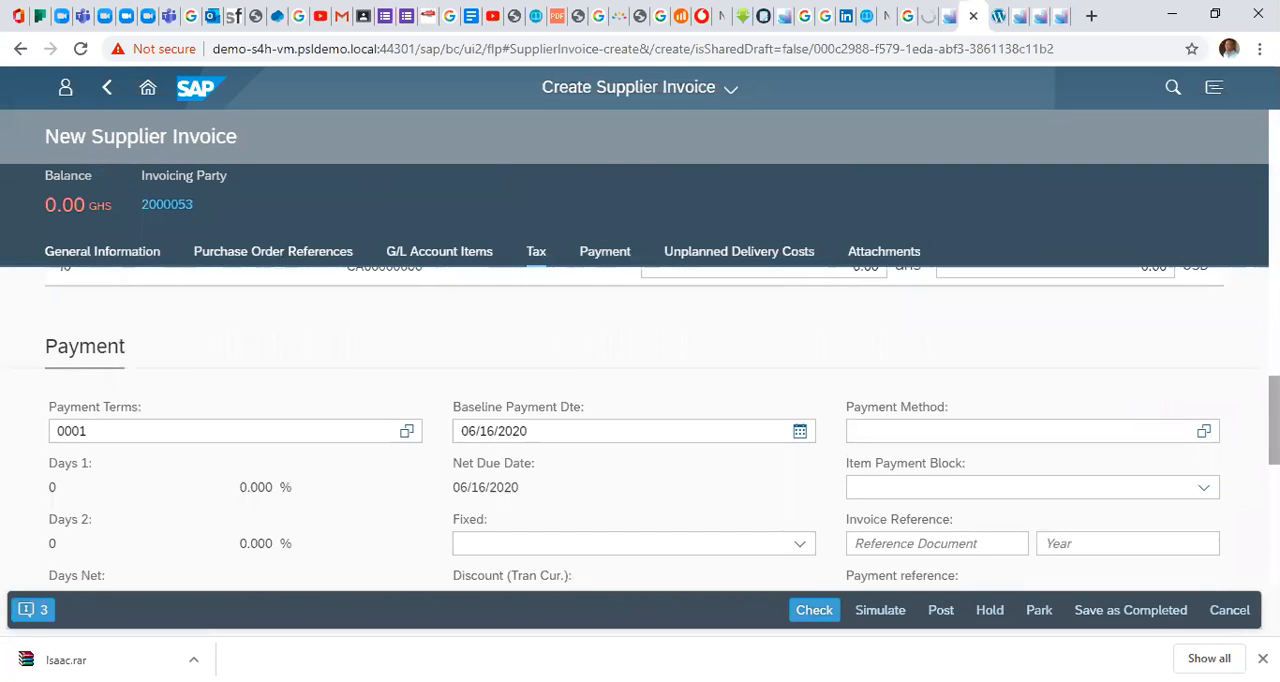
Simulate the invoice to show 2,000.00 GHS debit 65000000 and credit 21100000.
click(879, 610)
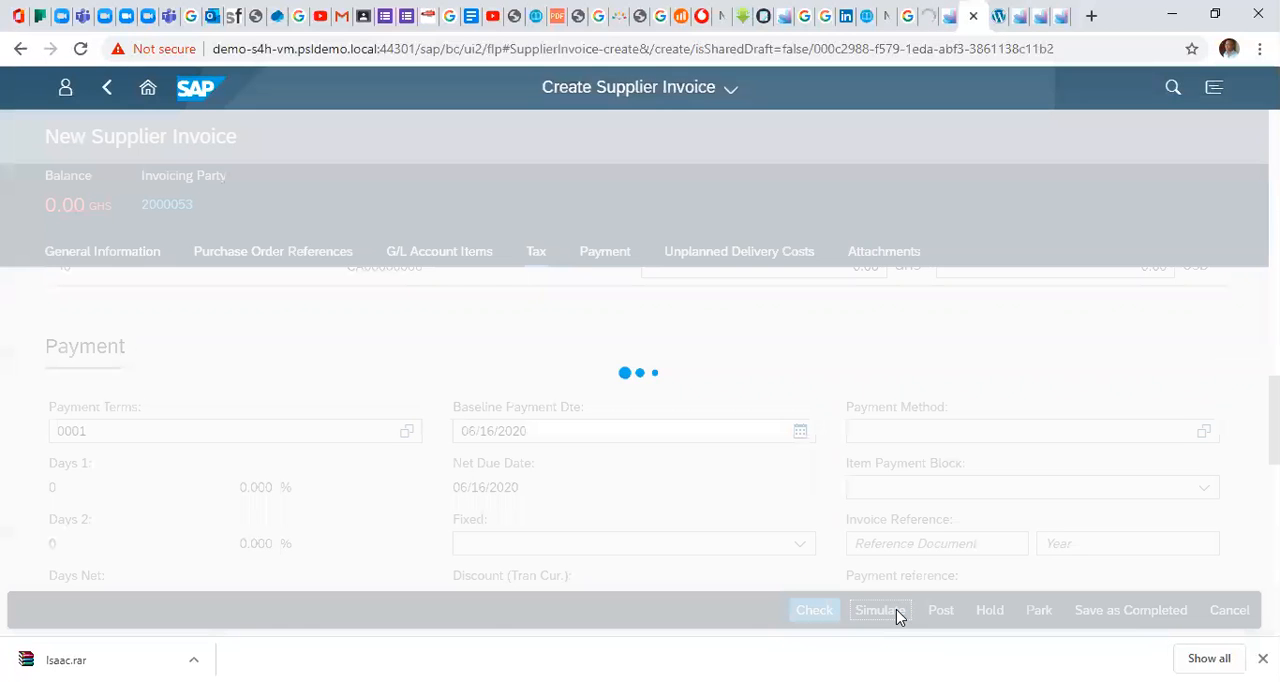
click(874, 610)
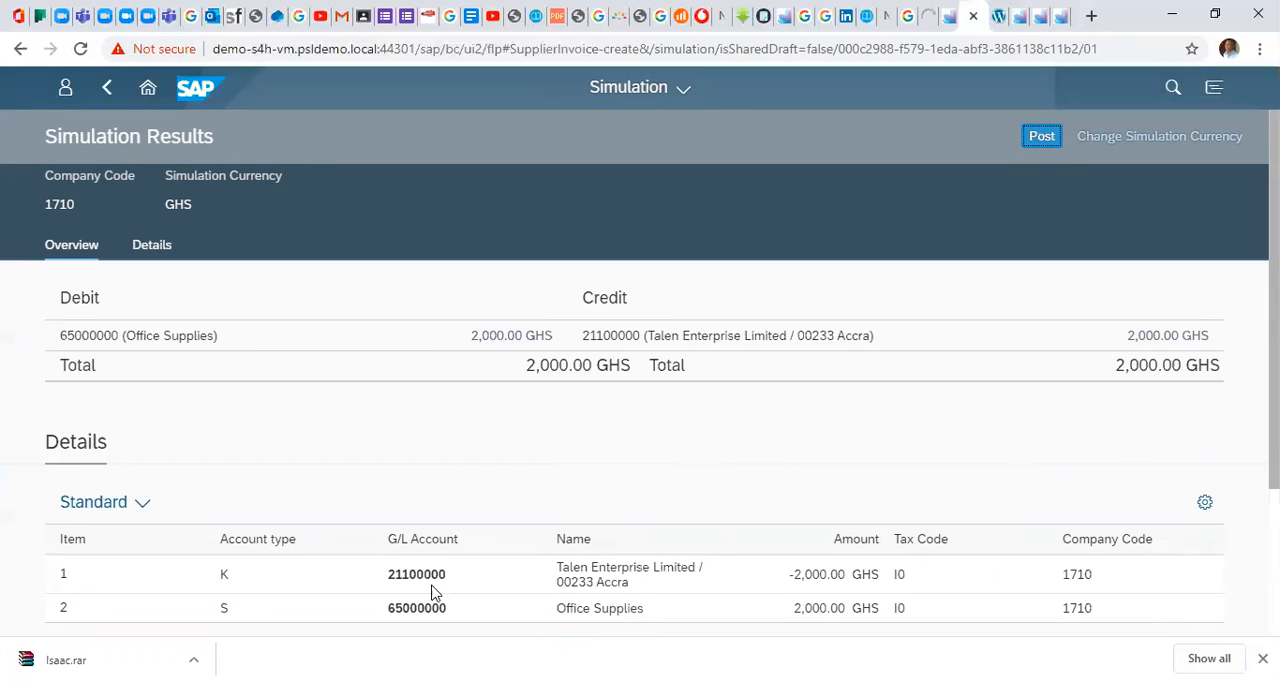
mouse_move(390, 593)
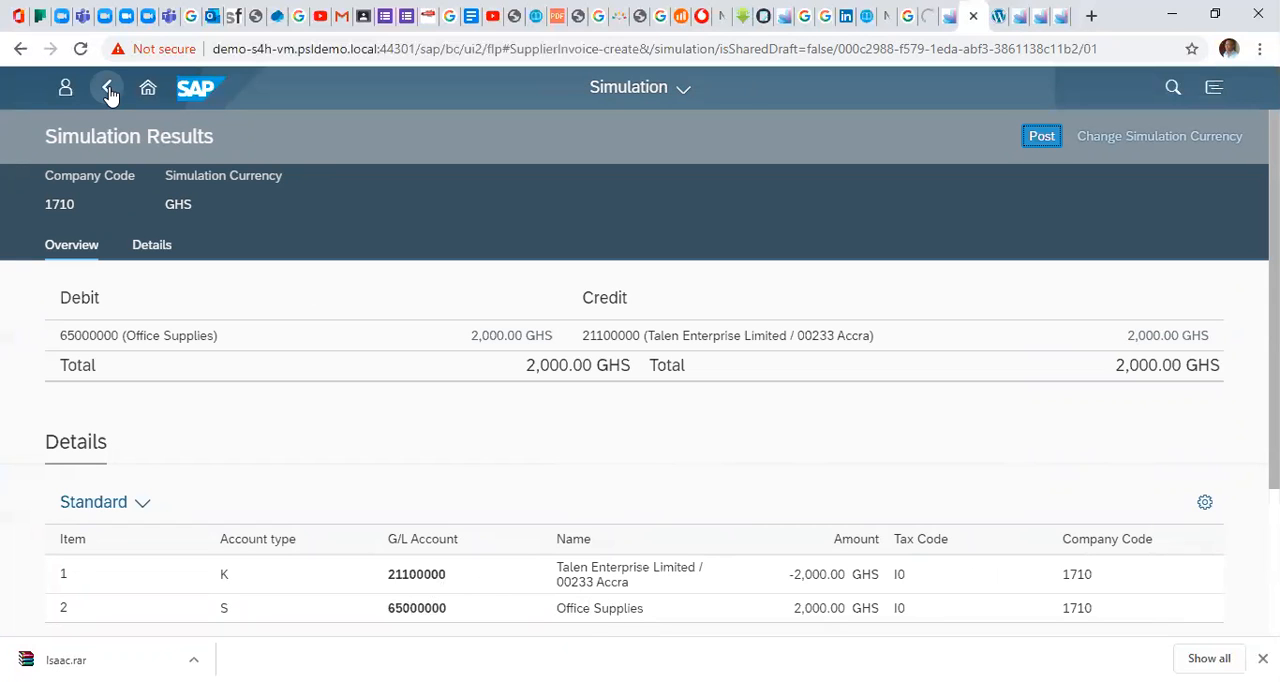
click(107, 87)
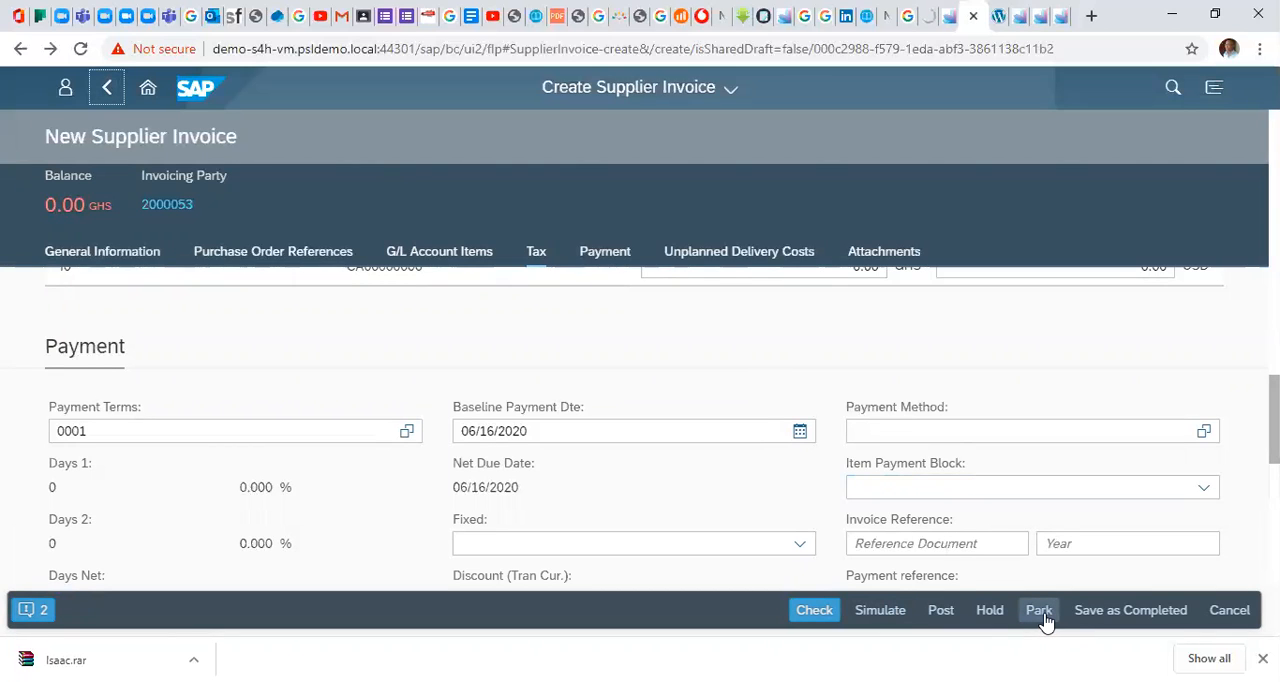
click(1038, 609)
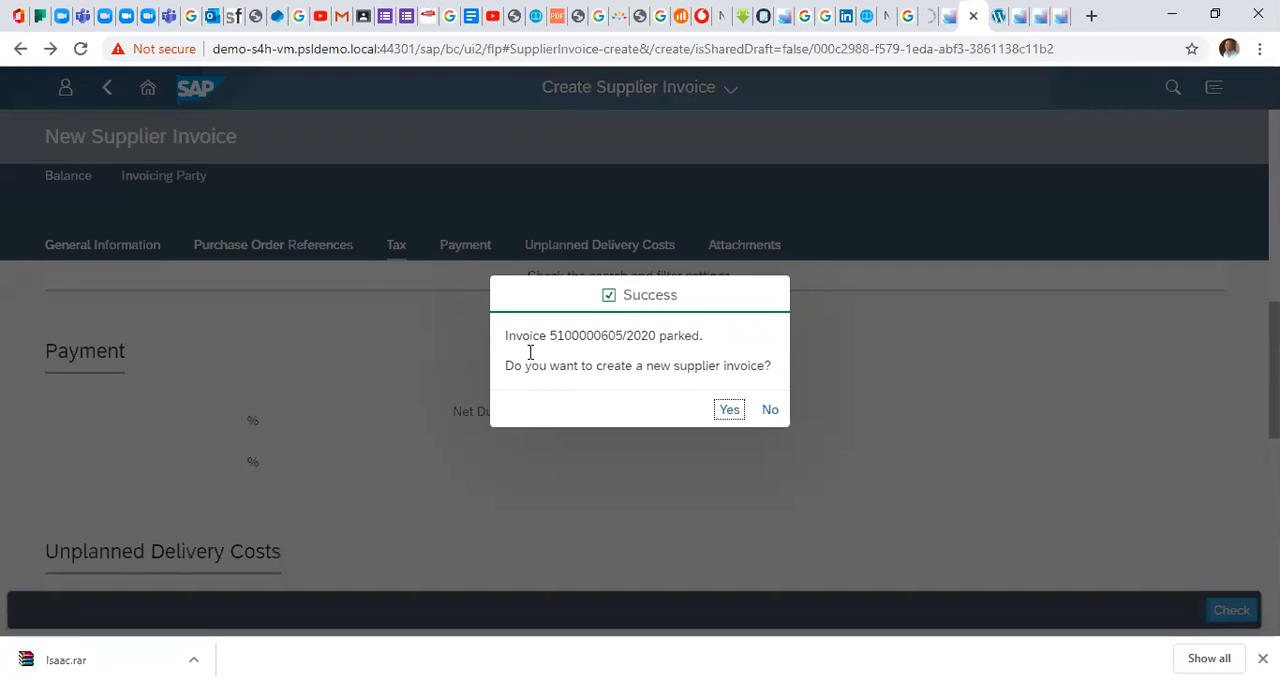
mouse_move(597, 347)
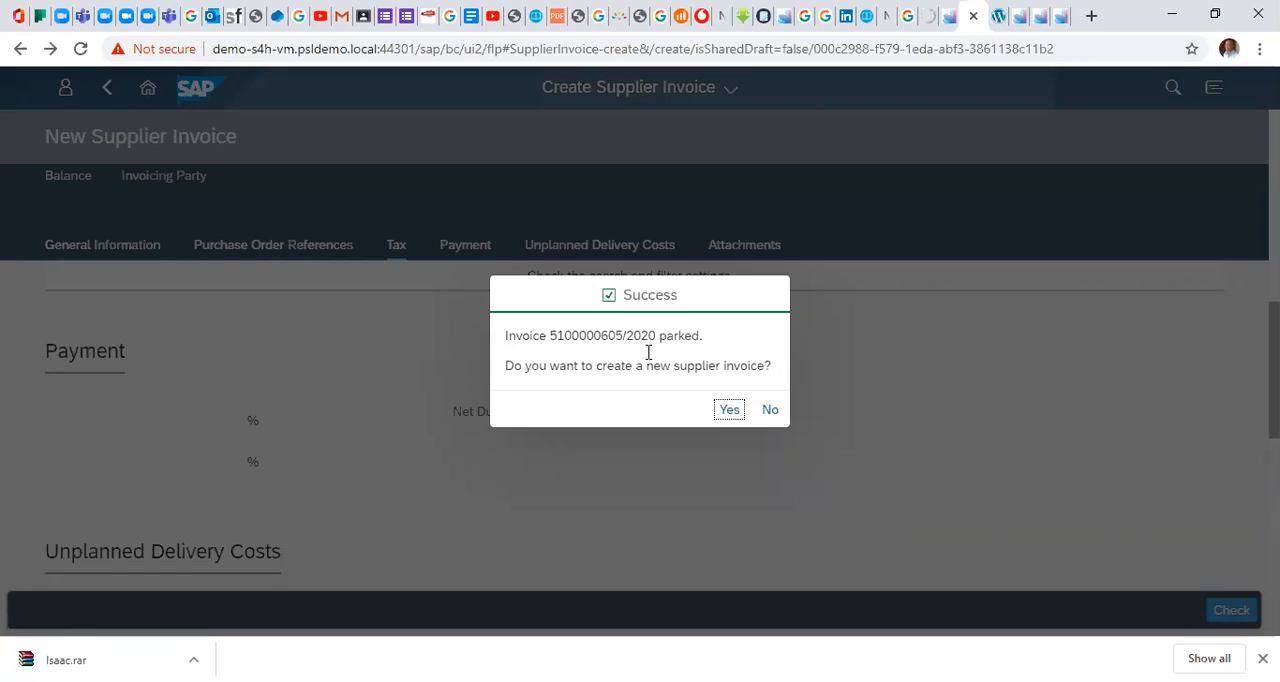
mouse_move(798, 417)
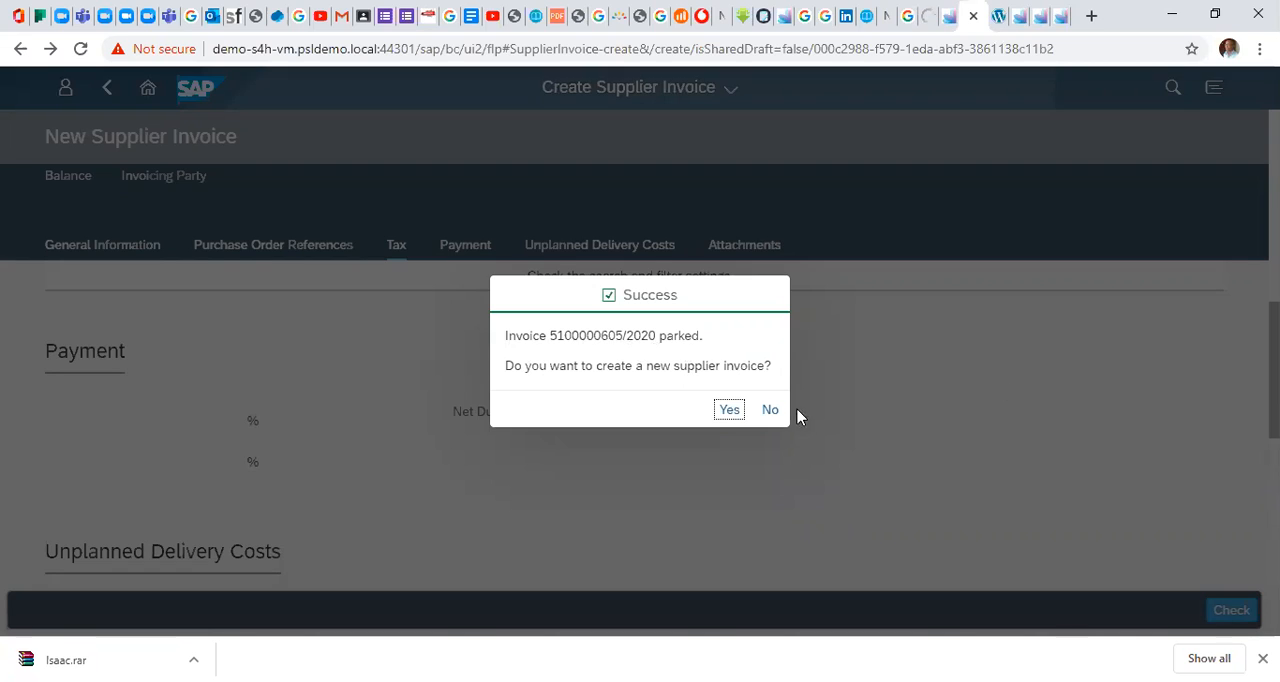
mouse_move(703, 167)
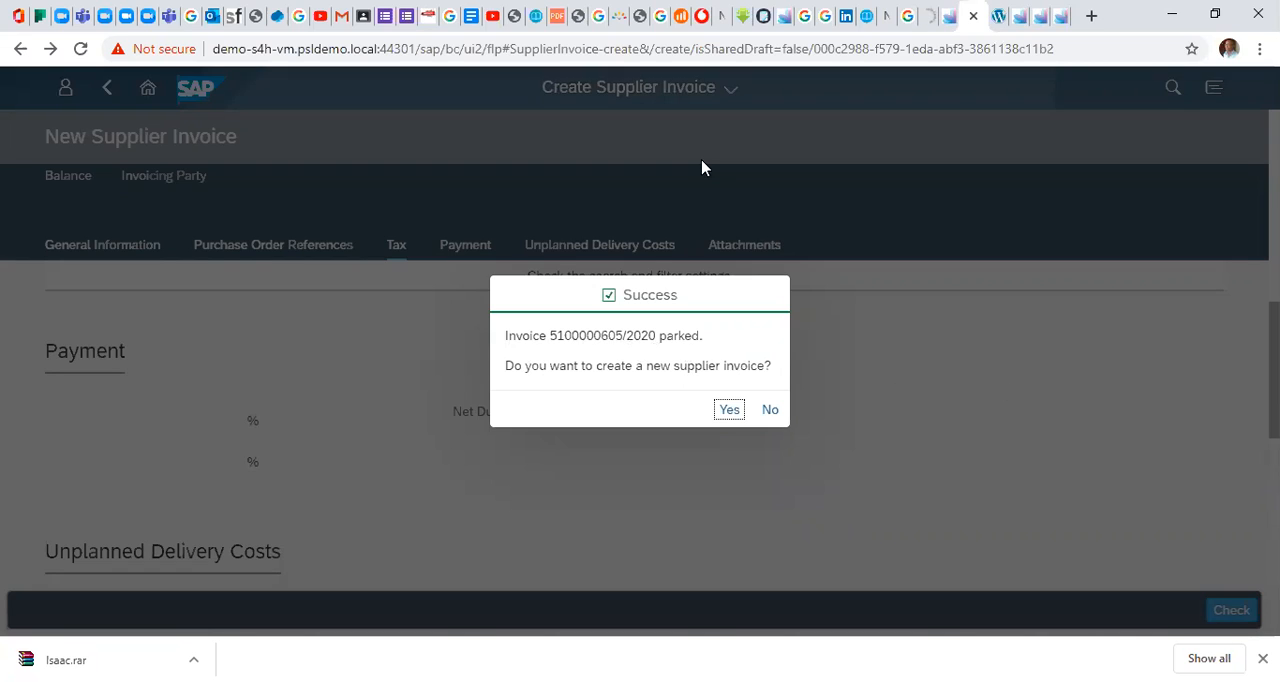
mouse_move(742, 286)
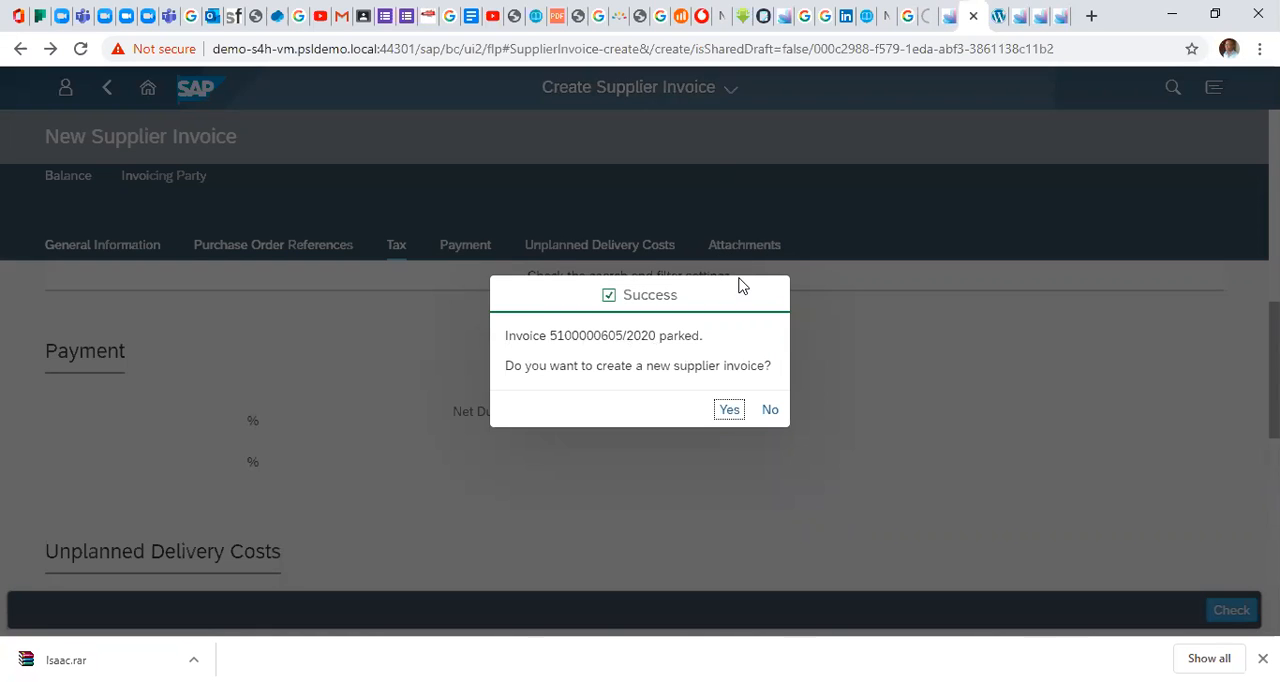